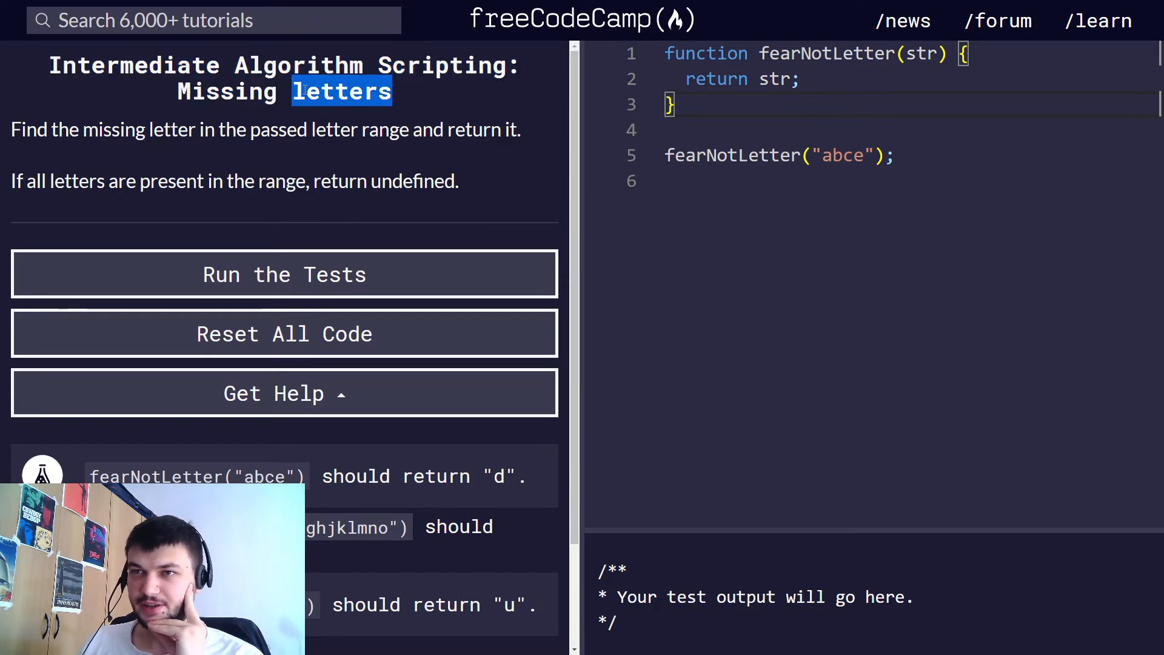
pyautogui.moveTo(300, 174)
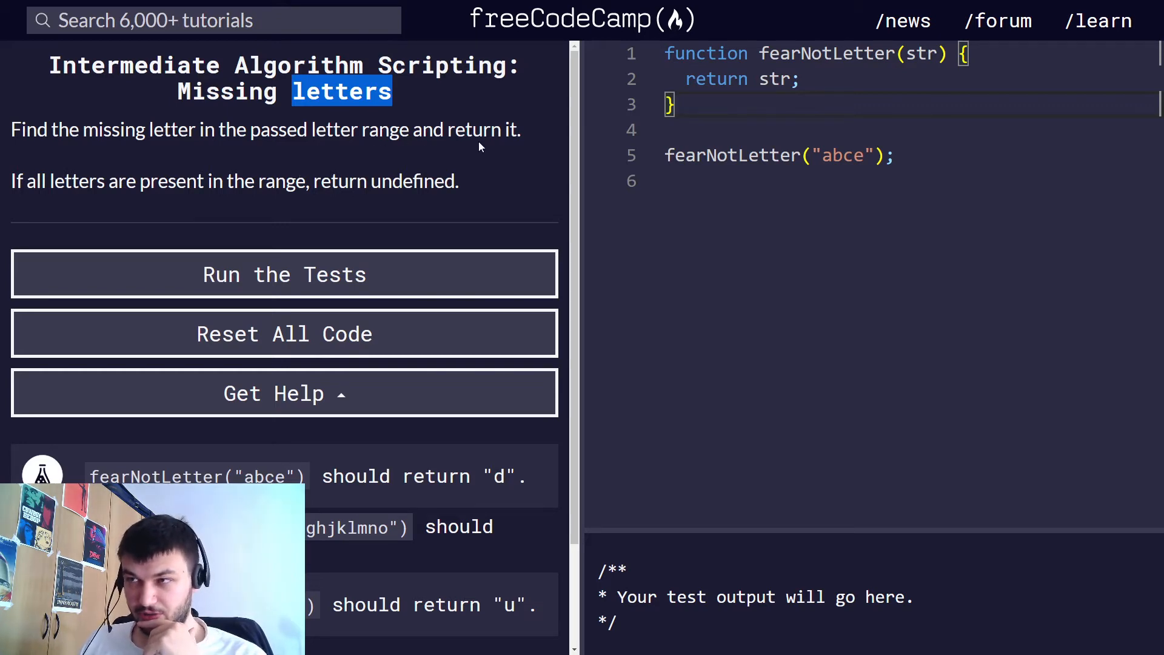
pyautogui.moveTo(366, 160)
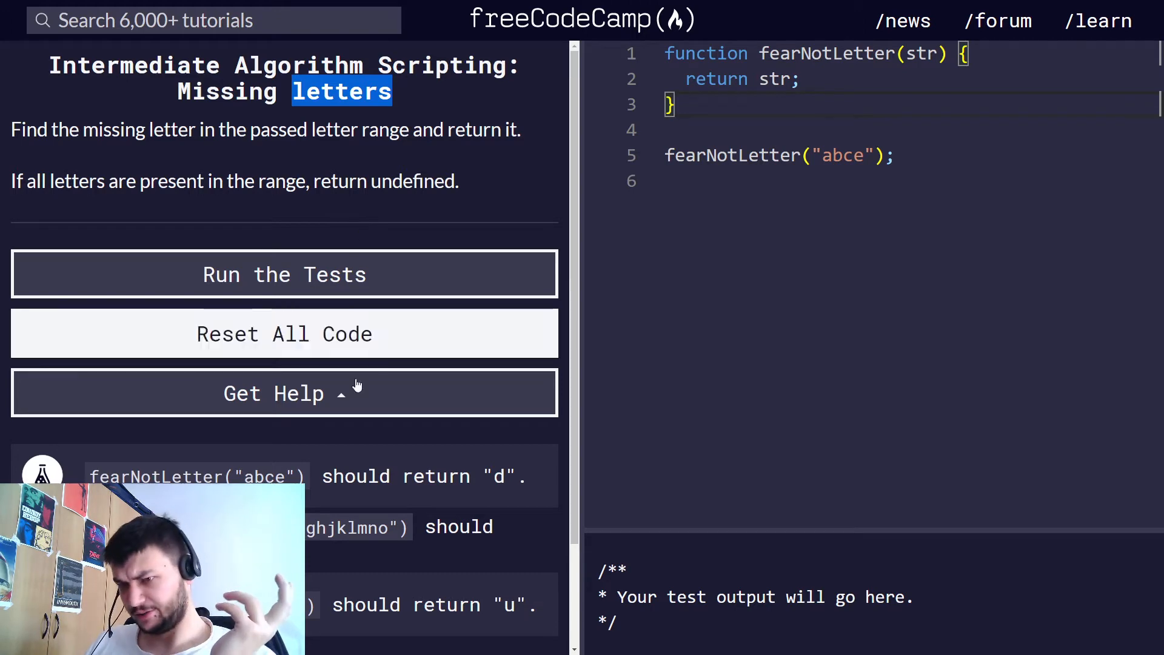
# Scroll down to the fearNotLetter function body above return str.
pyautogui.scroll(-3)
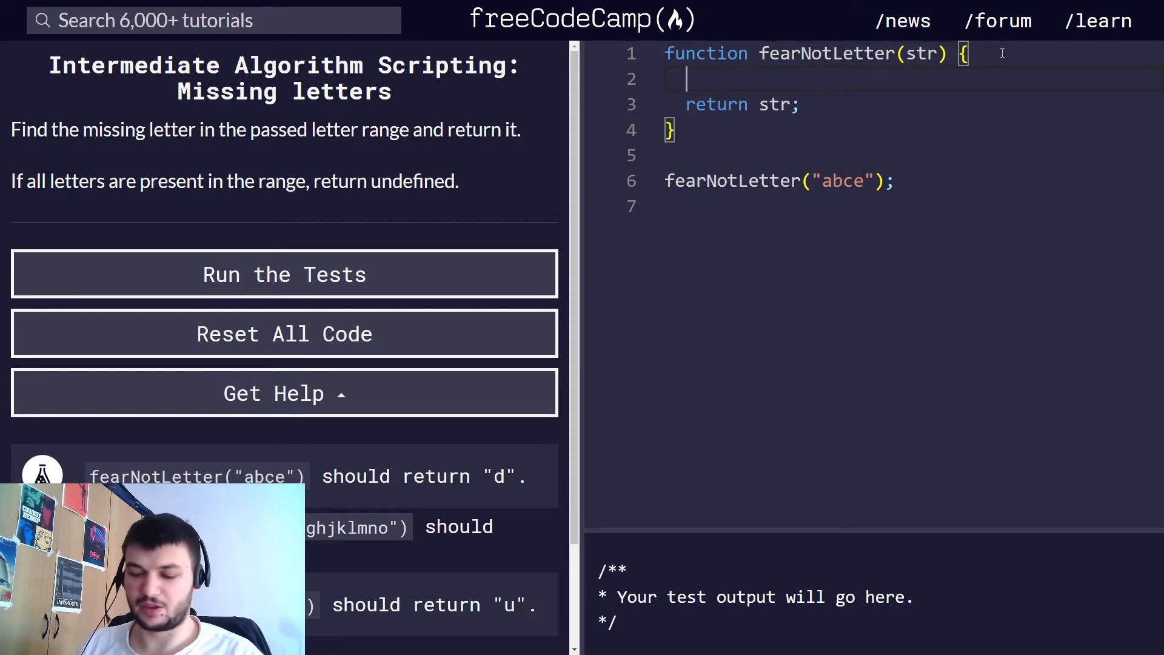
# Log str.charCodeAt(0) on the new line in fearNotLetter.
pyautogui.write('console.')
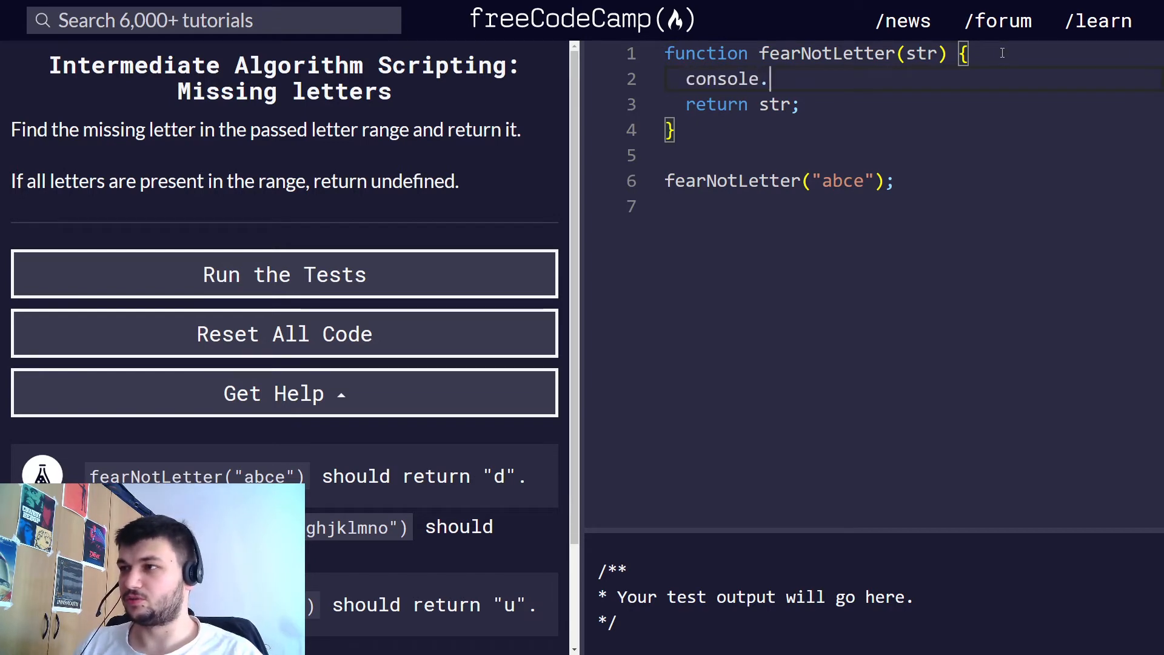
pyautogui.write('l')
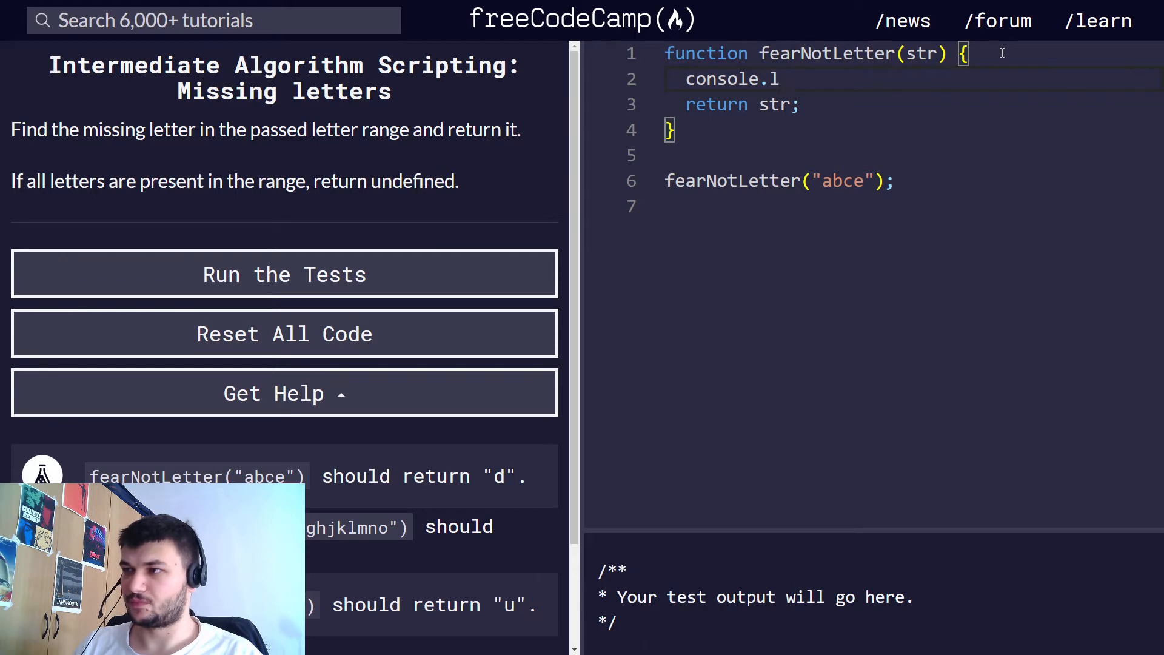
pyautogui.write('og')
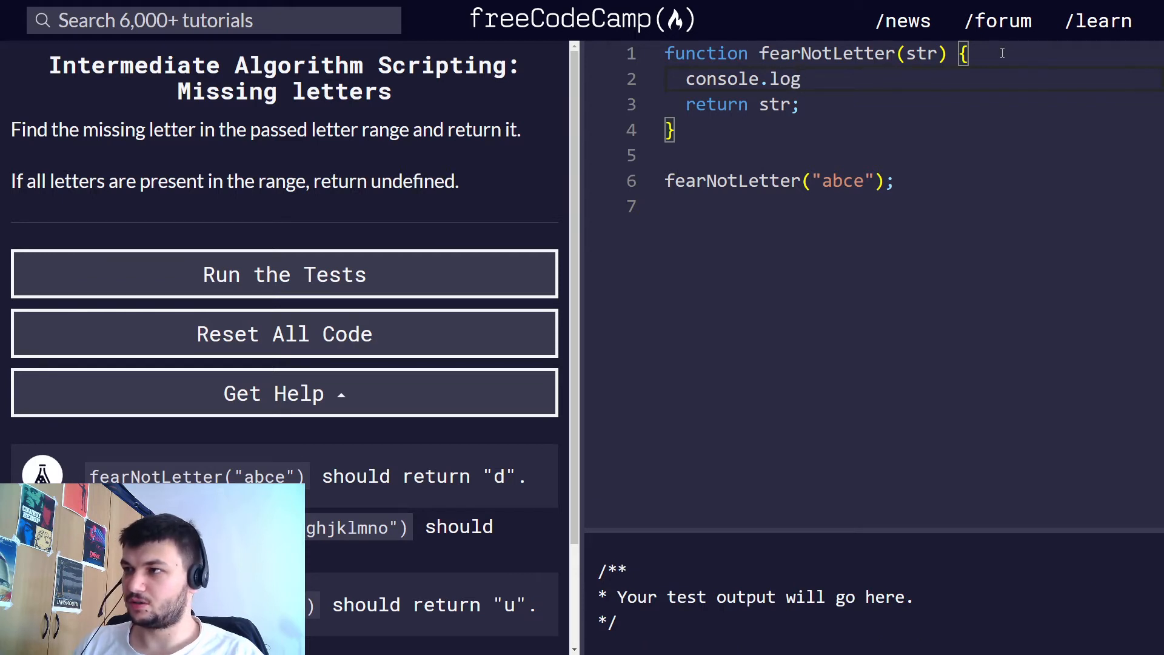
pyautogui.write('(str)')
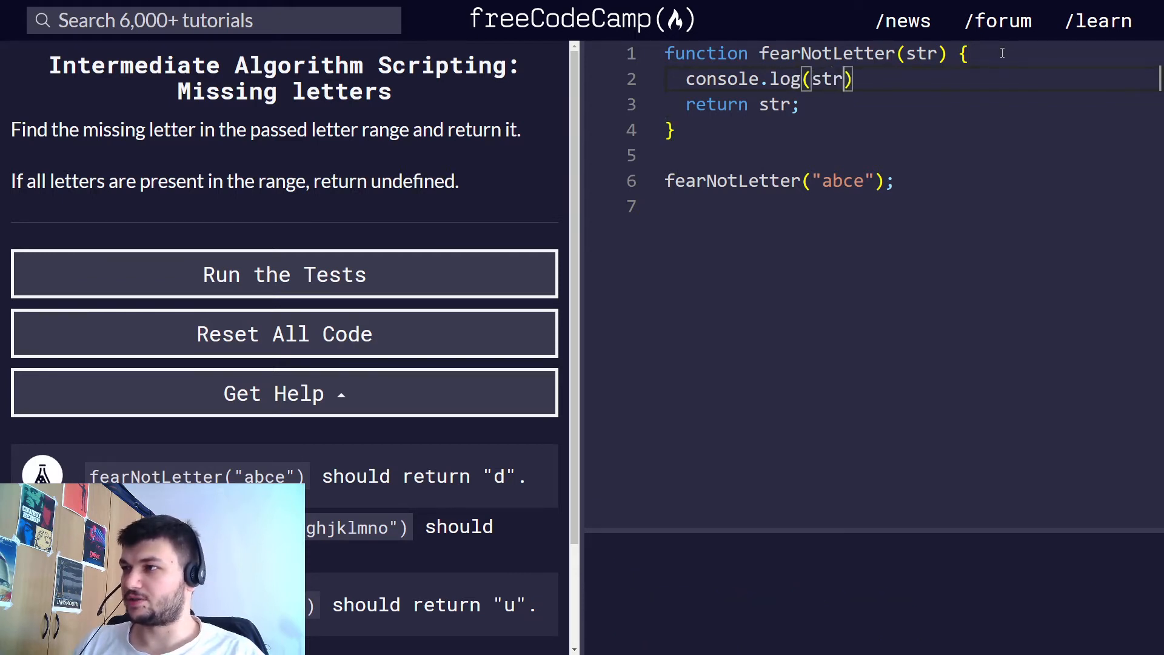
pyautogui.write('[0]')
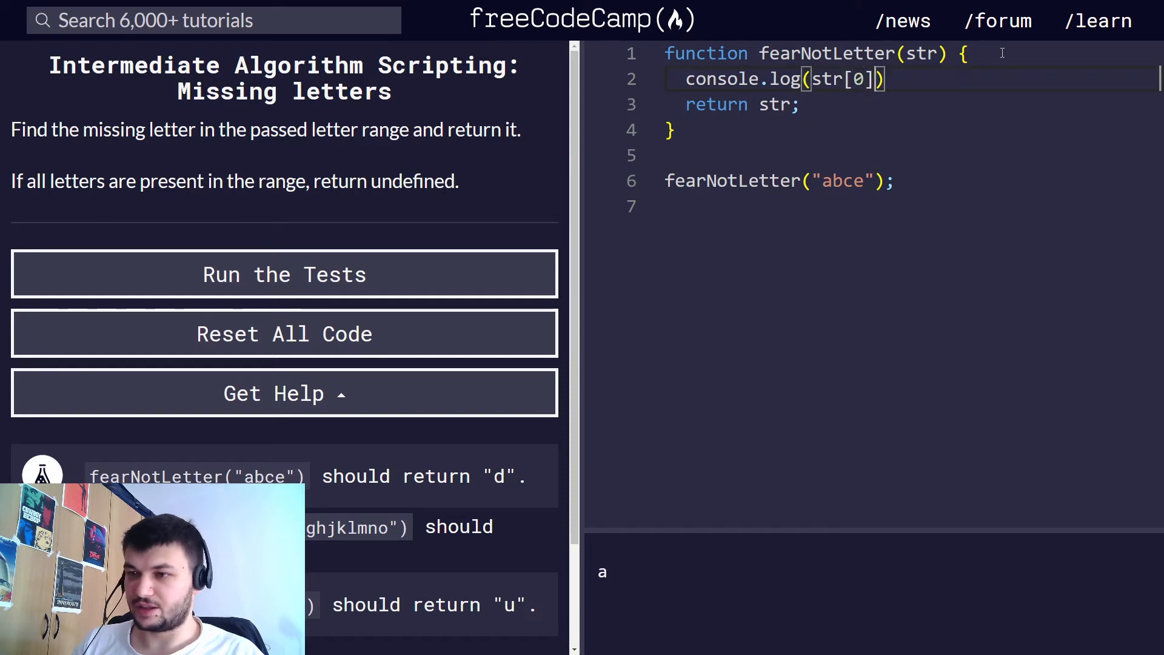
pyautogui.write('.')
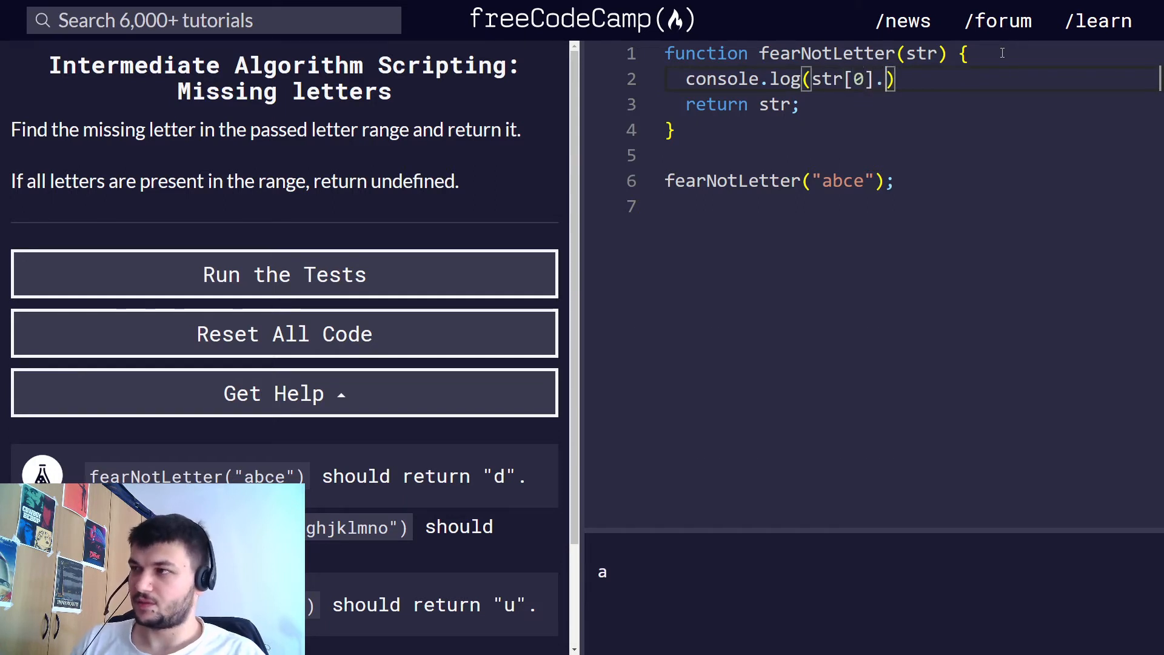
pyautogui.write('c')
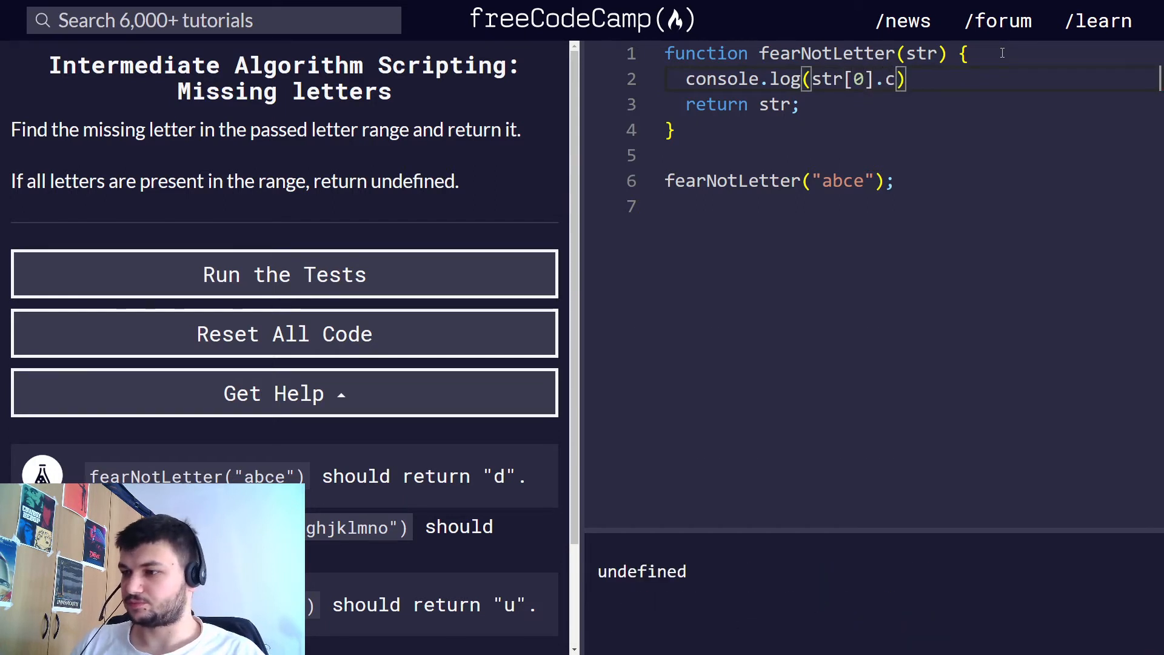
pyautogui.press('Backspace')
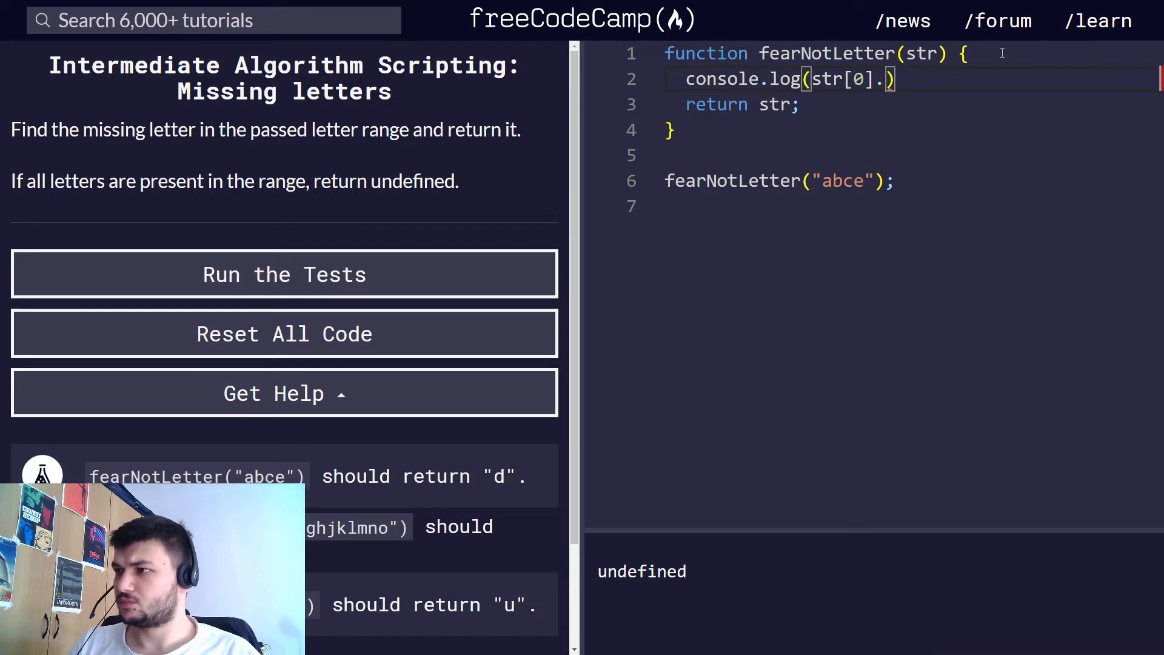
pyautogui.write('co')
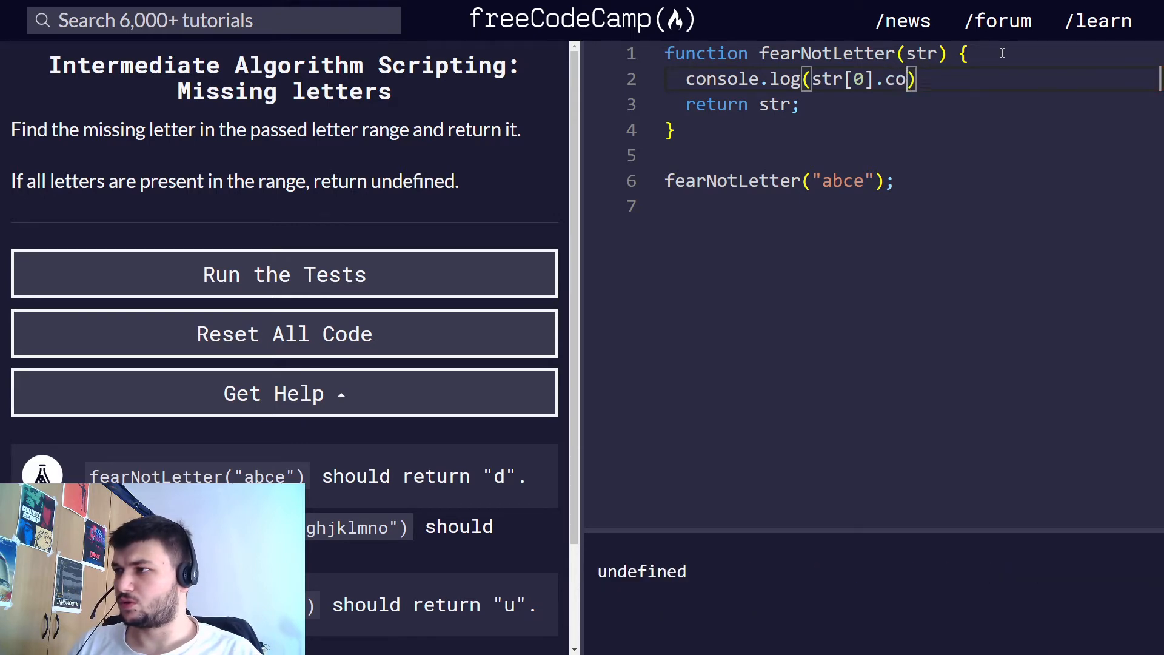
pyautogui.press('Backspace')
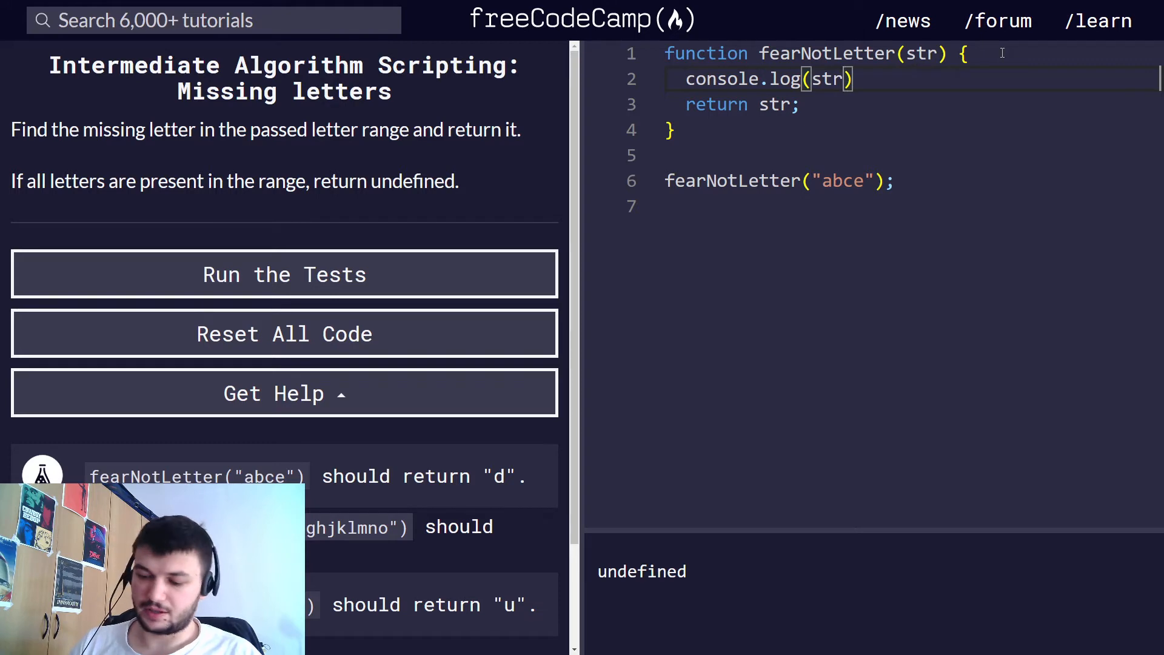
pyautogui.write('.codeAtC')
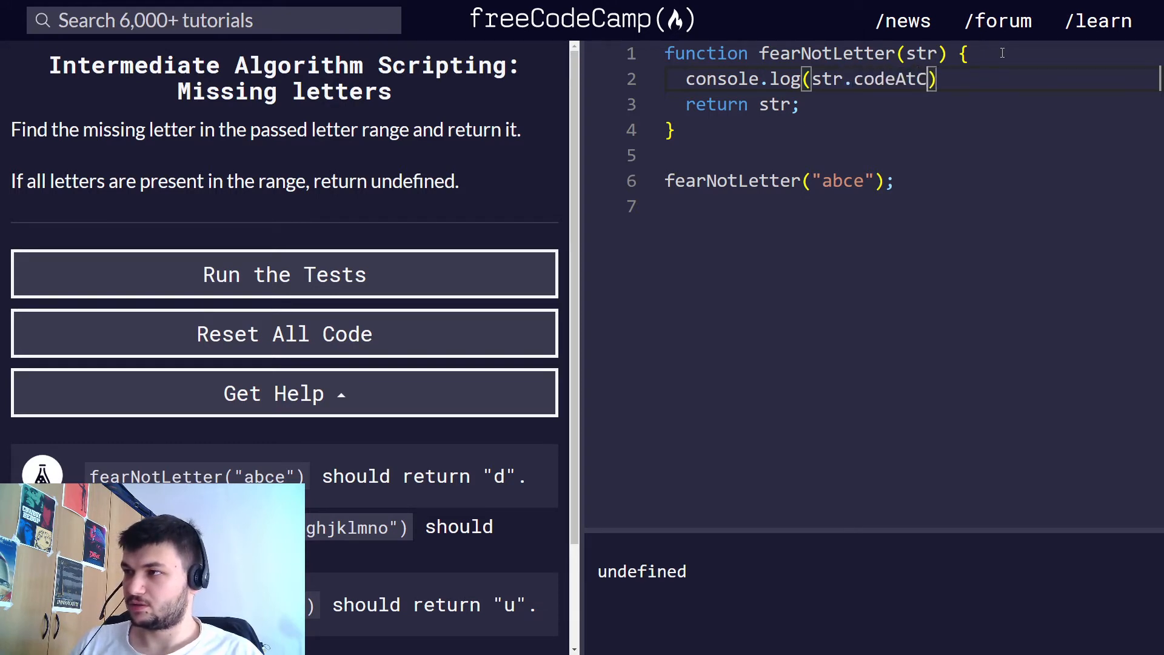
pyautogui.write('har()')
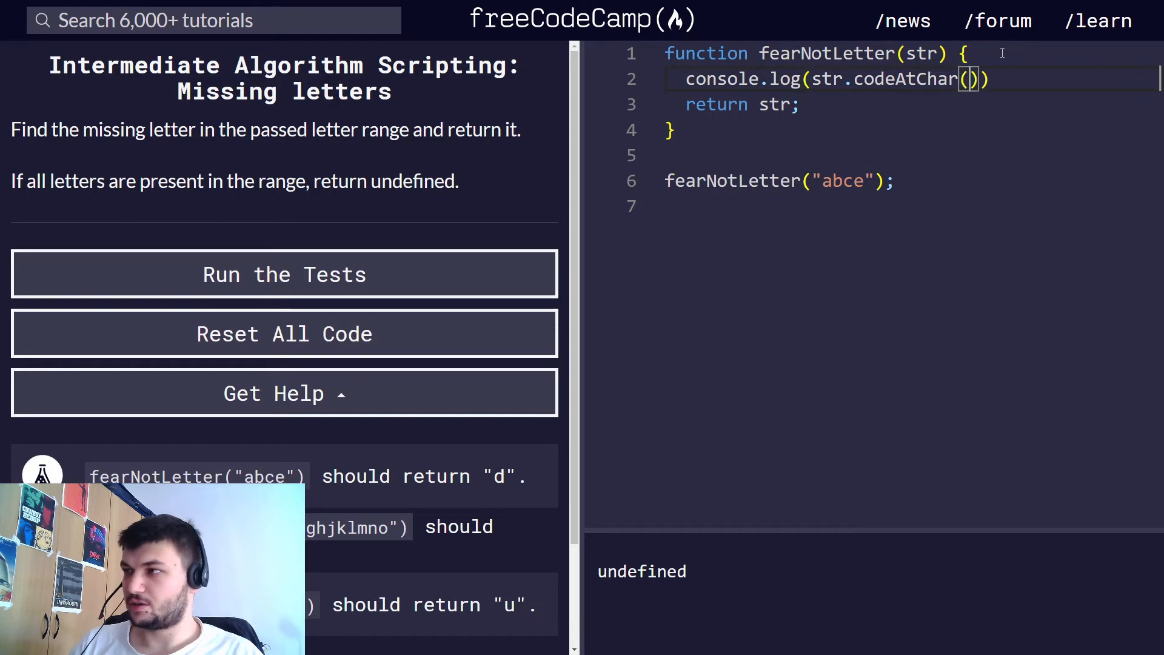
pyautogui.write('0')
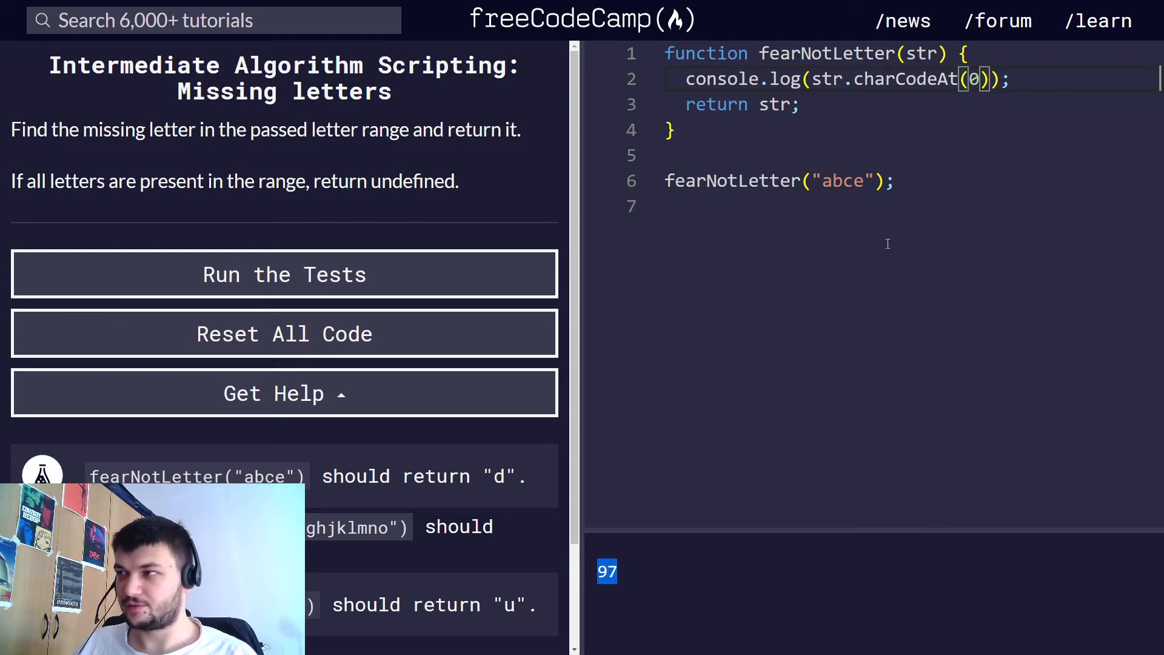
# Change the charCodeAt index to other positions, watching the console output.
pyautogui.press('Backspace')
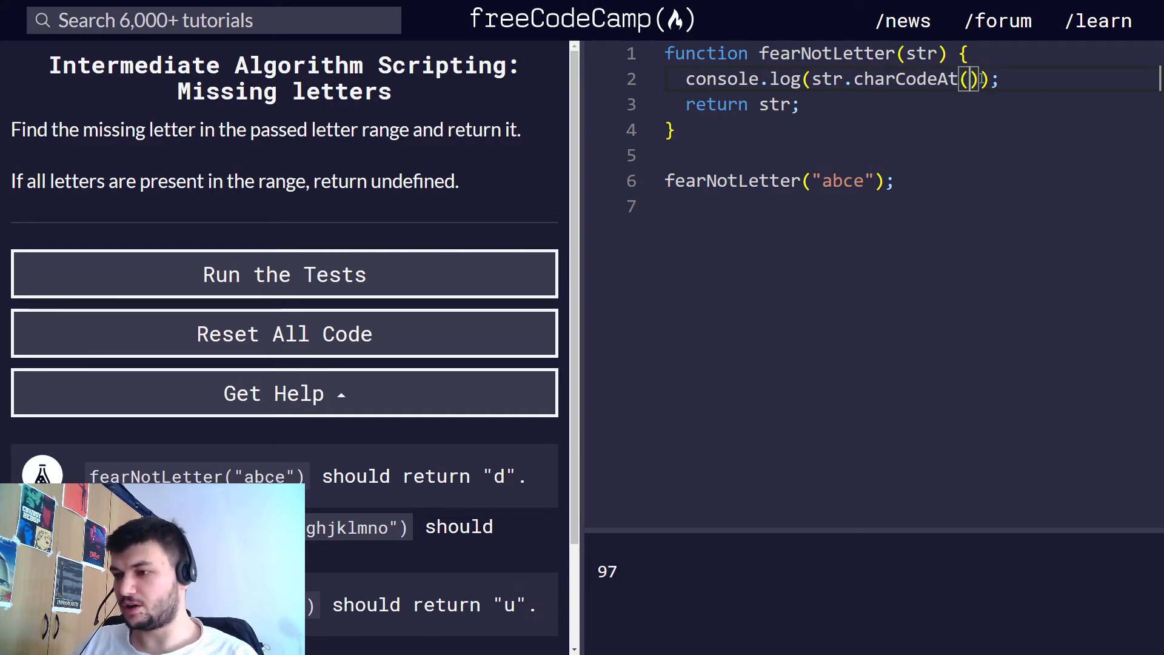
pyautogui.write('1')
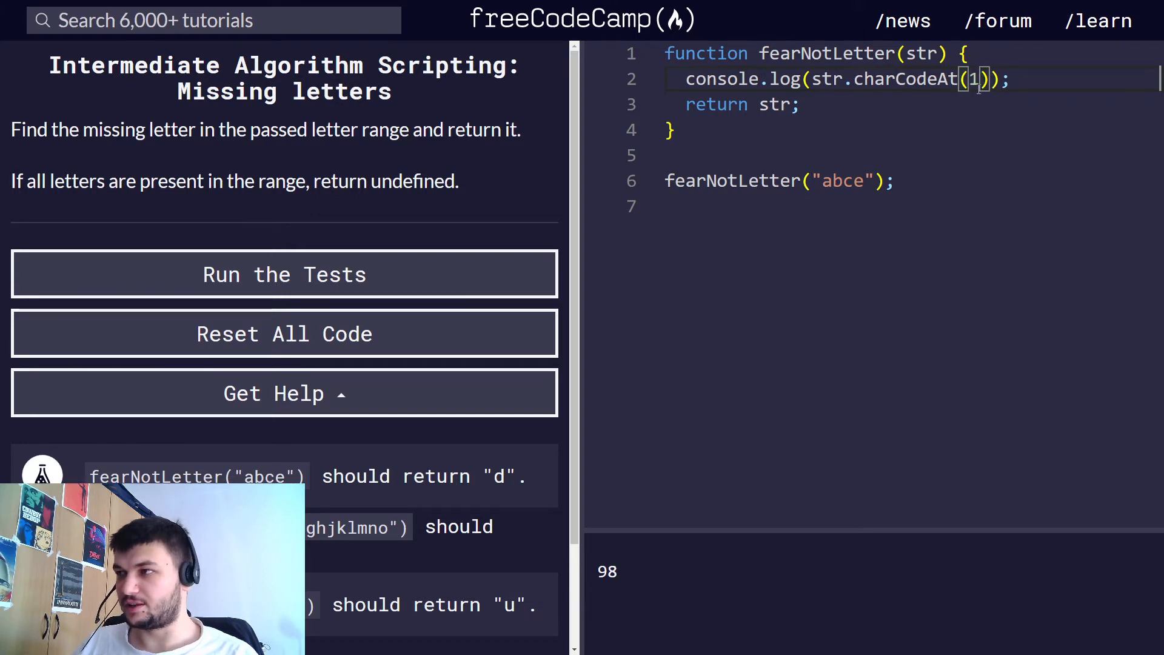
pyautogui.write('2')
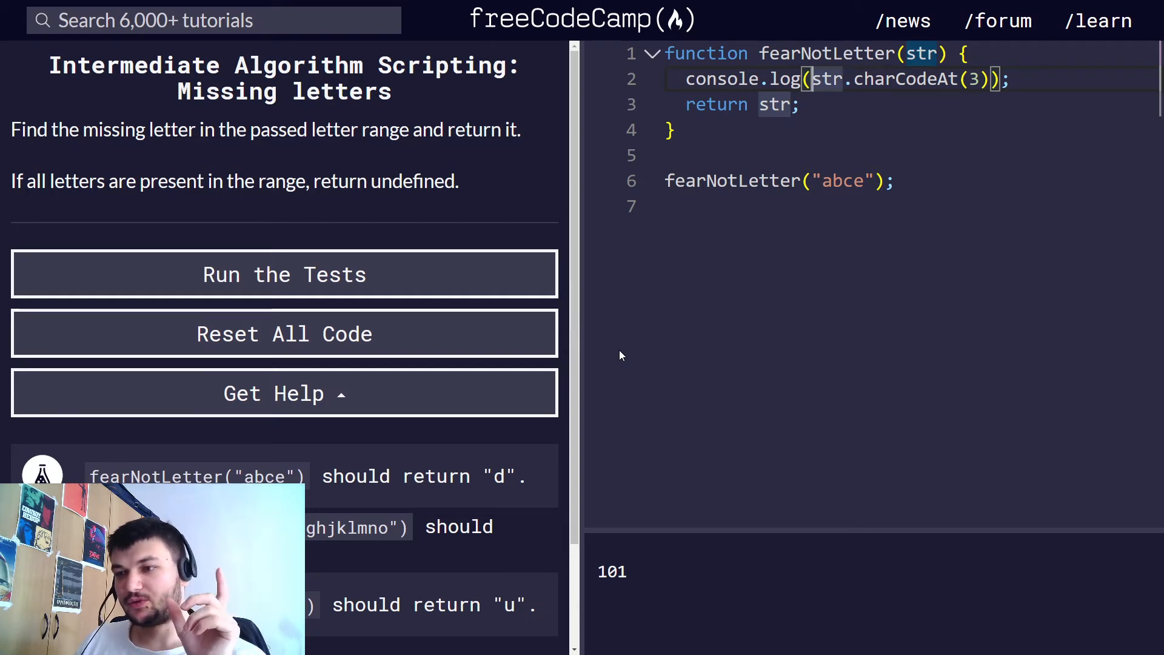
pyautogui.moveTo(636, 290)
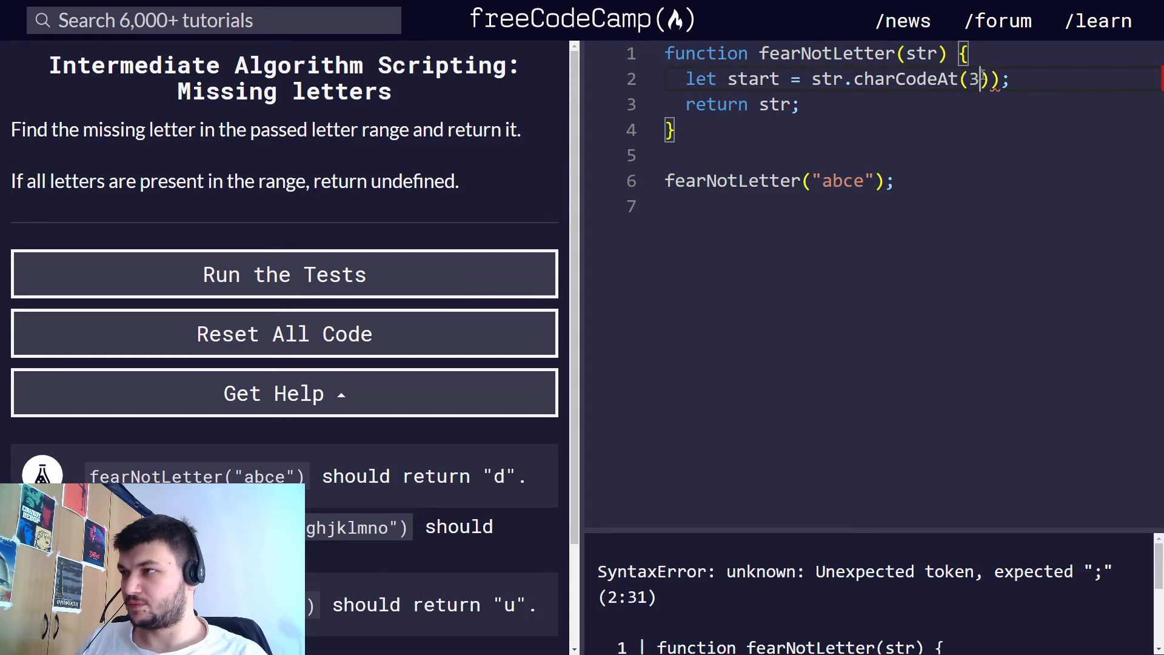
# Declare finish as the char code of the string's last letter, str.length - 1.
pyautogui.write('0')
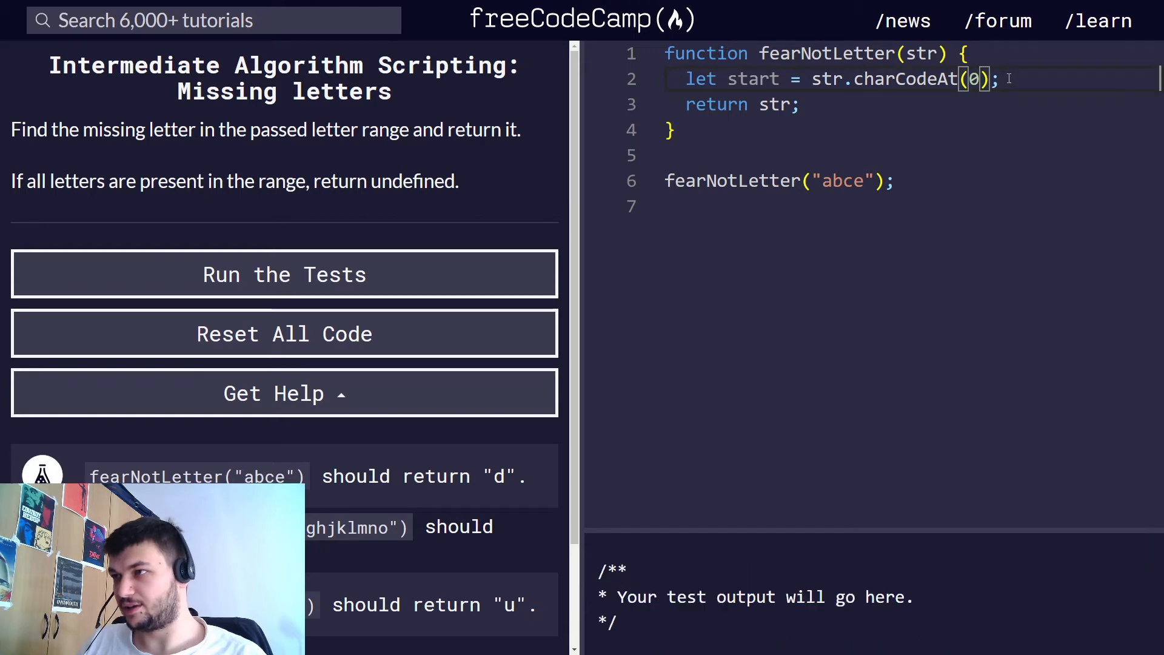
pyautogui.press('Enter')
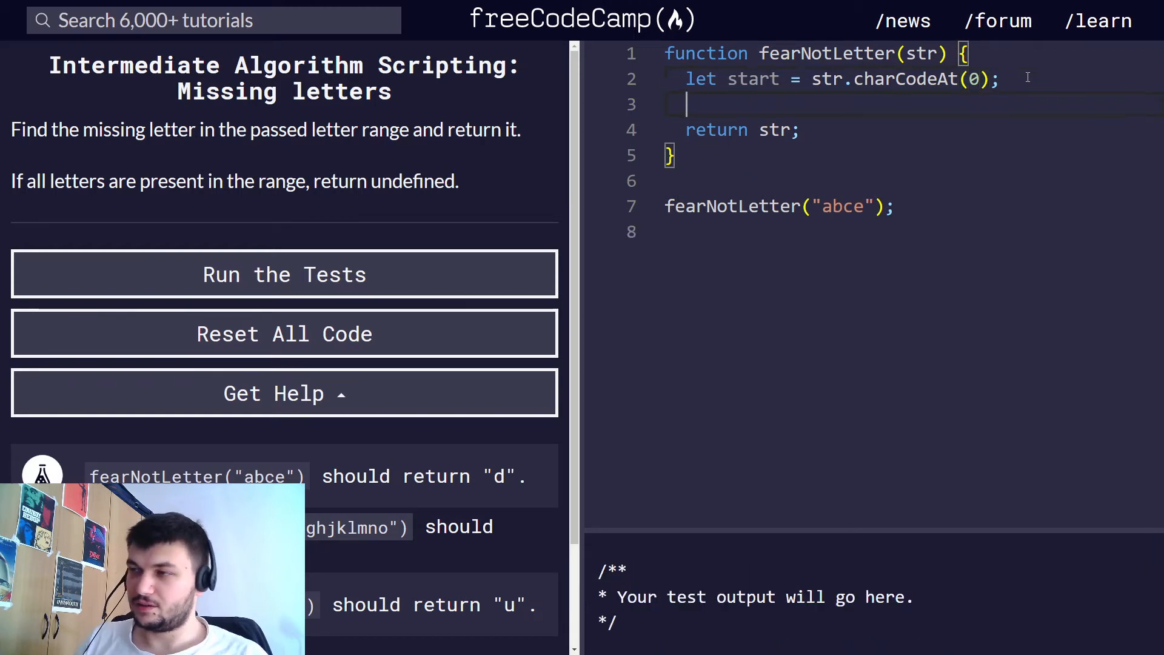
pyautogui.write('let')
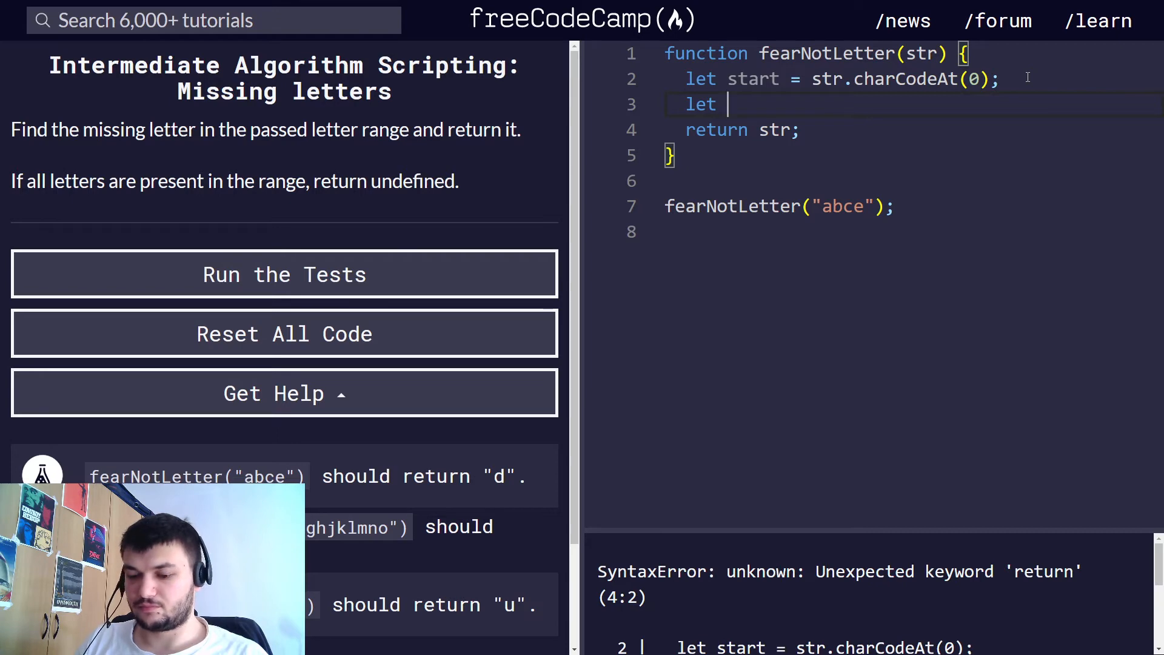
pyautogui.write('finish = str.')
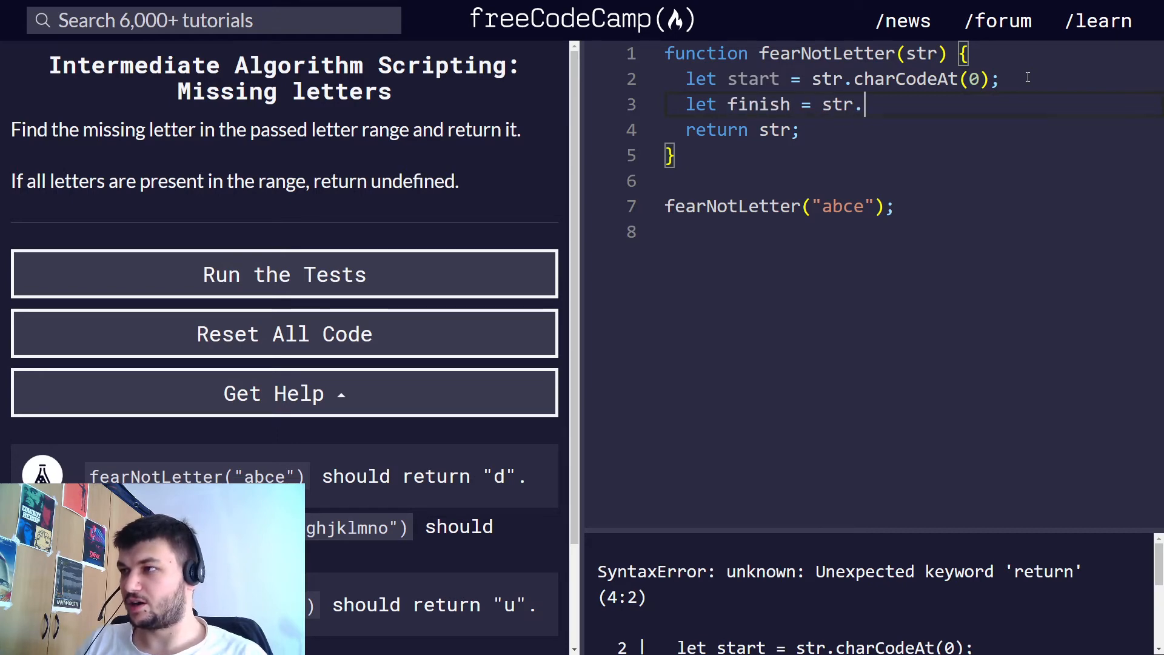
pyautogui.write('charC')
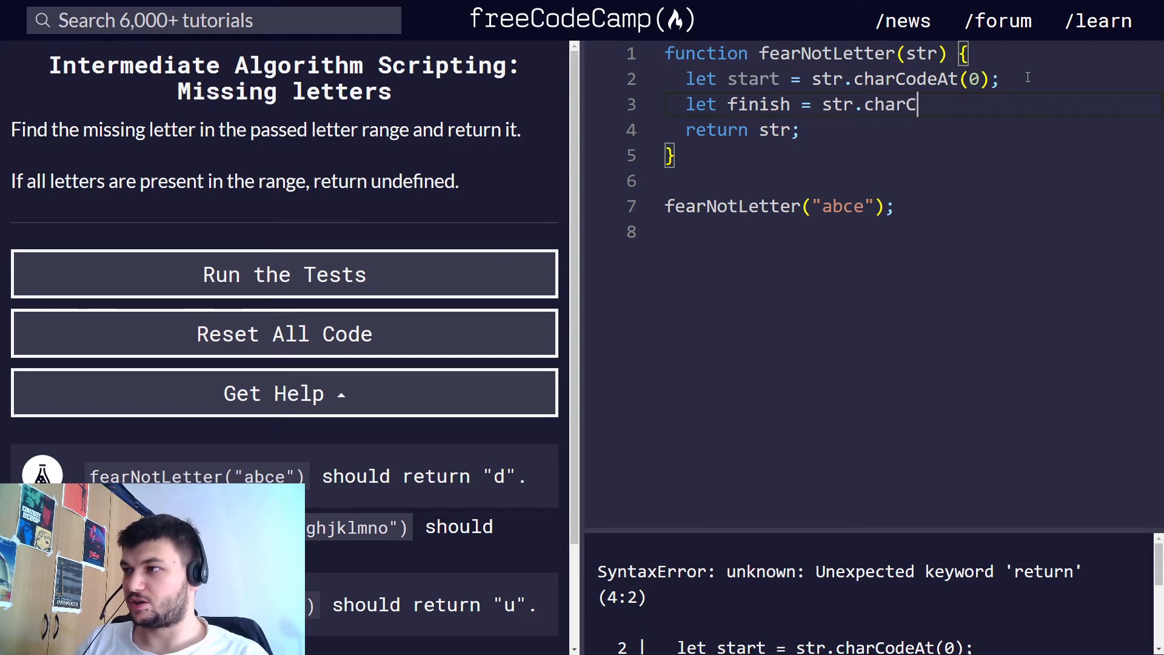
pyautogui.write('odeAt')
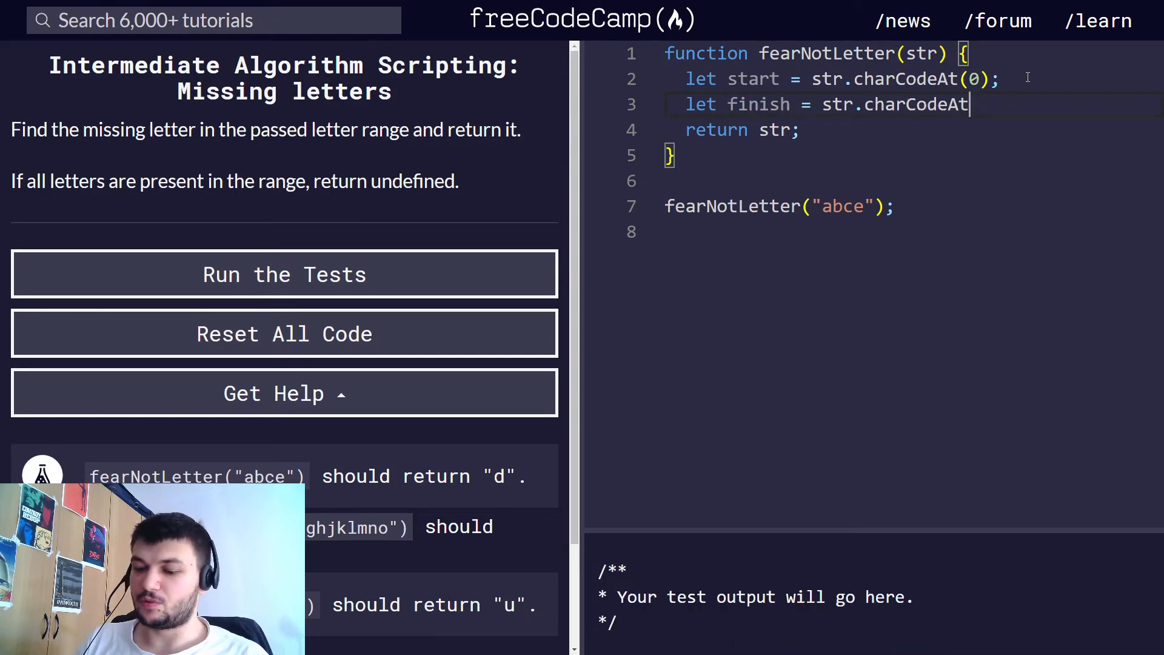
pyautogui.write('()')
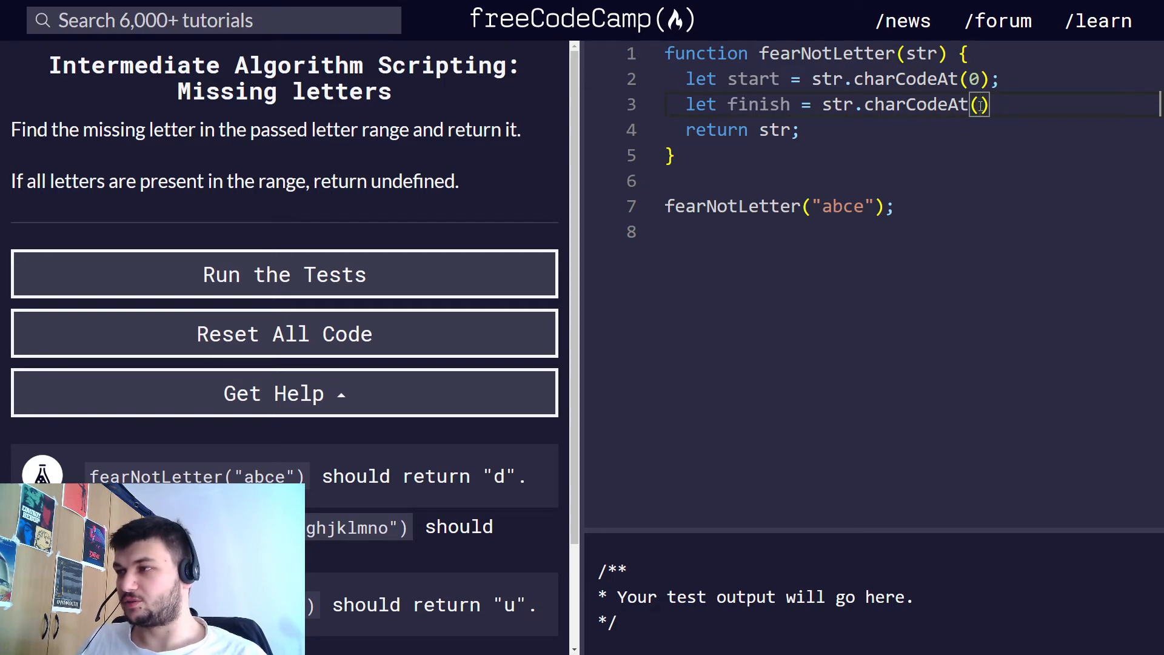
pyautogui.write('str')
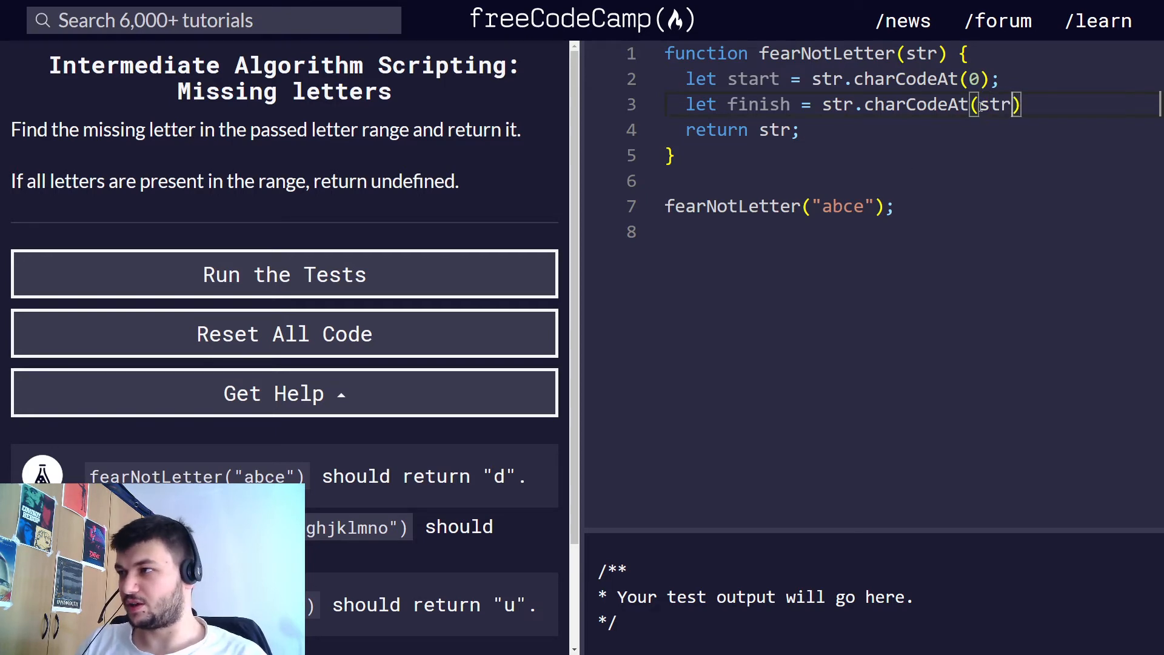
pyautogui.write('.length')
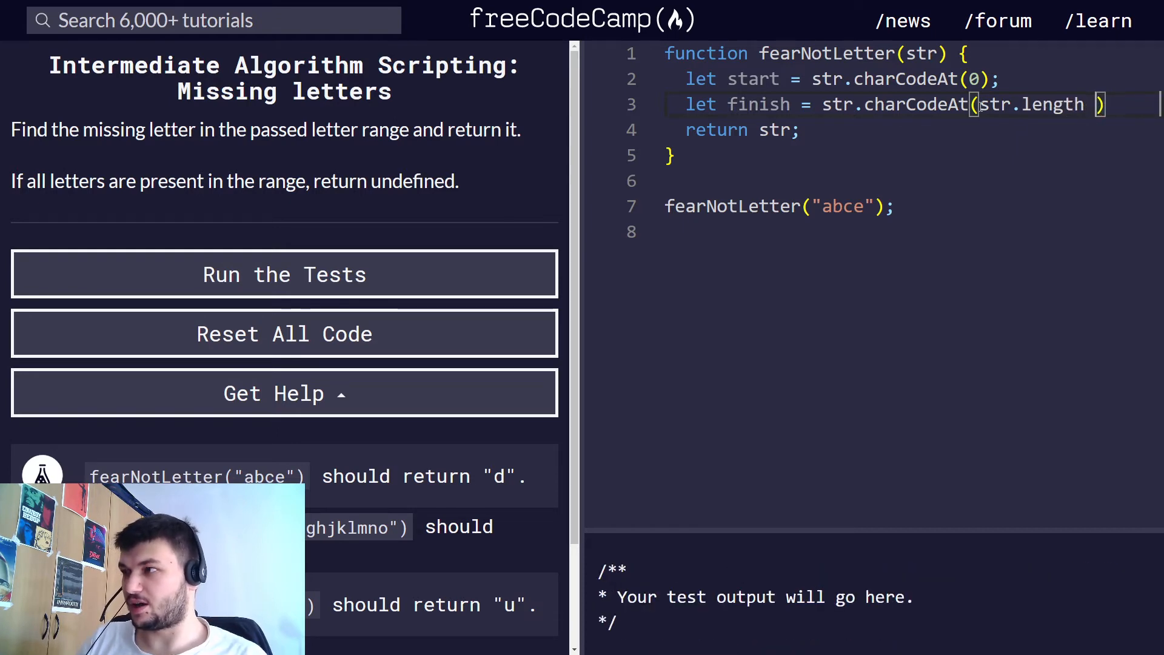
pyautogui.write('- 1')
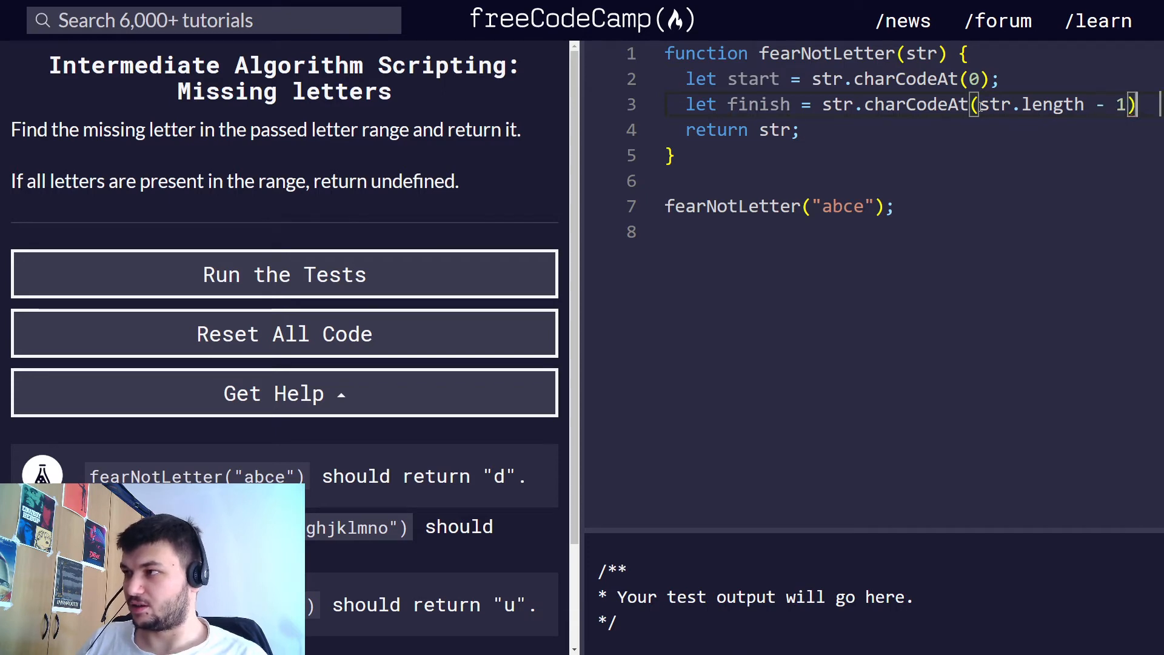
pyautogui.write(';')
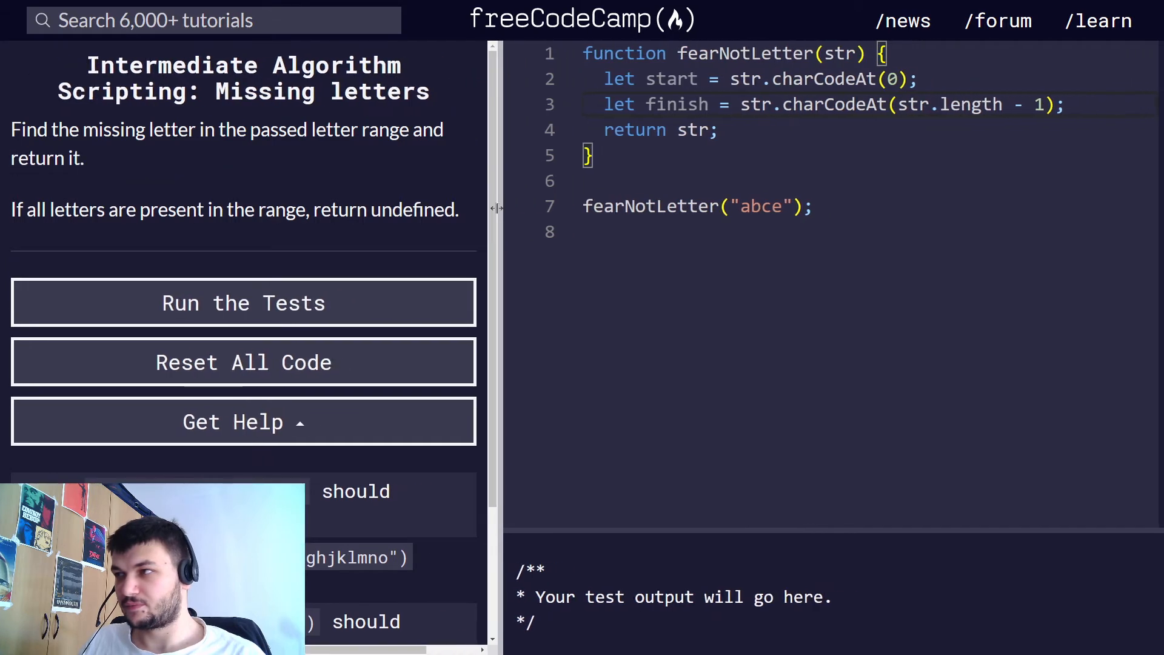
# Log start and finish on a new line, showing 97 101.
pyautogui.press('Enter')
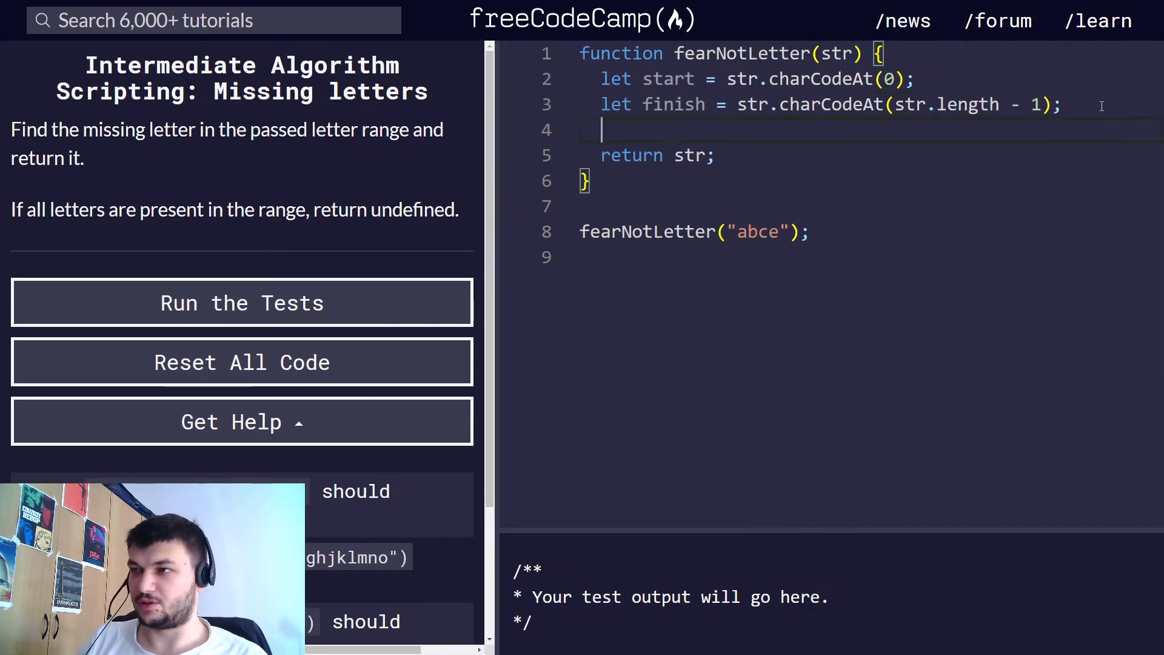
pyautogui.write('console.')
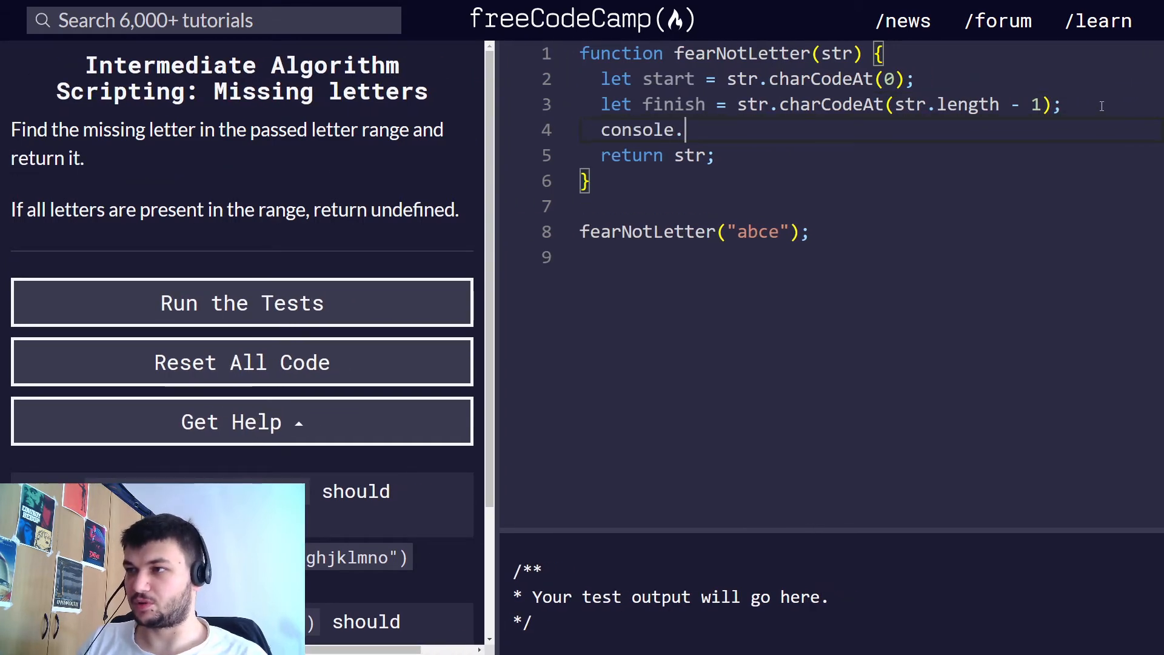
pyautogui.write('log(start, finish')
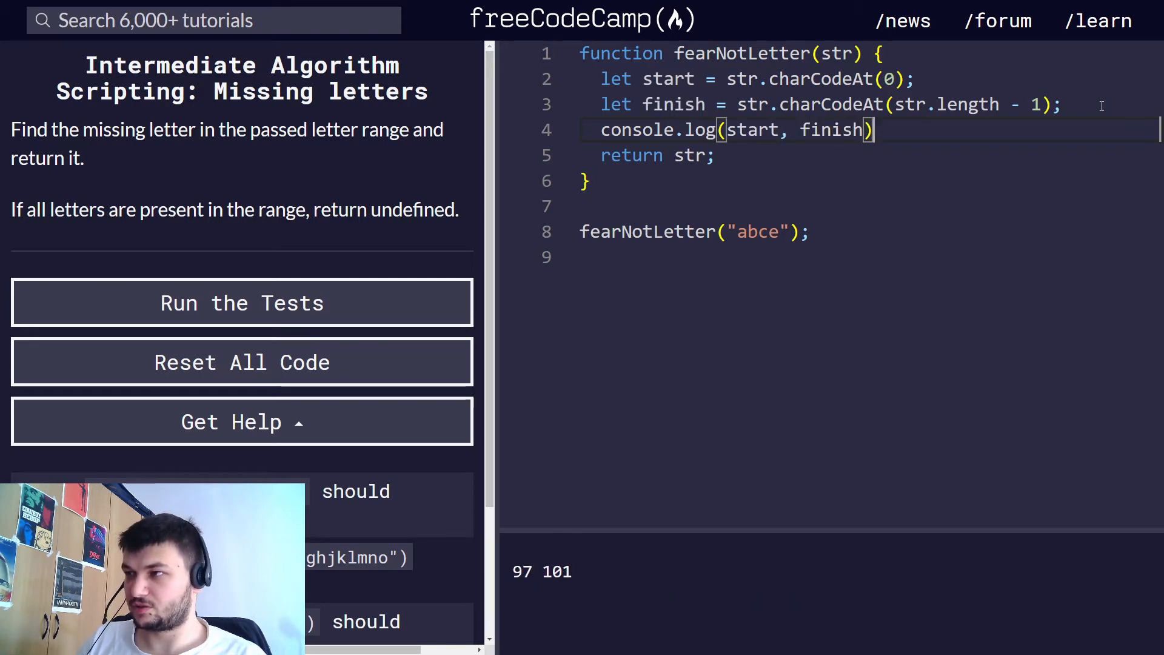
pyautogui.write(';')
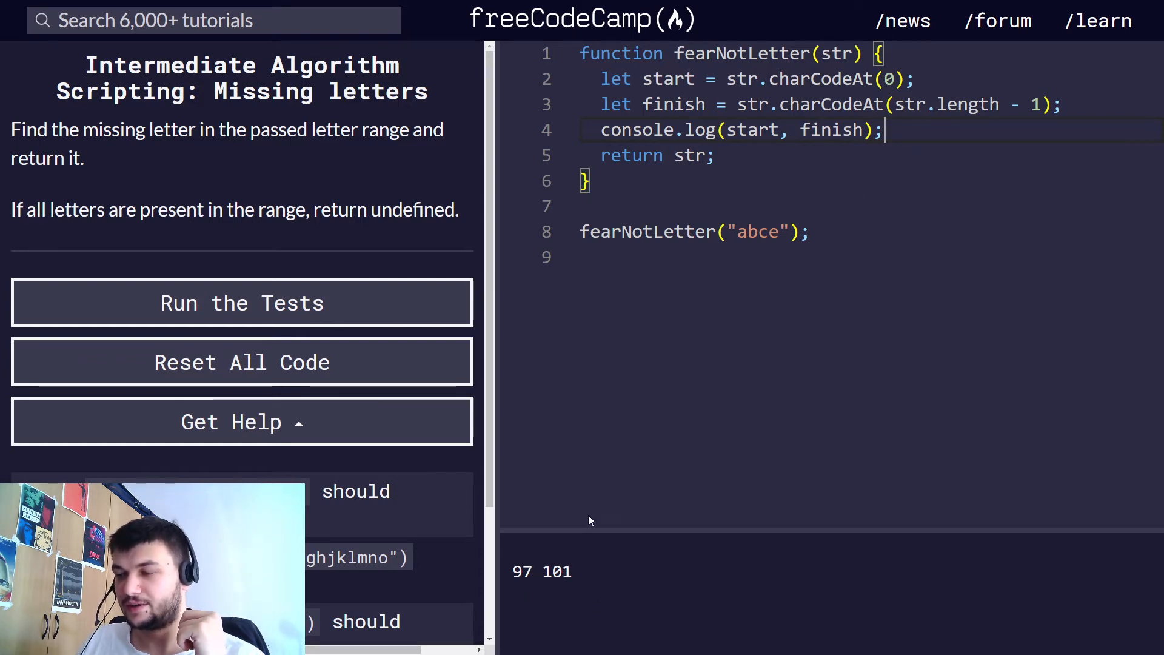
# Write the loop header for (let i = start; i <= finish; i++).
pyautogui.press('Enter')
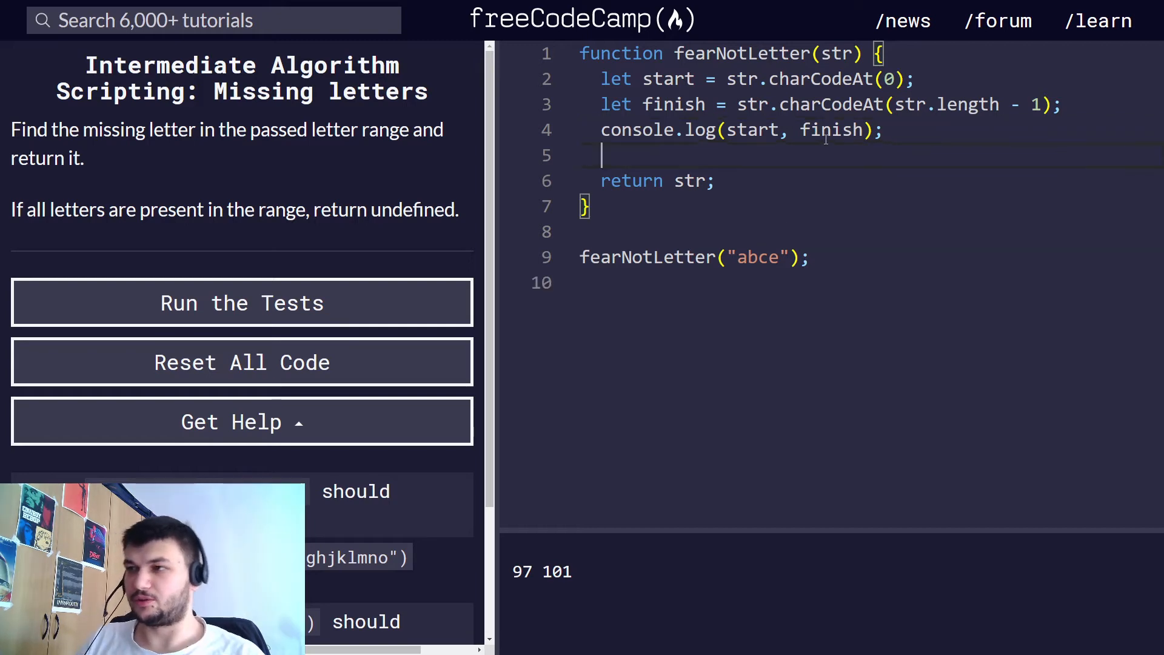
pyautogui.press('Enter')
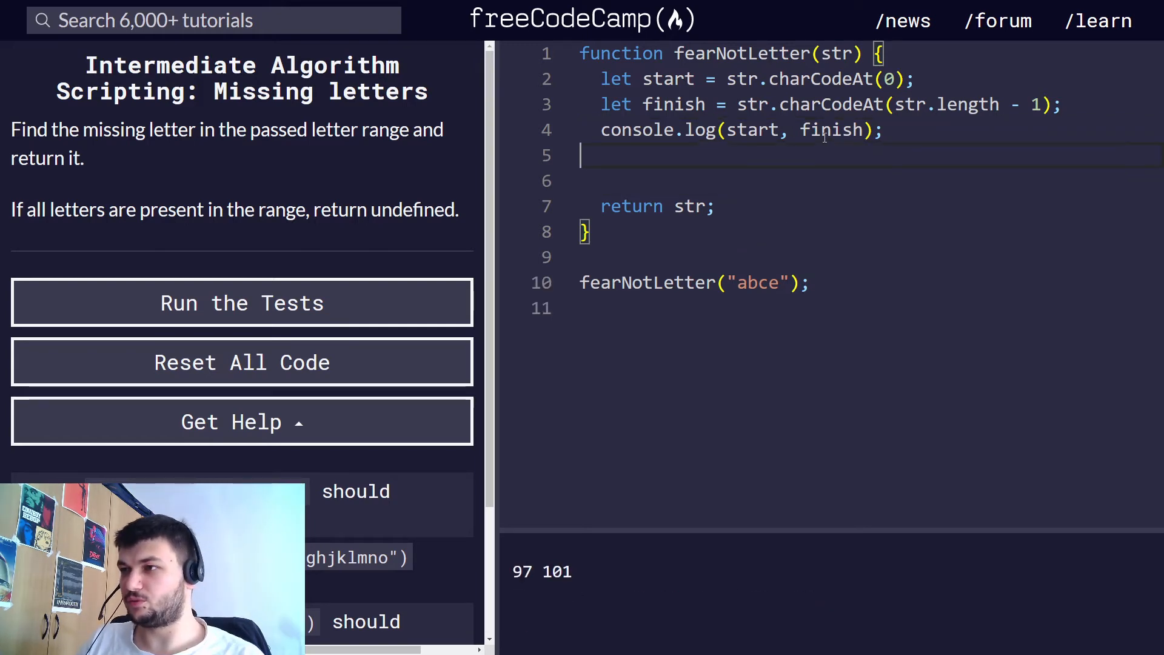
pyautogui.write('for')
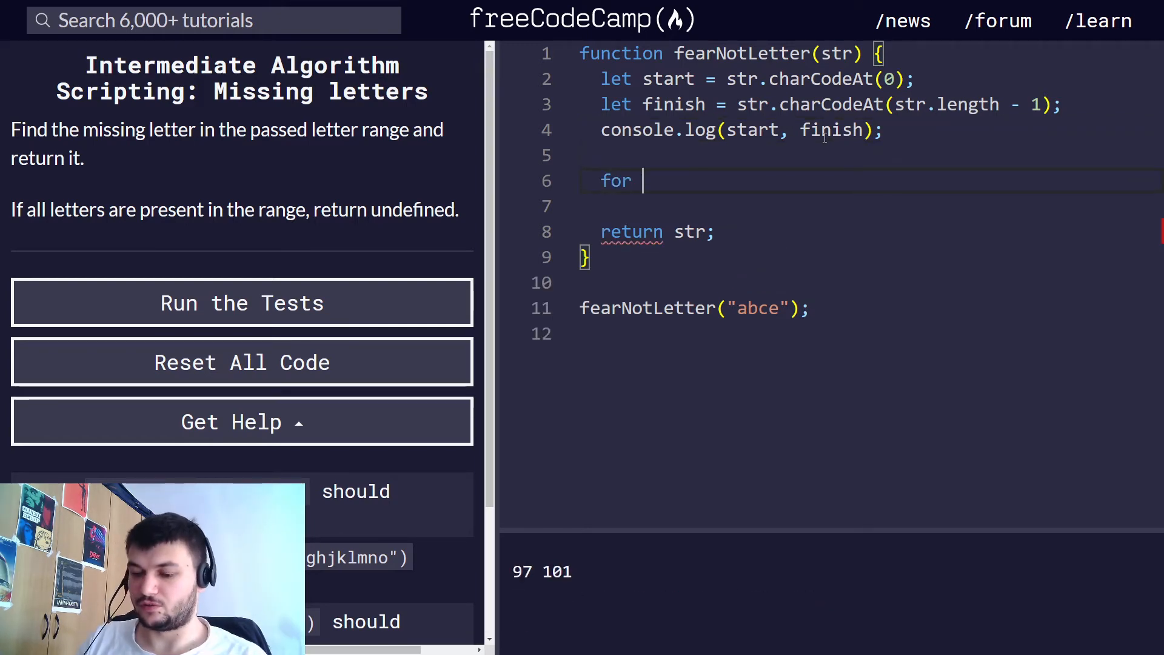
pyautogui.write('(let i =')
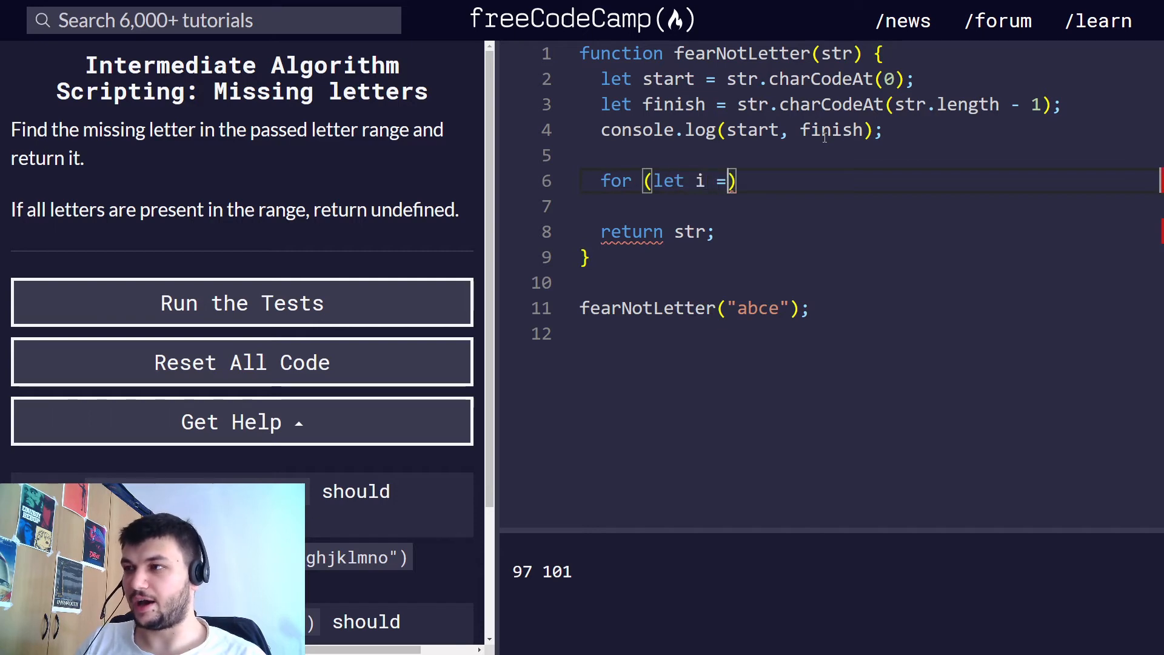
pyautogui.write('start')
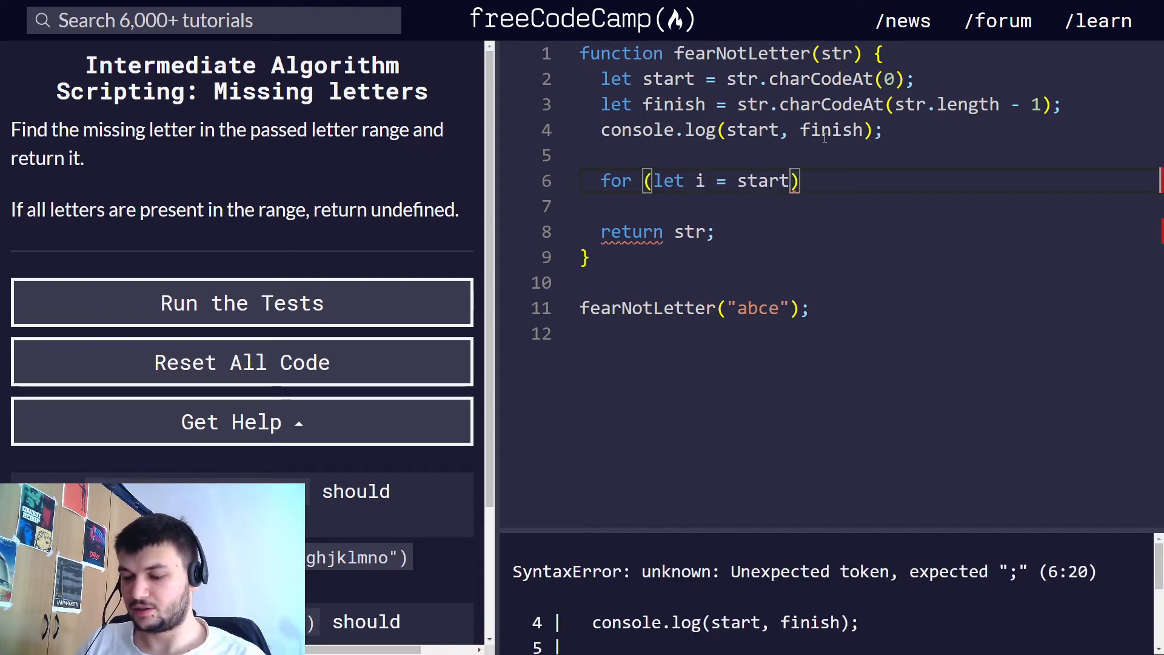
pyautogui.write('; i <')
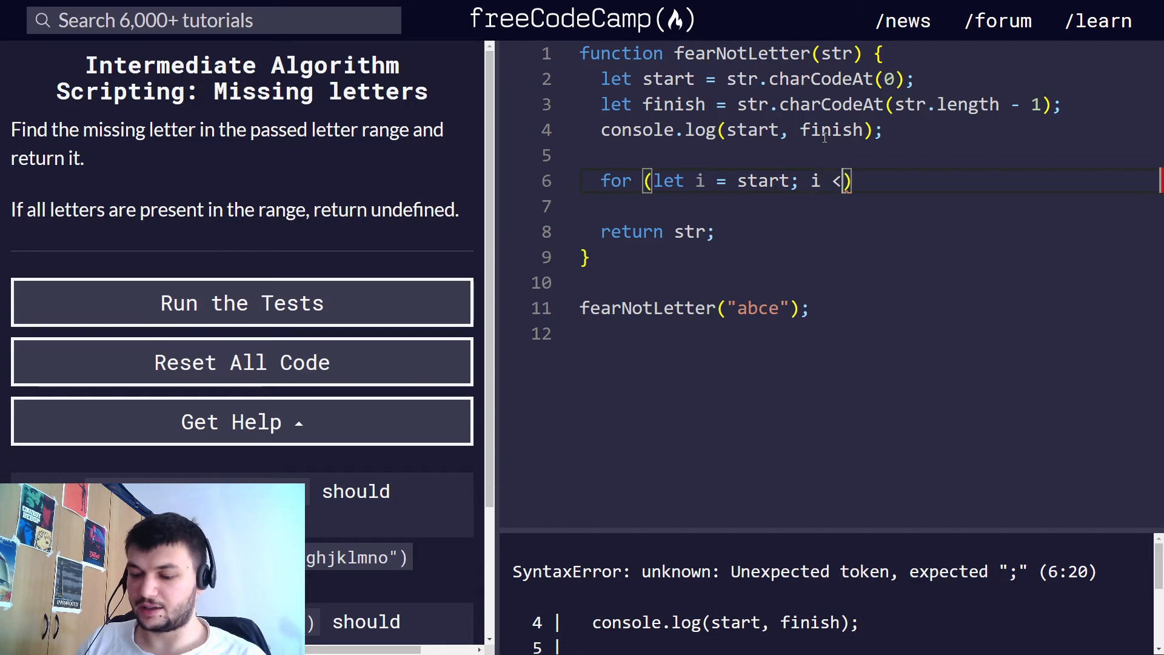
pyautogui.write('= finish; i++')
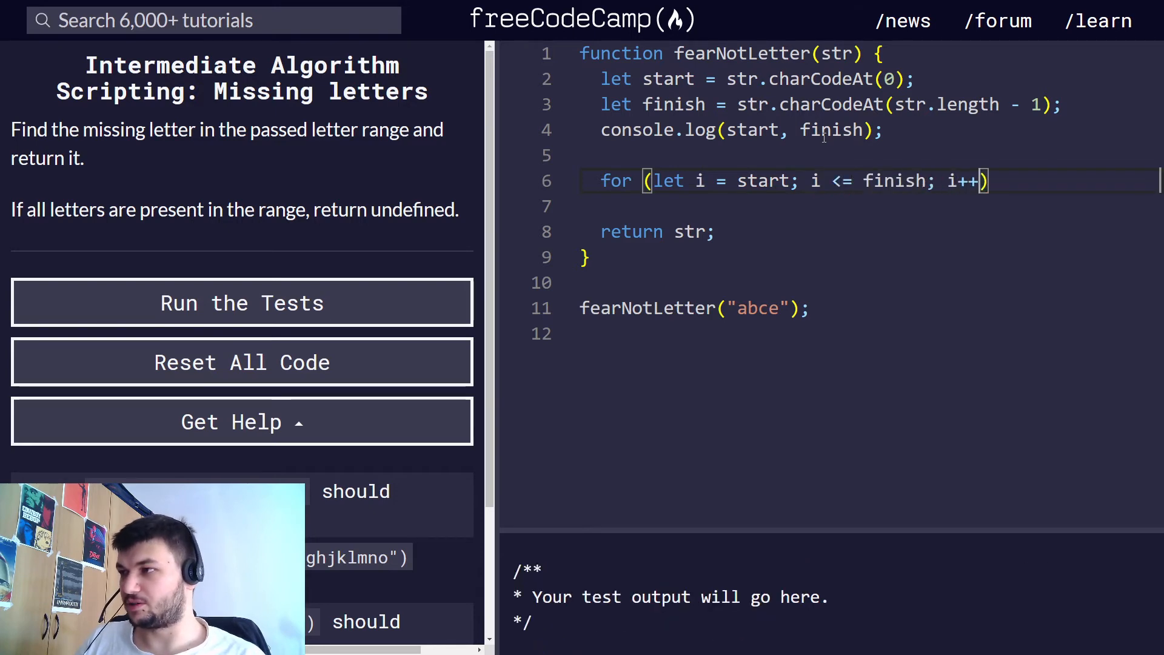
pyautogui.write('{')
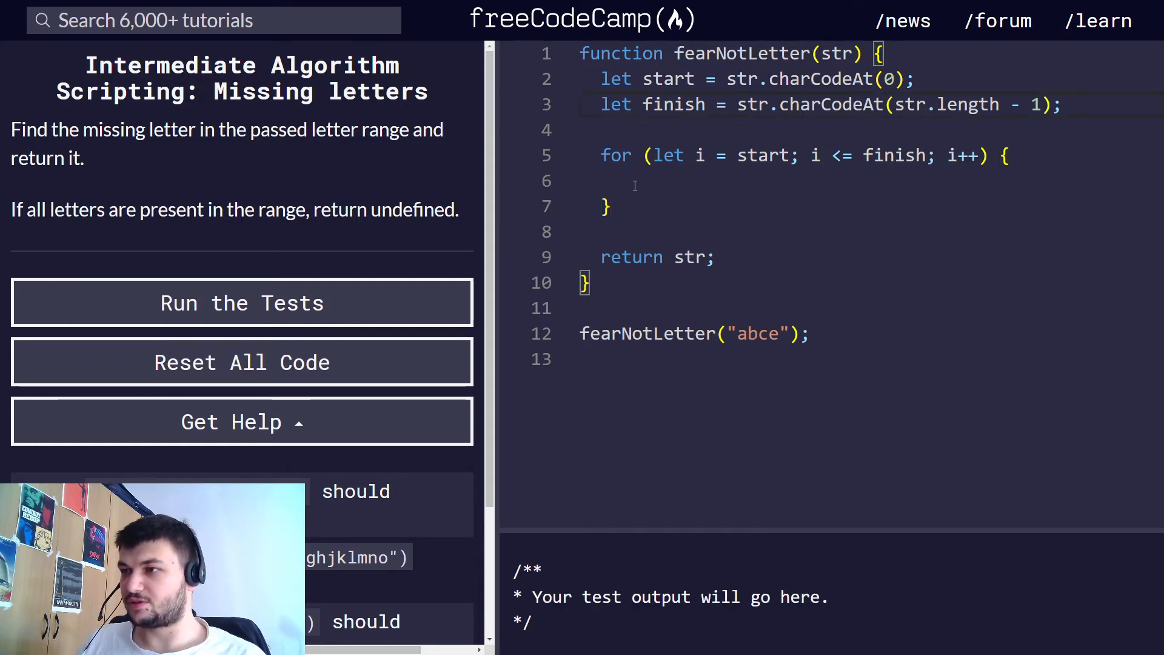
# Log String.fromCharCode(i) inside the loop, fixing the fromCharToCode typo.
pyautogui.write('c')
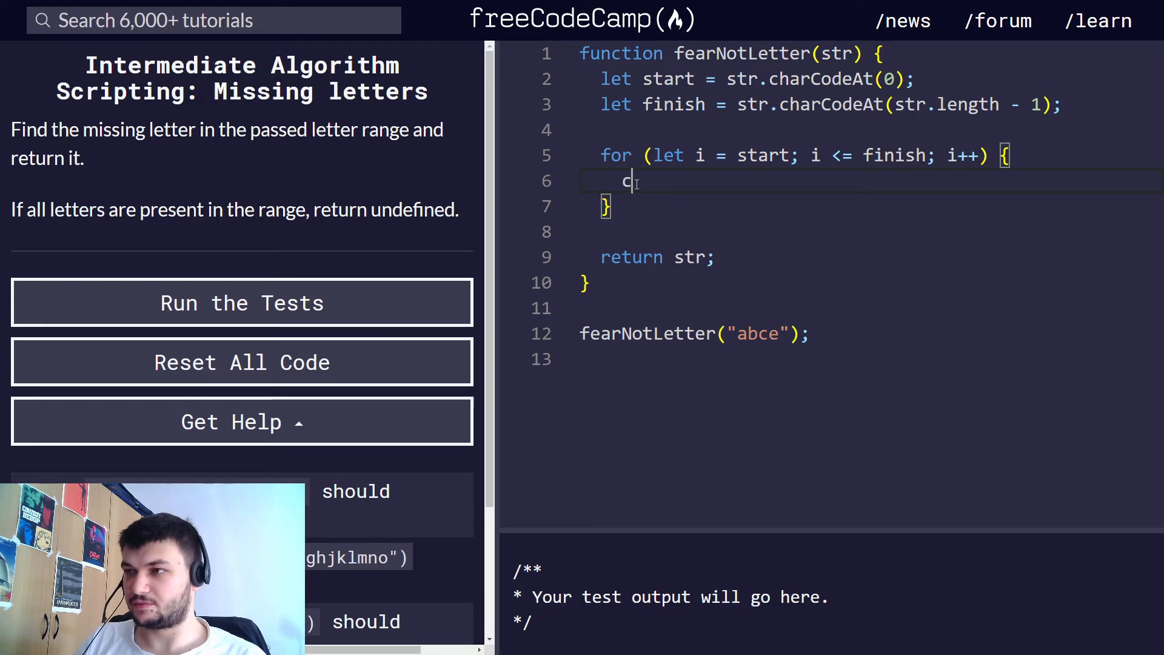
pyautogui.write('onsole.log(')
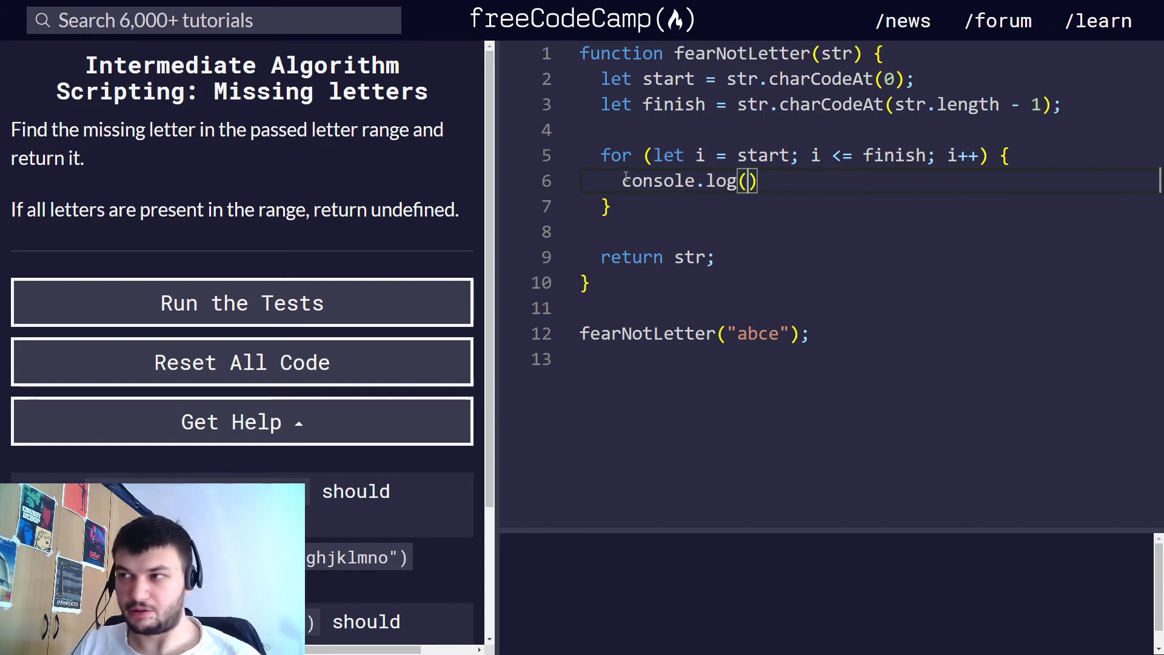
pyautogui.write('st')
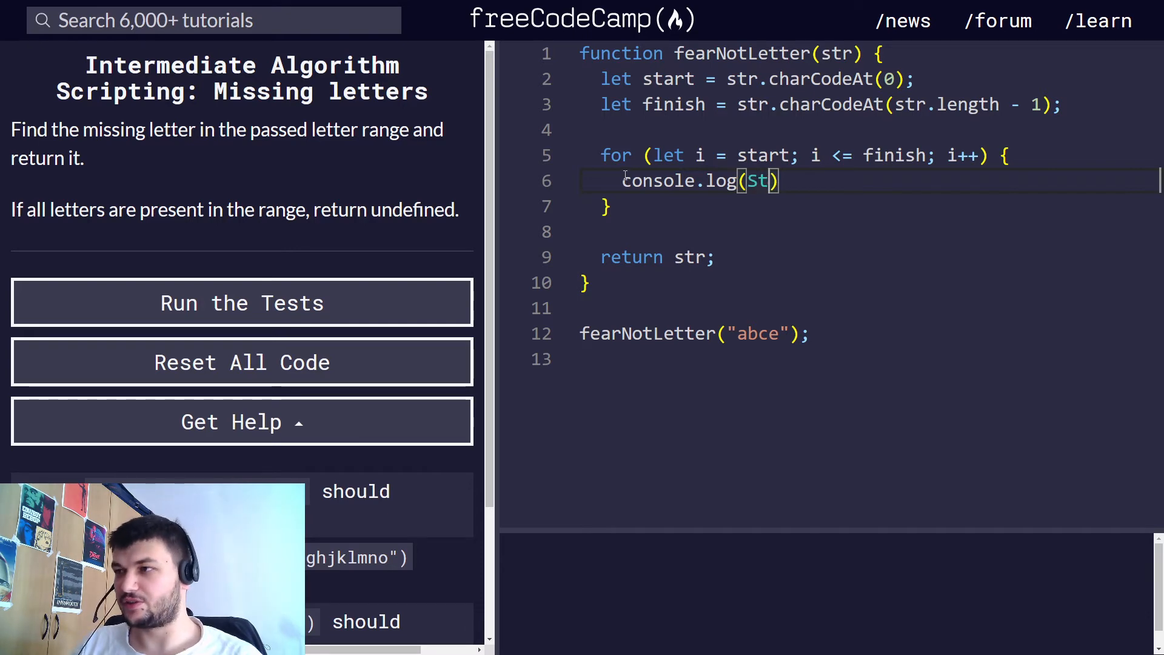
pyautogui.write('ring')
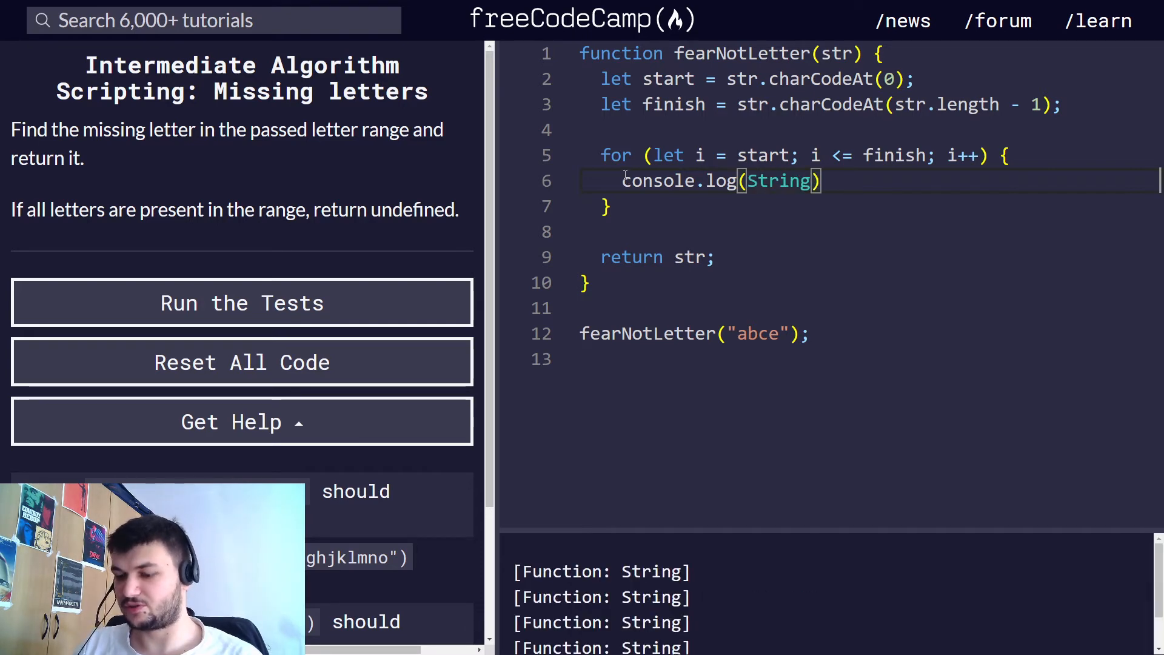
pyautogui.write('.')
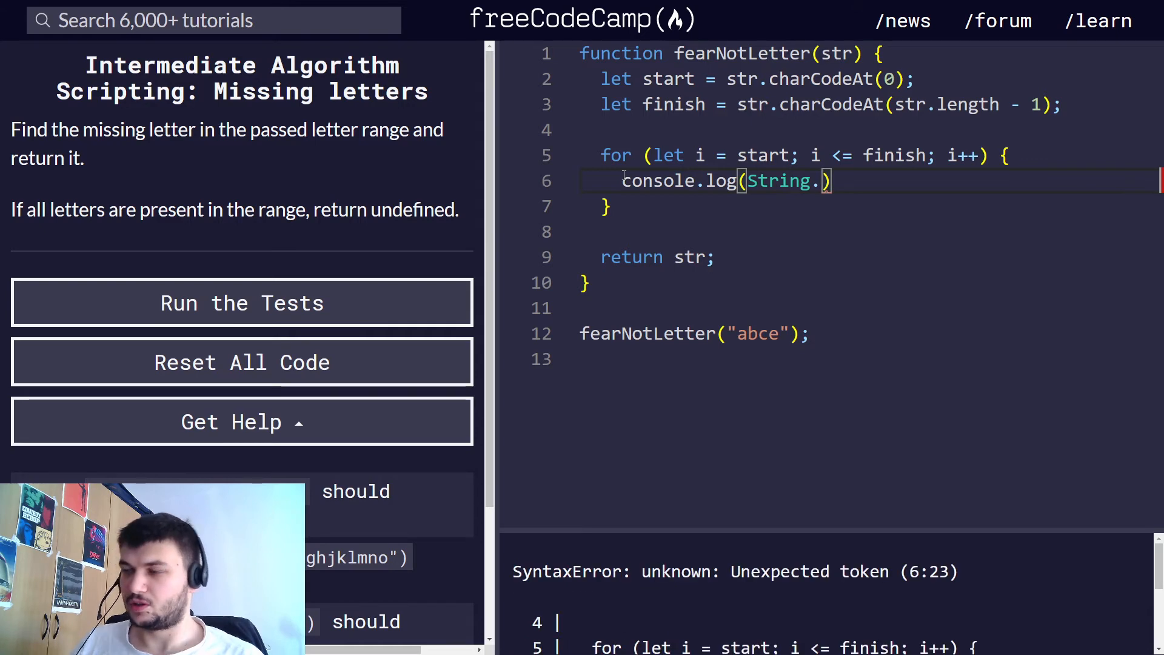
pyautogui.moveTo(803, 18)
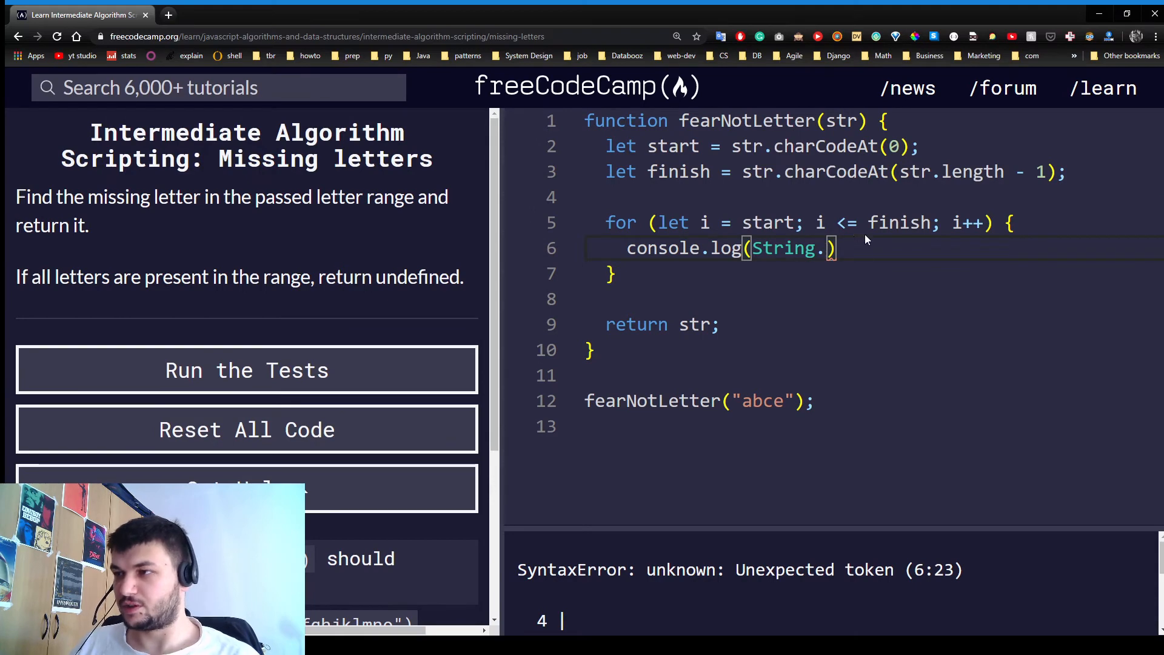
pyautogui.scroll(-3)
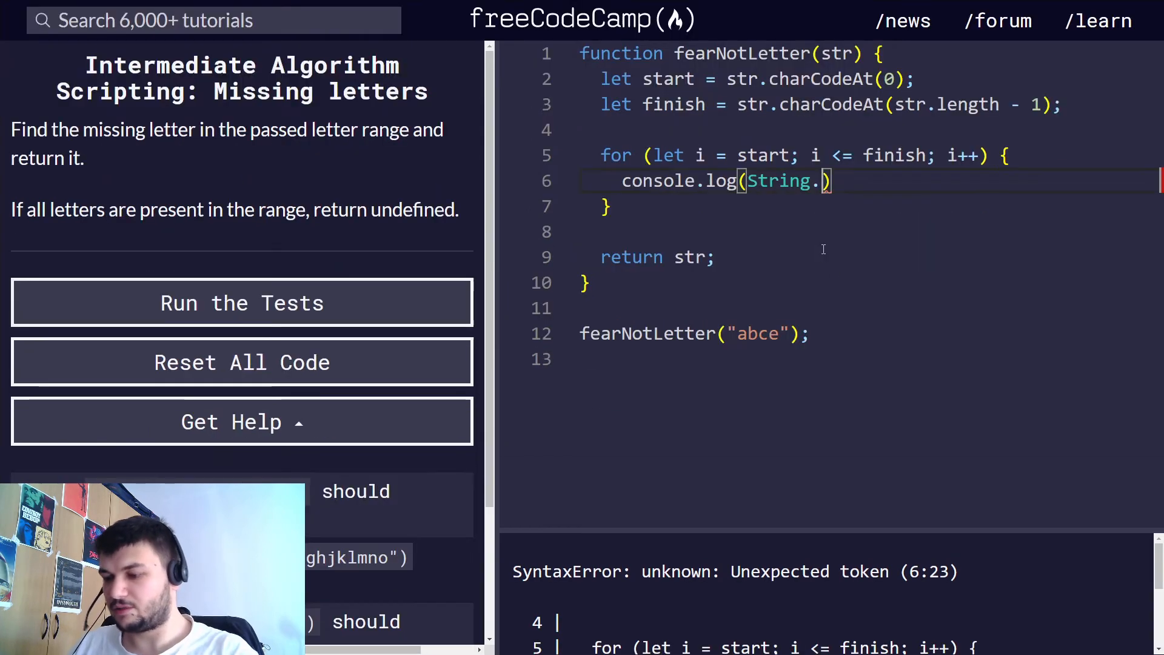
pyautogui.write('fr')
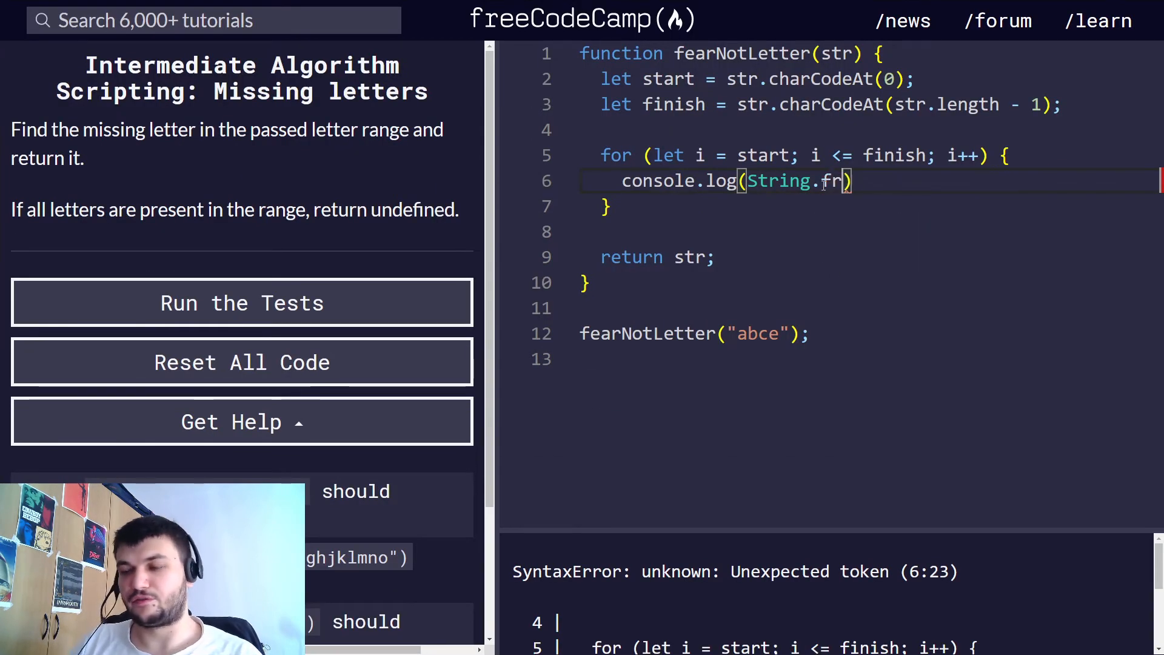
pyautogui.write('omCharToCode(')
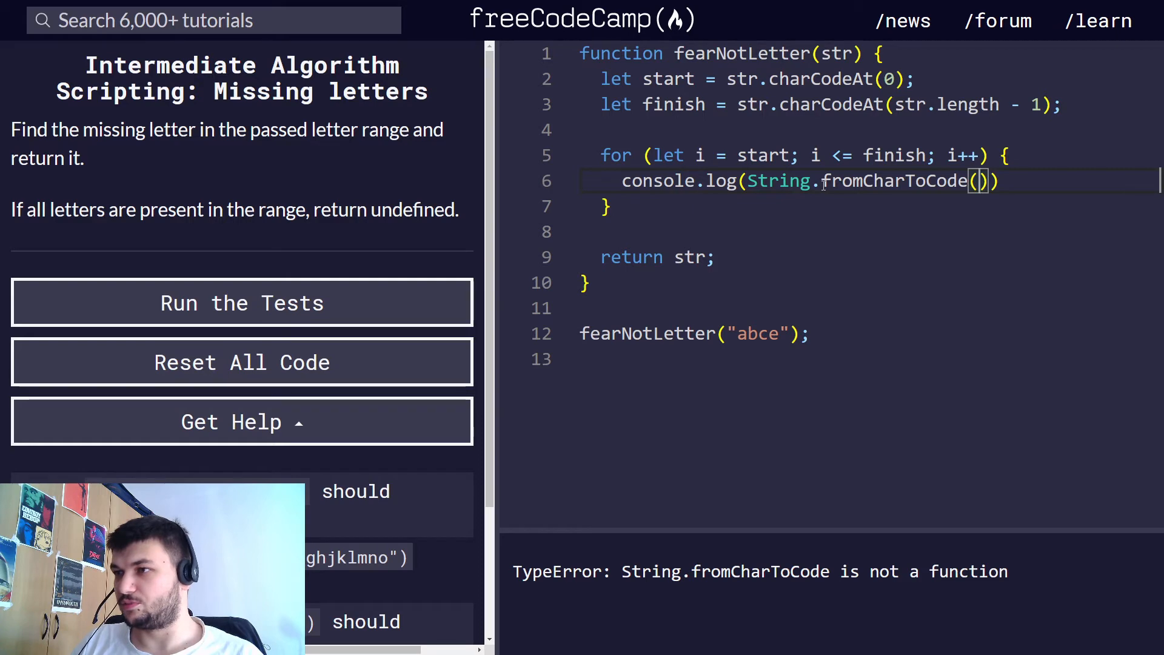
pyautogui.write('i')
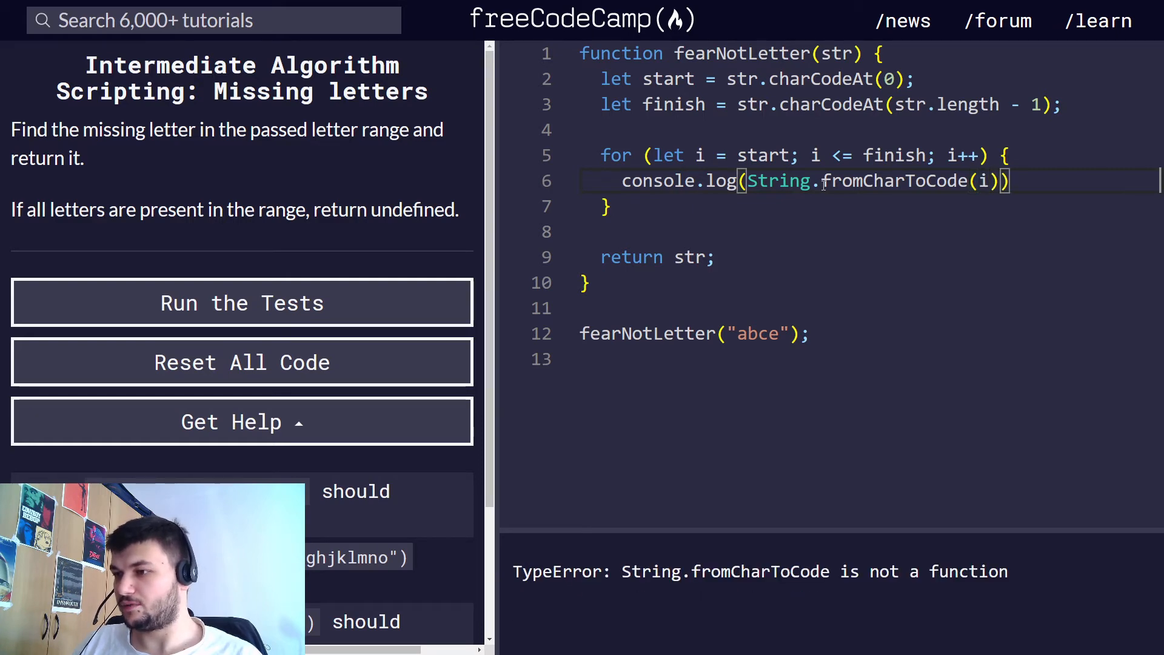
pyautogui.write(';')
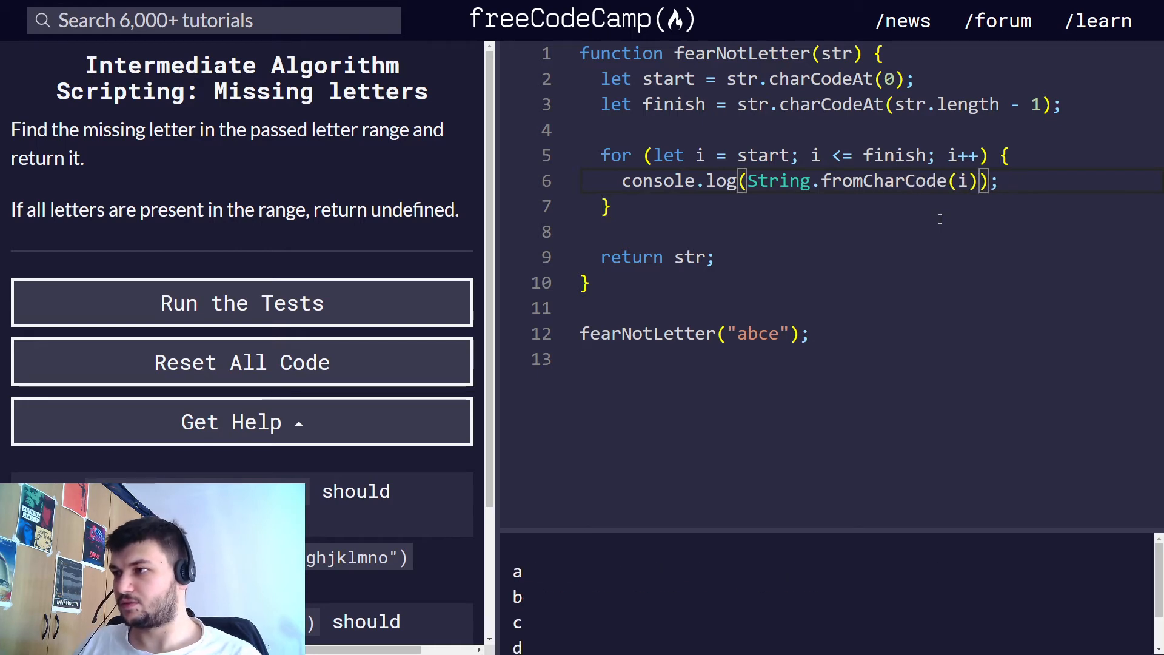
pyautogui.moveTo(923, 260)
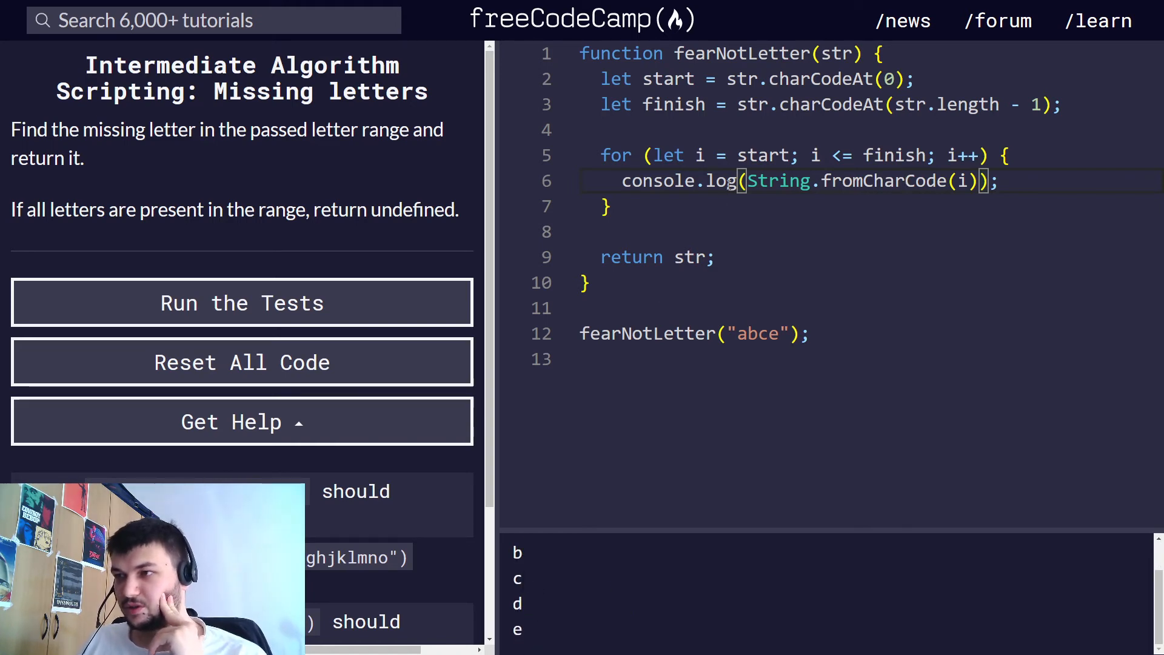
# Compare the logged letters with the test string abce to spot the missing d.
pyautogui.doubleClick(763, 155)
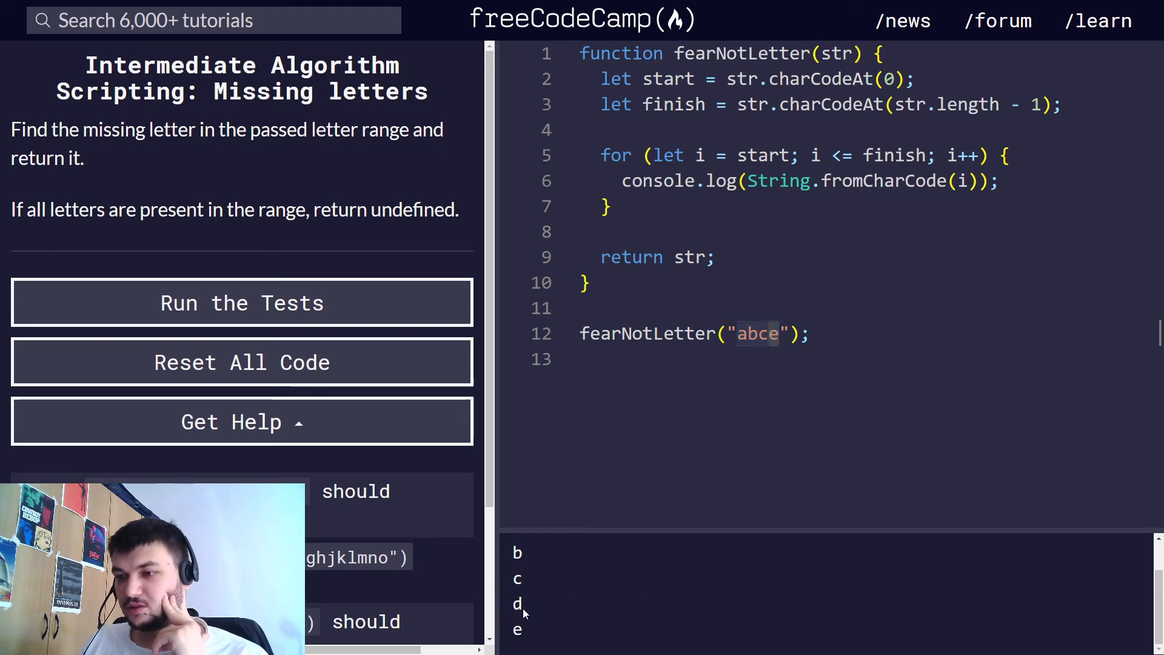
pyautogui.doubleClick(517, 604)
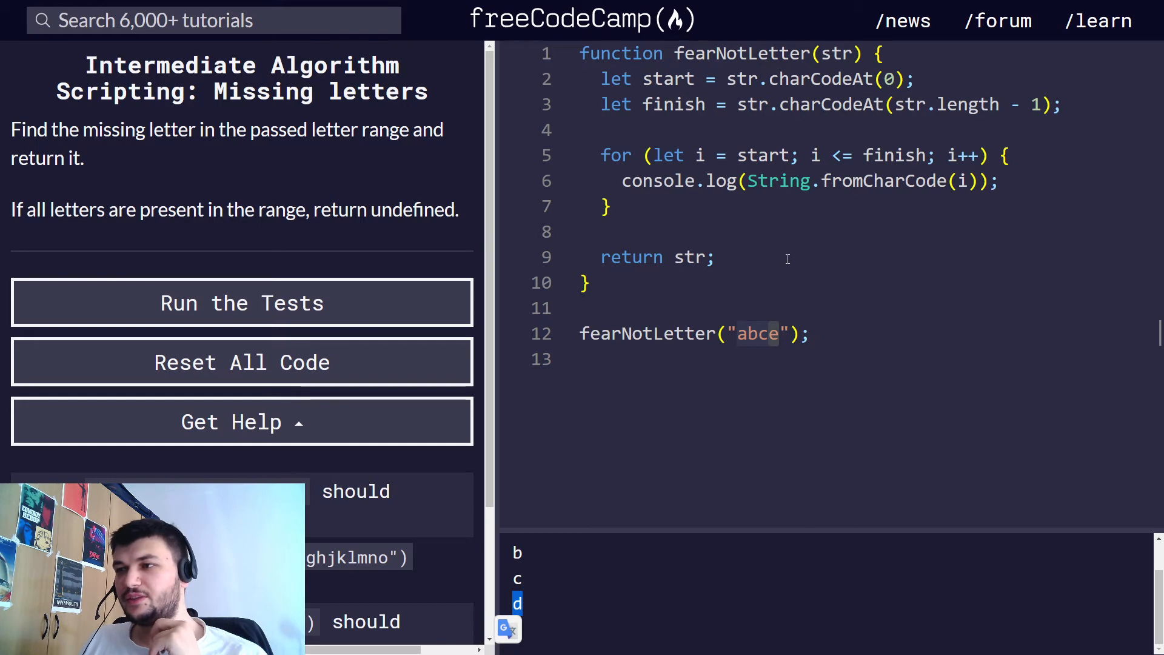
pyautogui.doubleClick(757, 333)
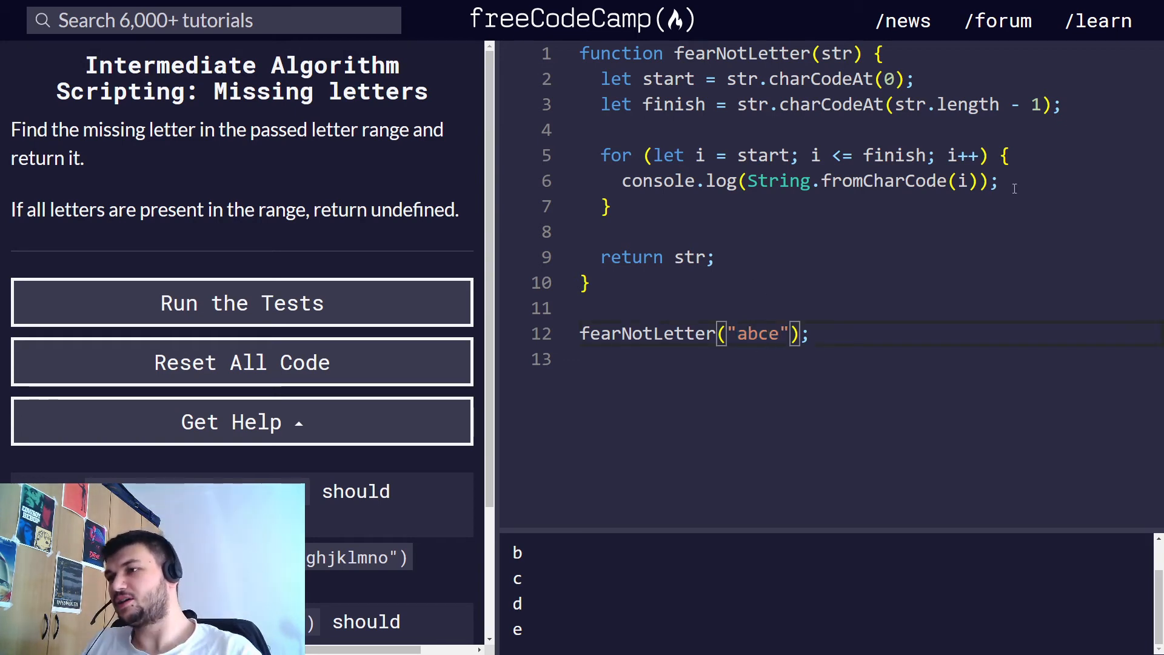
# Add console.log(str[i - start]) below the fromCharCode log inside the loop.
pyautogui.click(1005, 181)
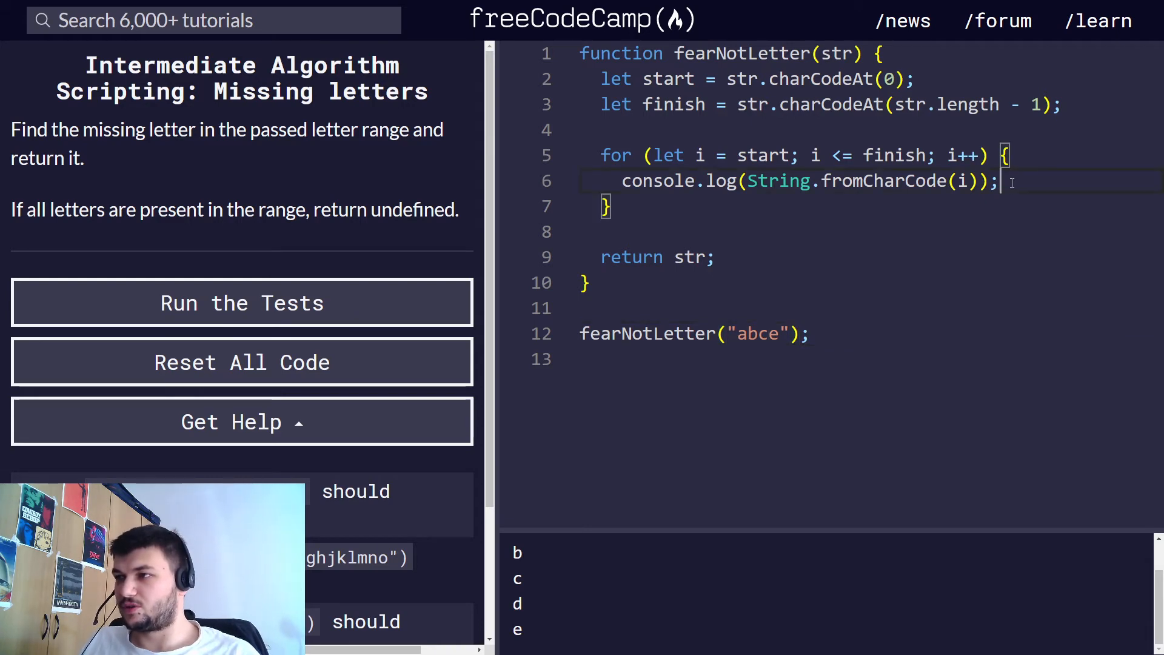
pyautogui.doubleClick(777, 181)
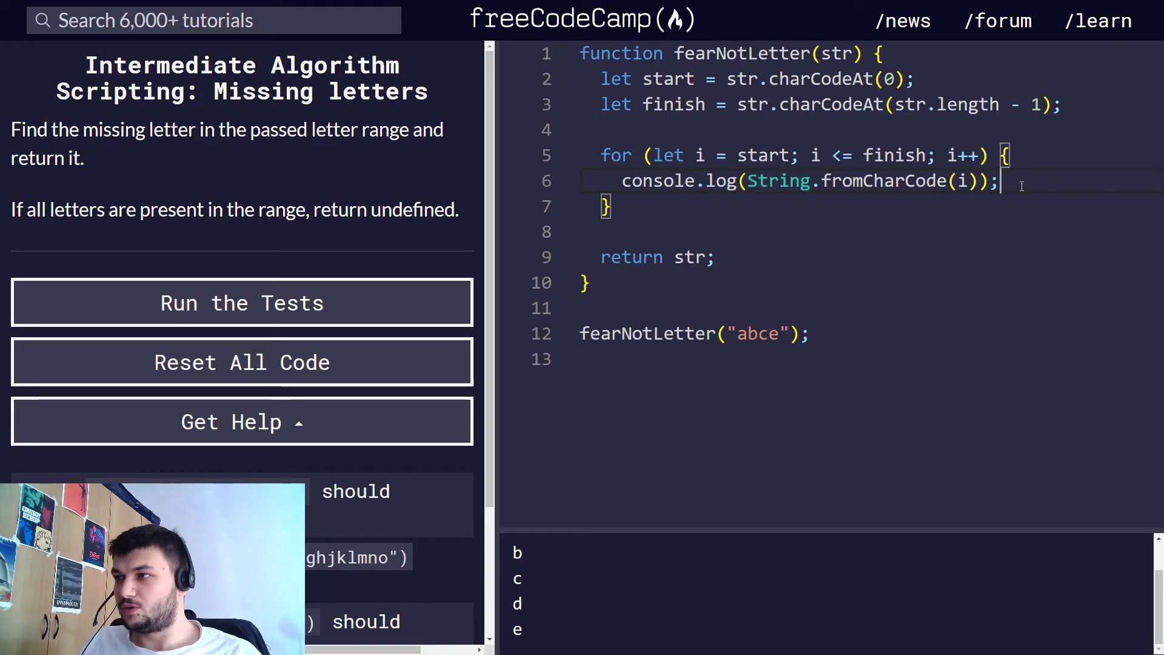
pyautogui.write('console.log')
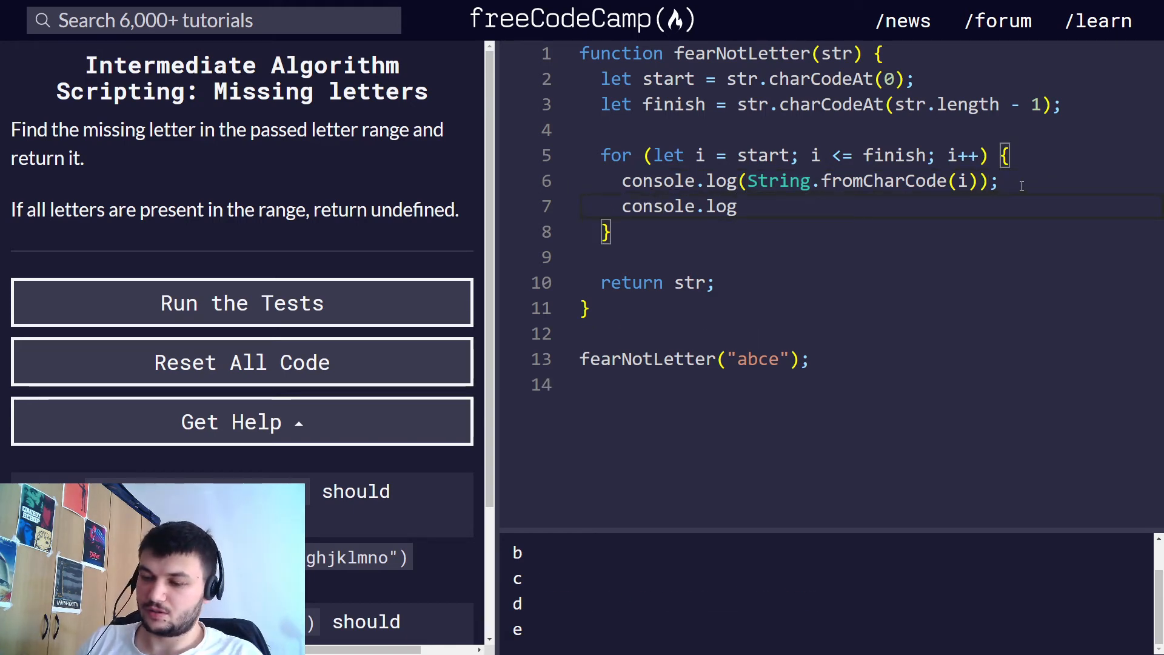
pyautogui.write('()')
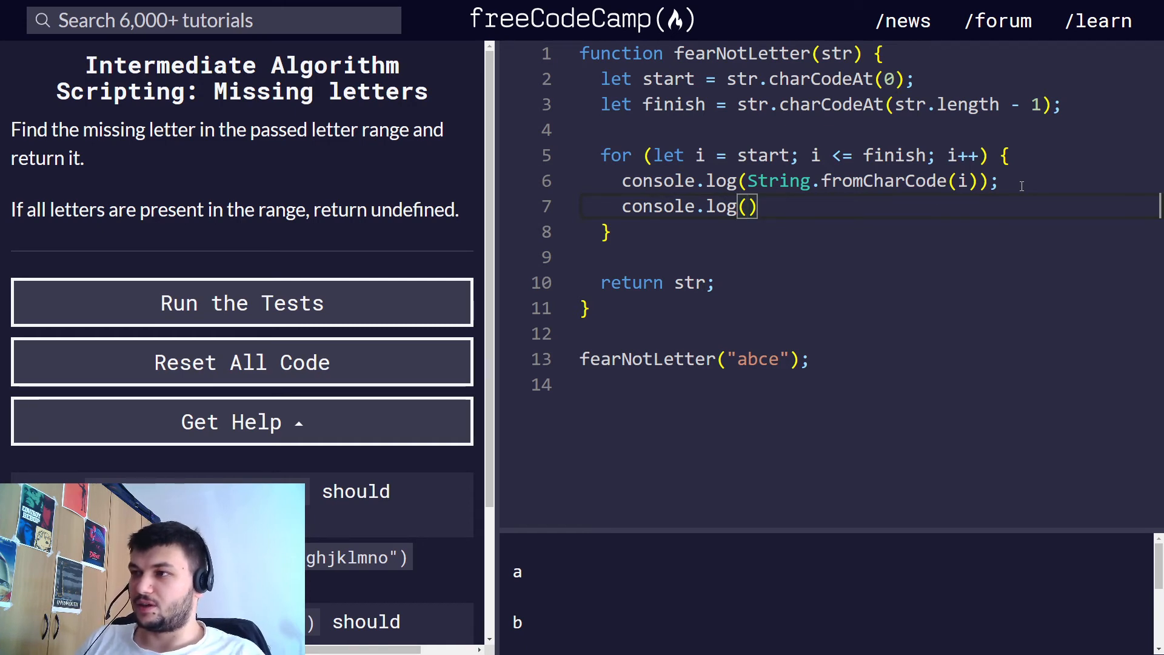
pyautogui.write('str')
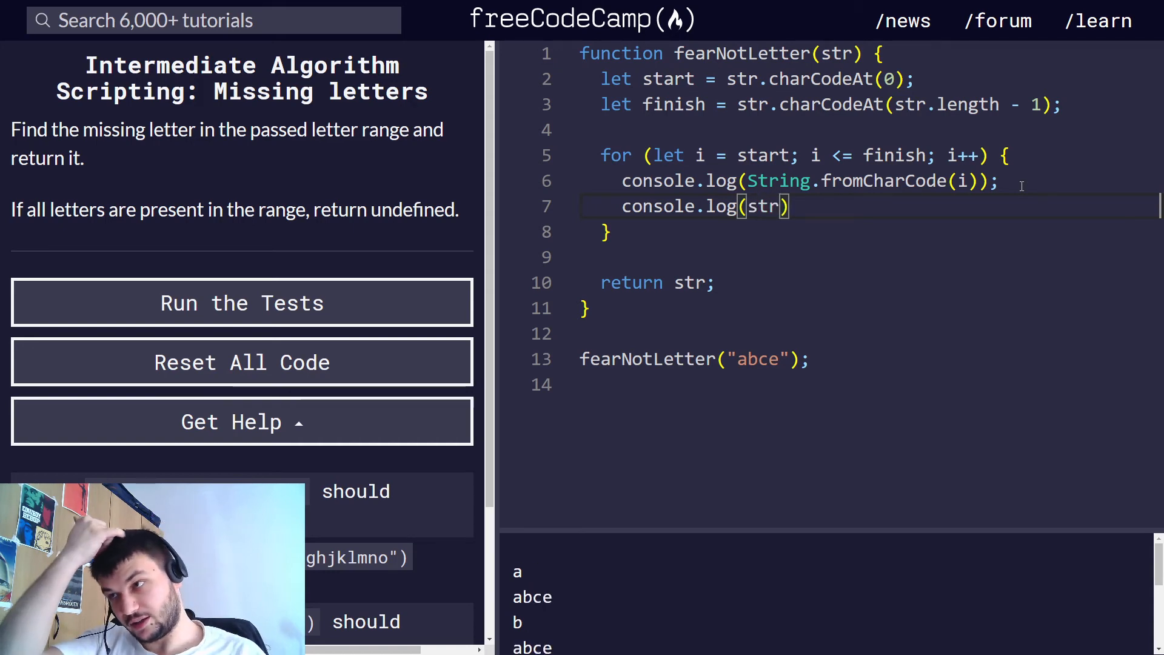
pyautogui.write('[]')
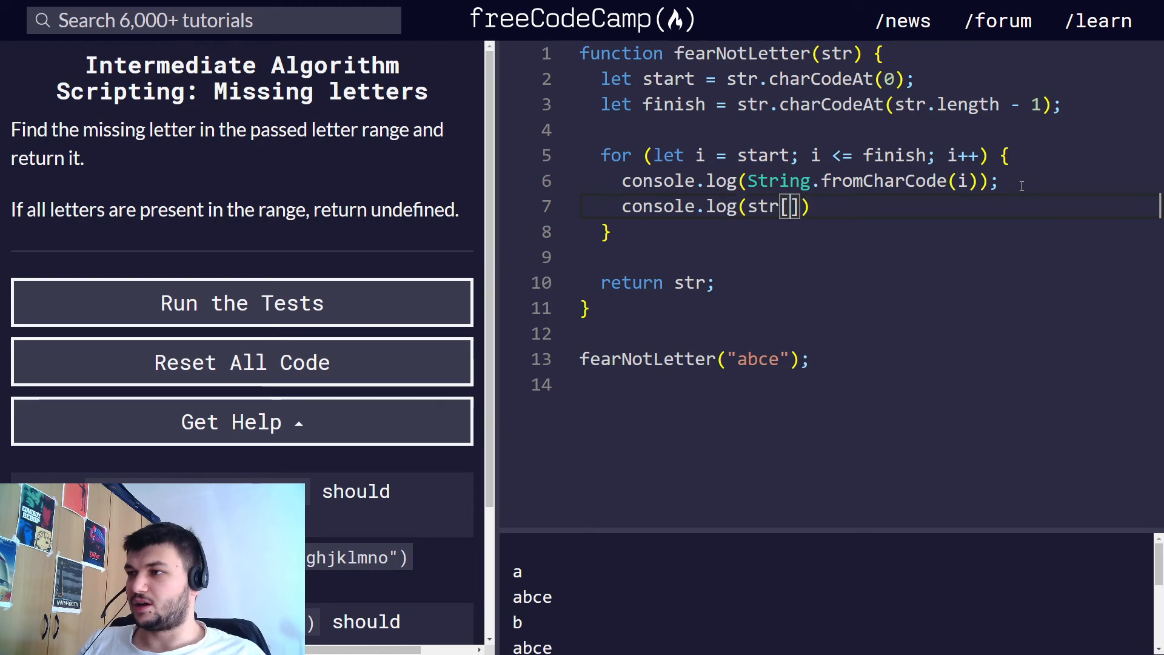
pyautogui.write('i -')
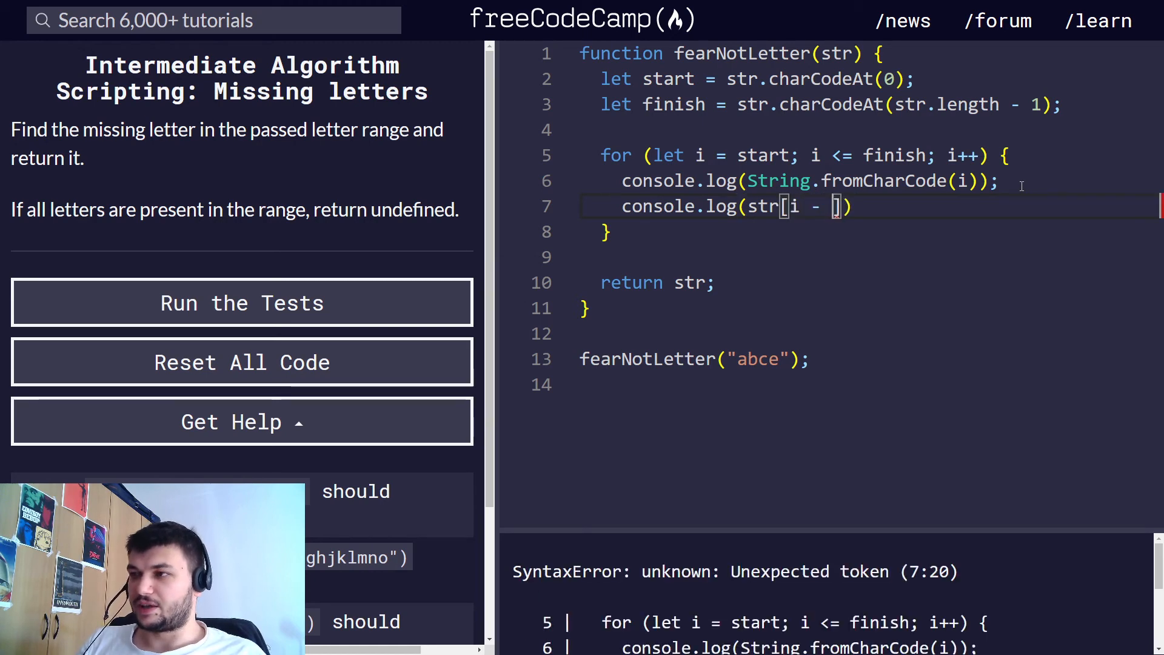
pyautogui.write('start')
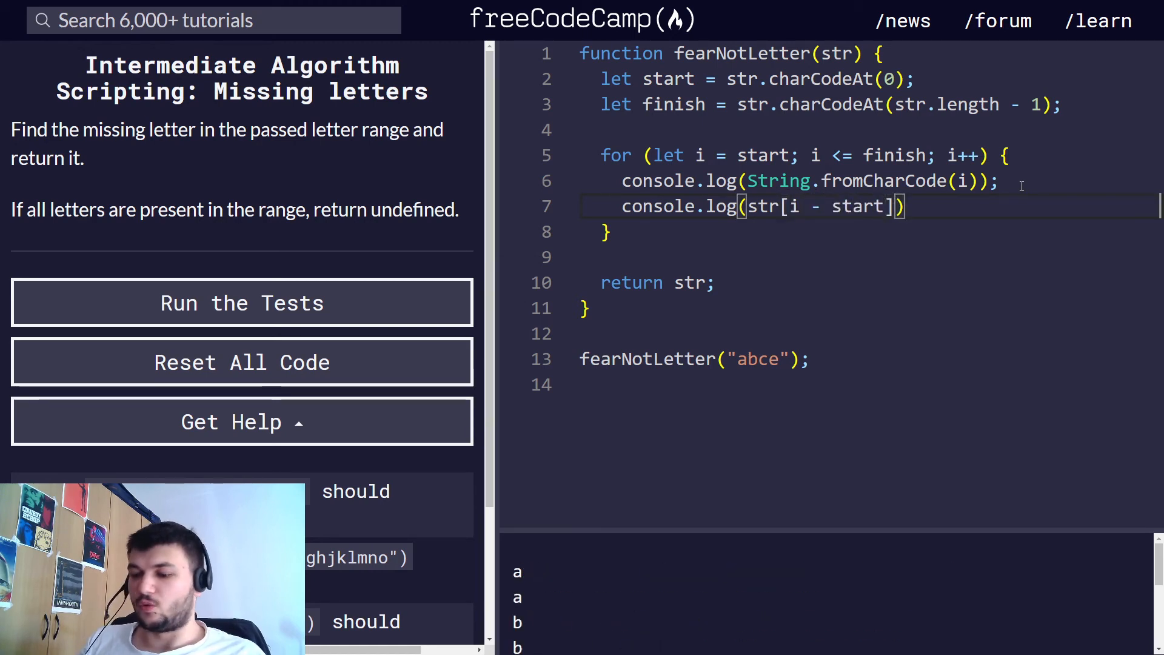
pyautogui.write(';')
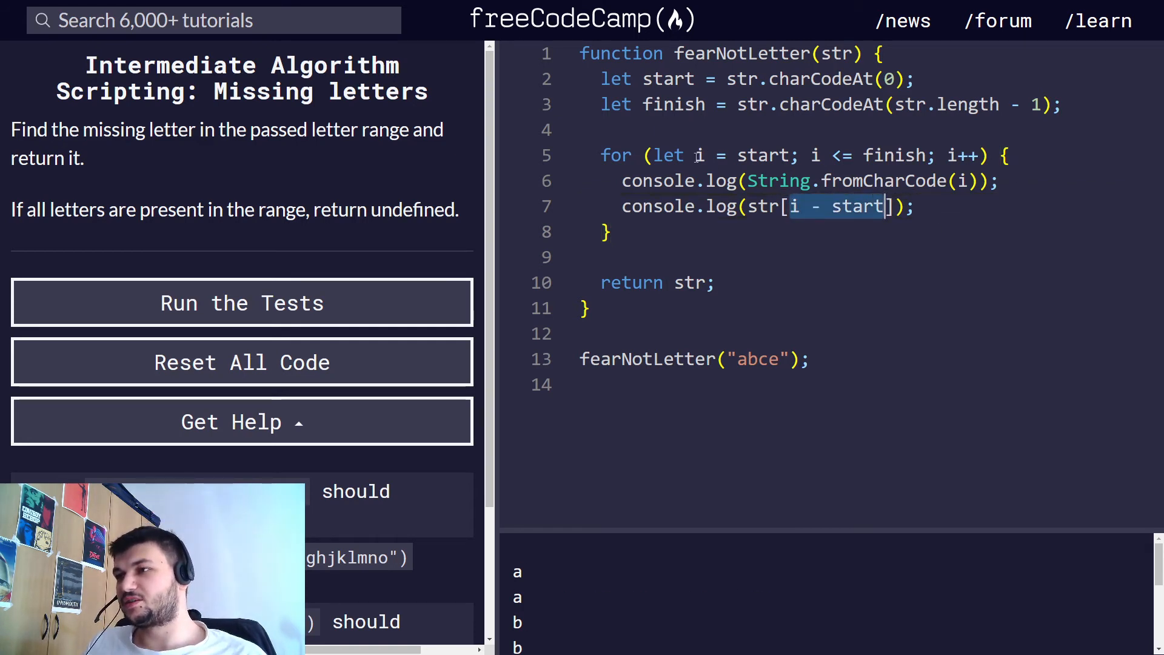
pyautogui.doubleClick(761, 155)
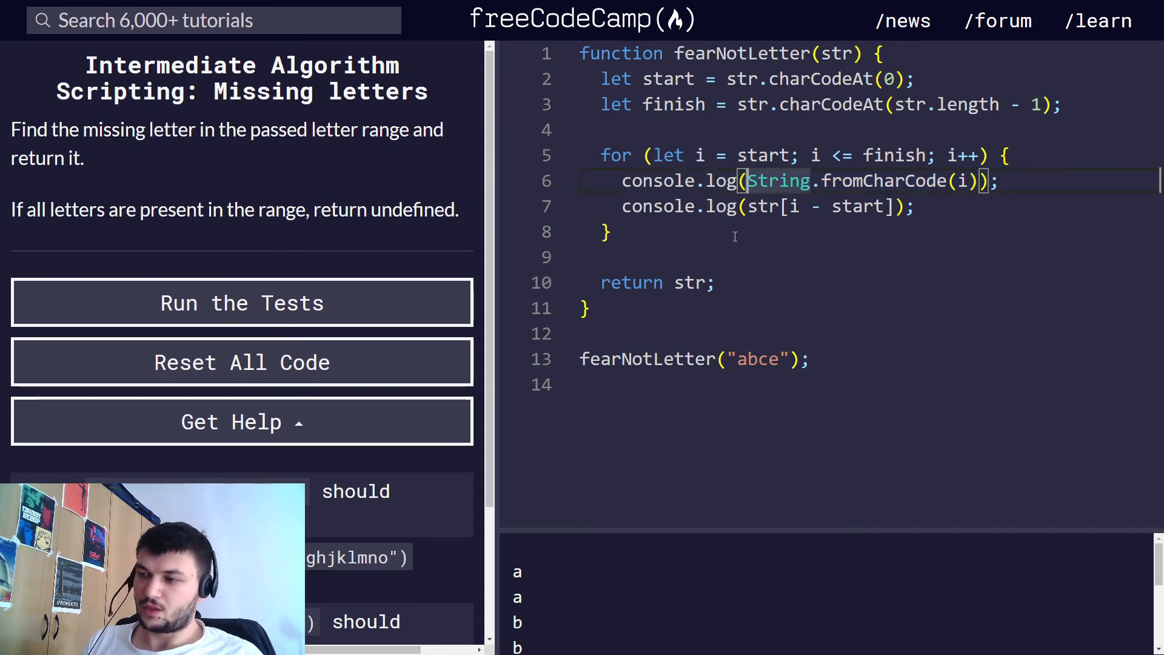
# Replace both logs with let codeLetter = String.fromCharCode(i) and let strLetter = str[i - start].
pyautogui.press('Backspace')
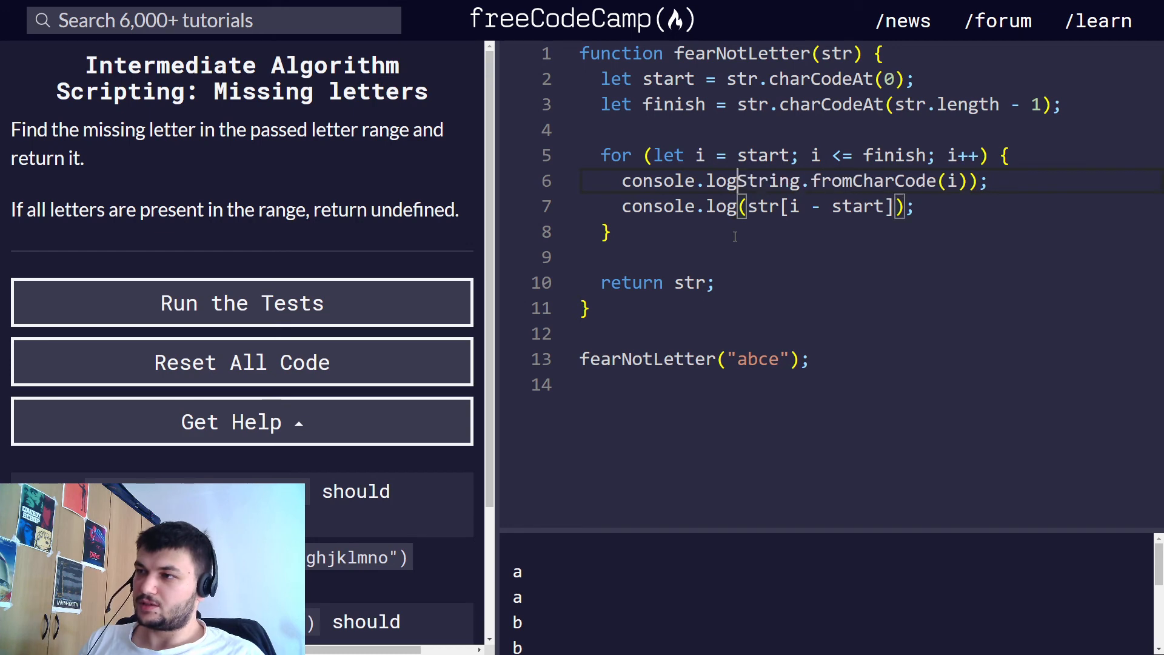
pyautogui.press('Backspace')
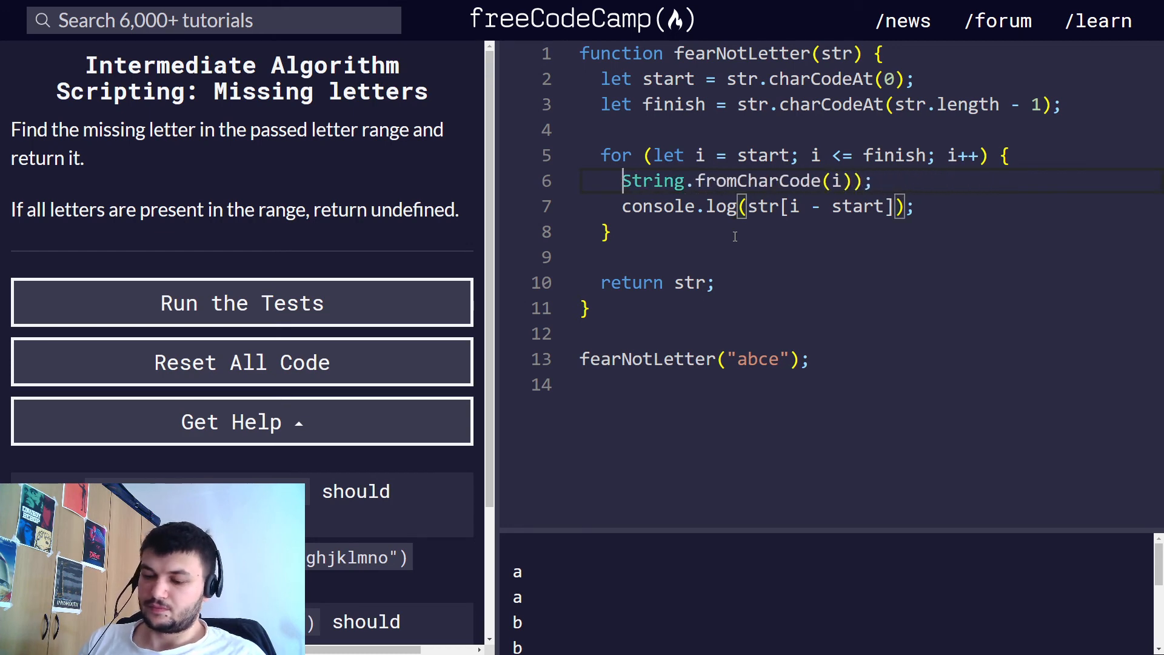
pyautogui.write('let')
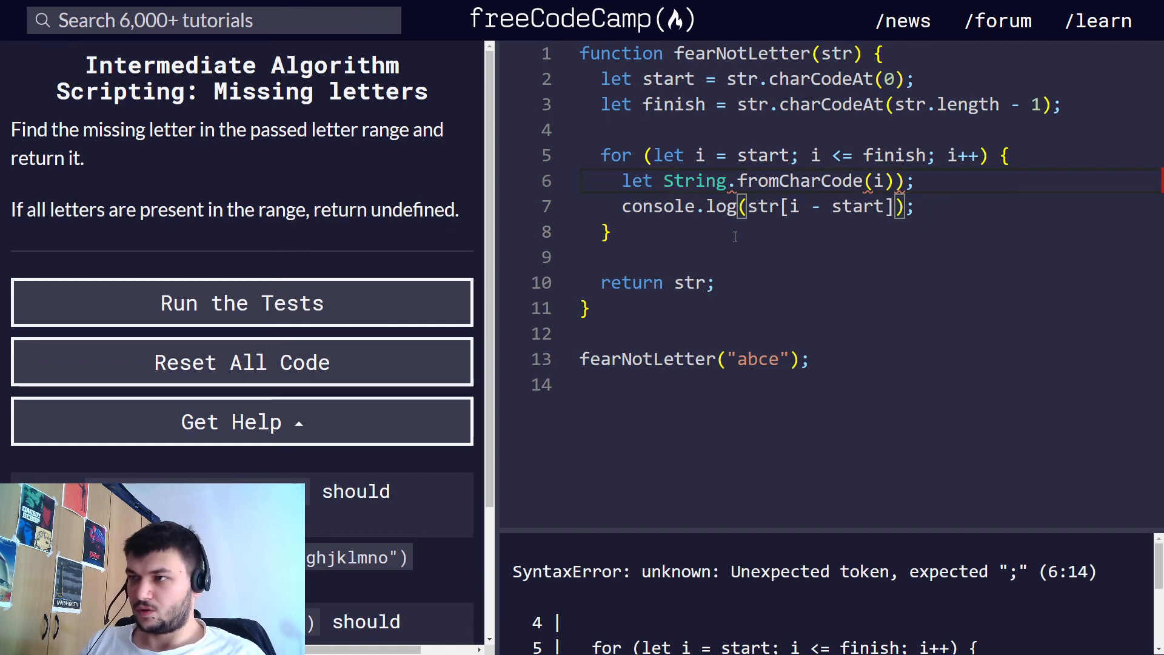
pyautogui.write('codeLetter')
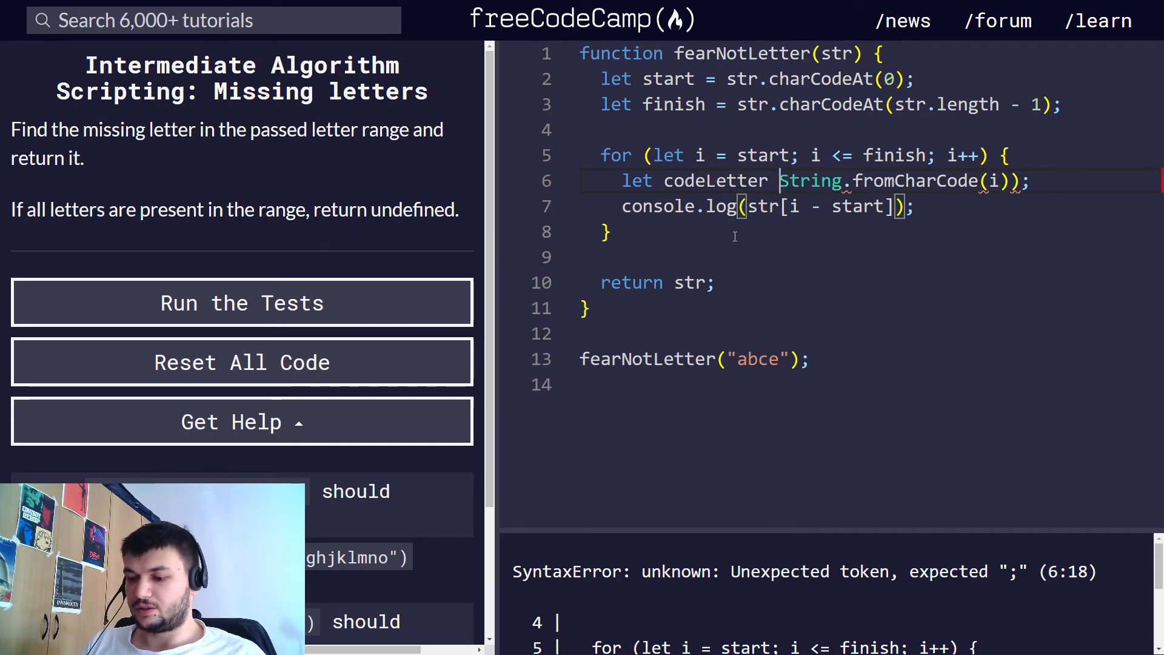
pyautogui.write('=')
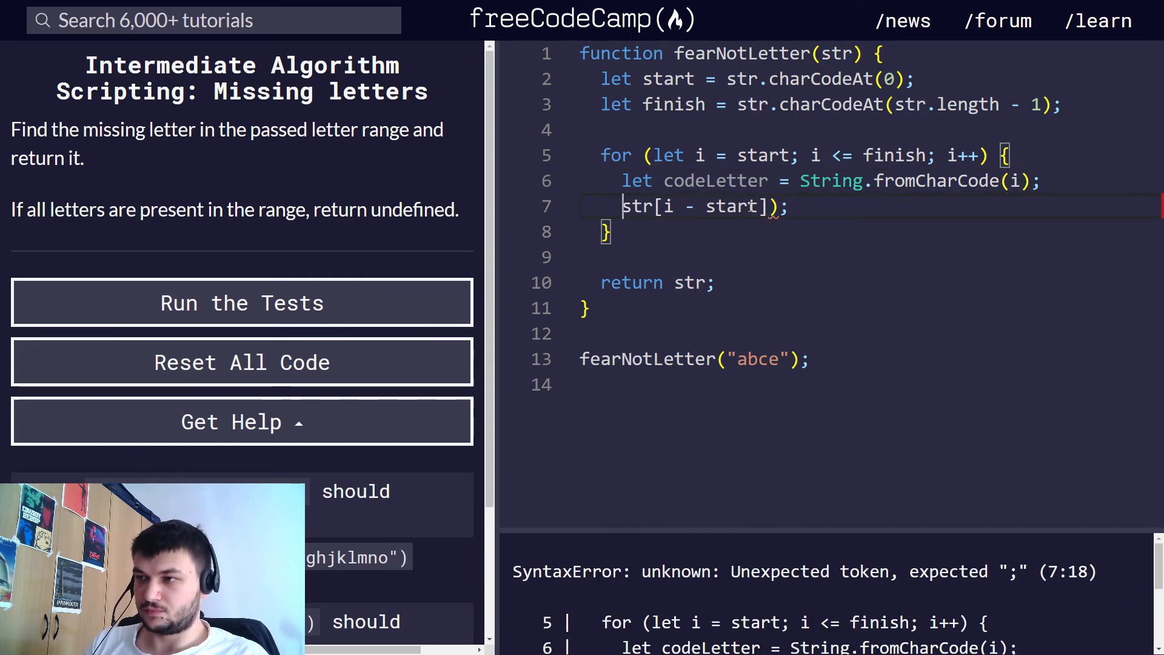
pyautogui.write('let')
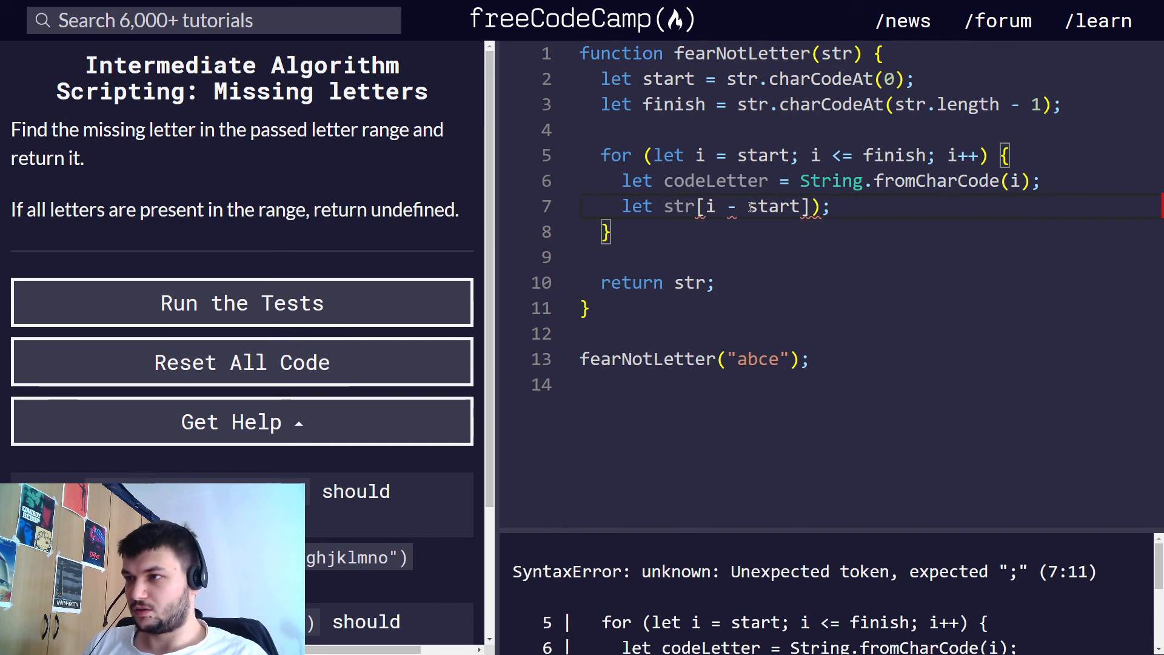
pyautogui.write('str')
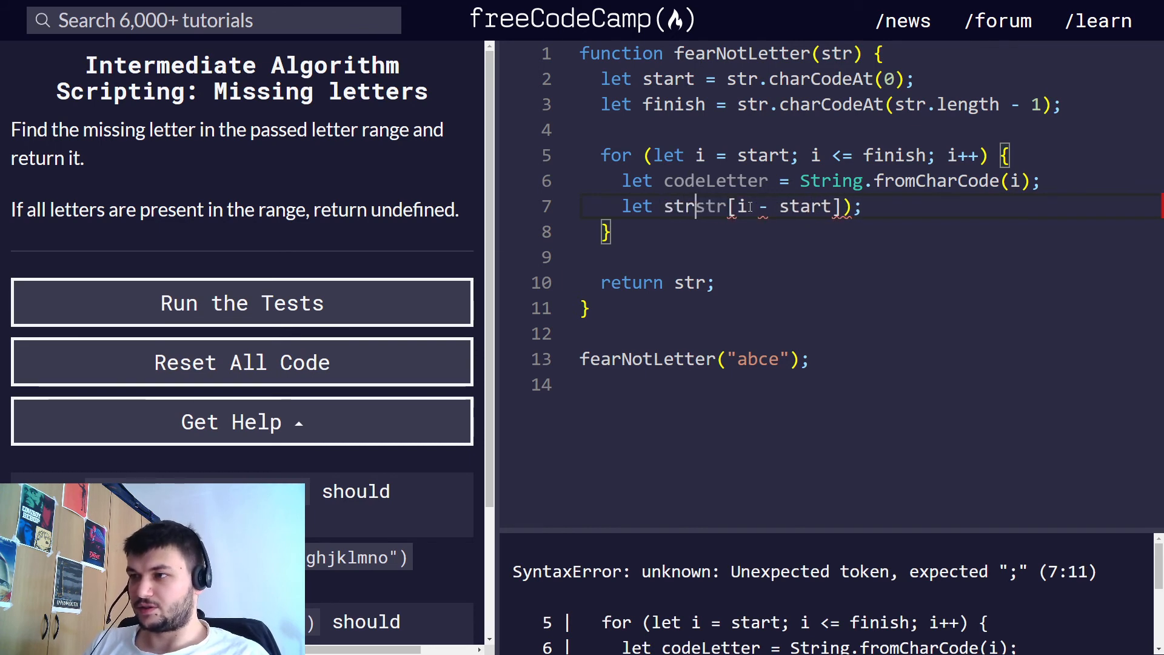
pyautogui.write('Letter =')
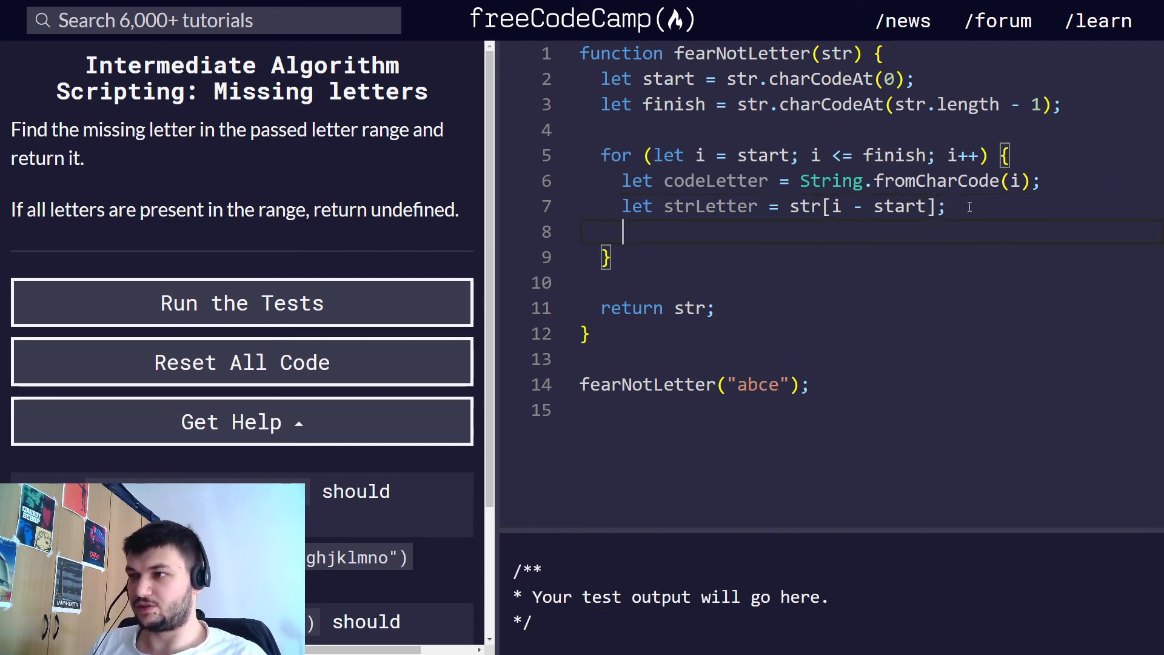
# Add the condition if (codeLetter !== strLetter) inside the loop.
pyautogui.write('if (')
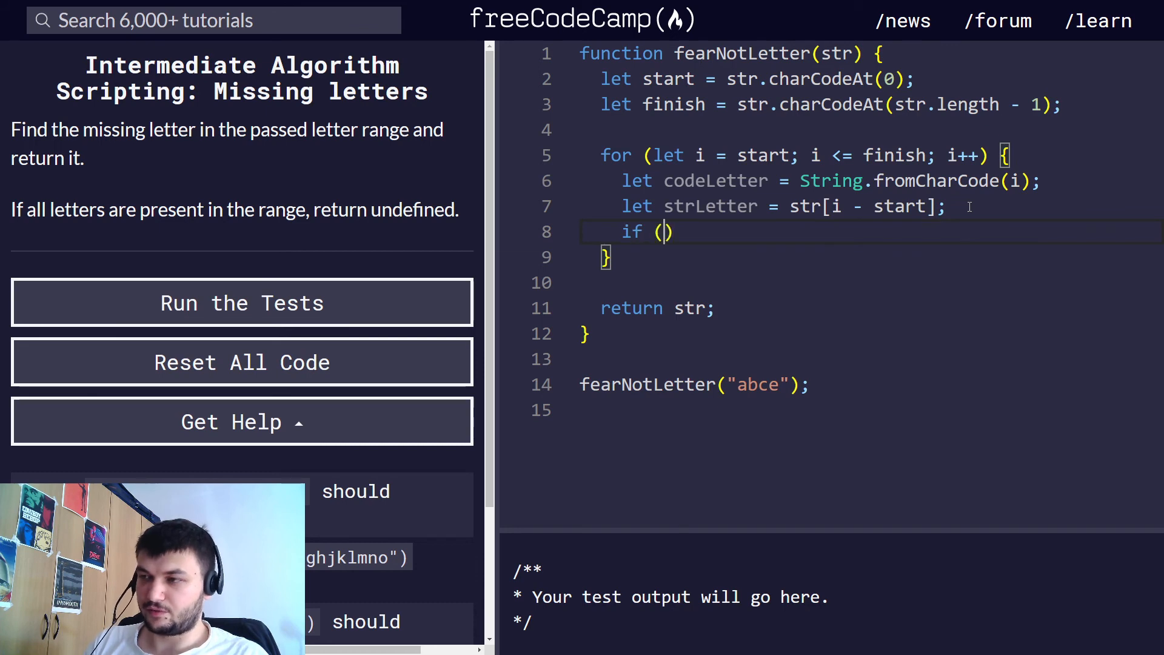
pyautogui.write('codeLetter')
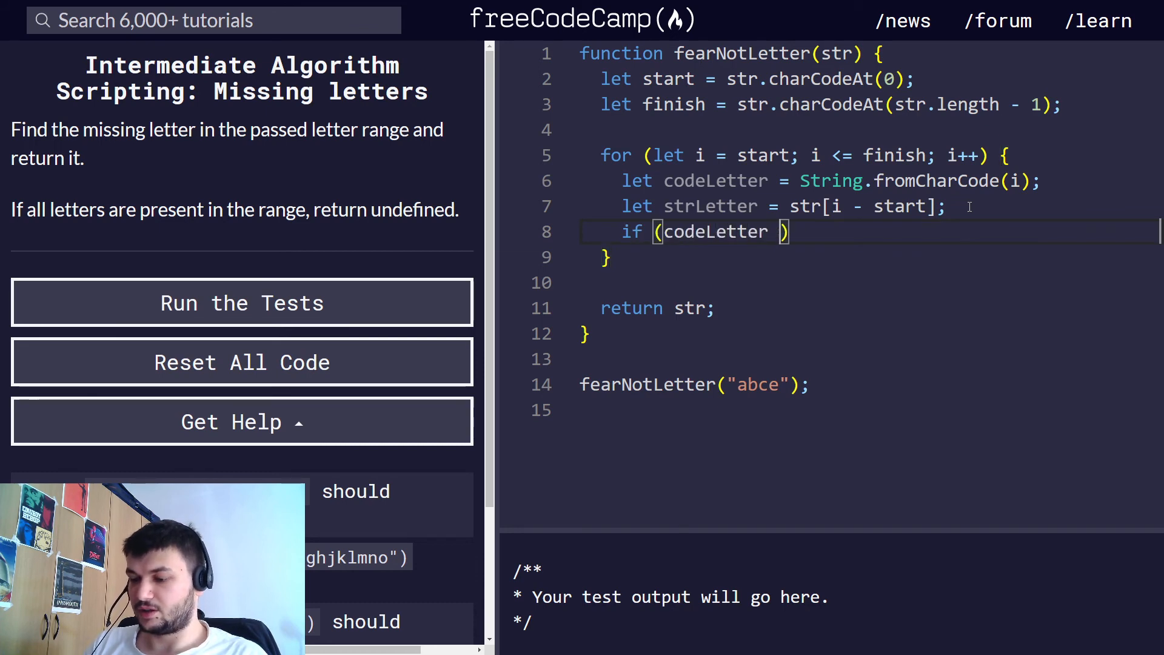
pyautogui.write('=== str')
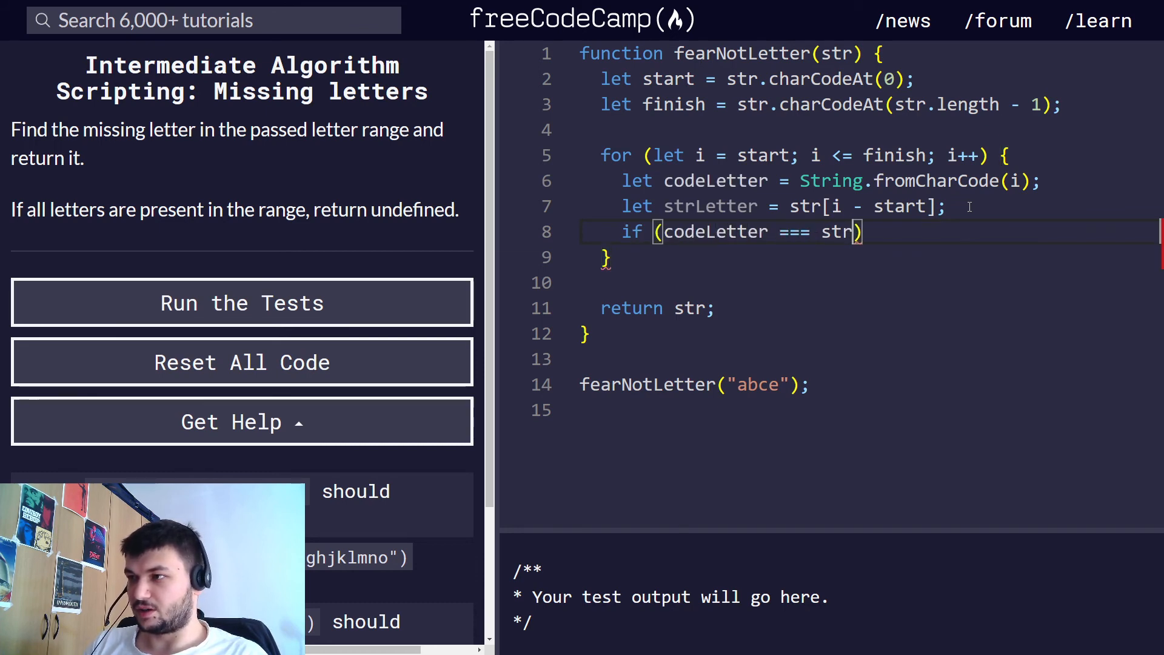
pyautogui.write('Lett')
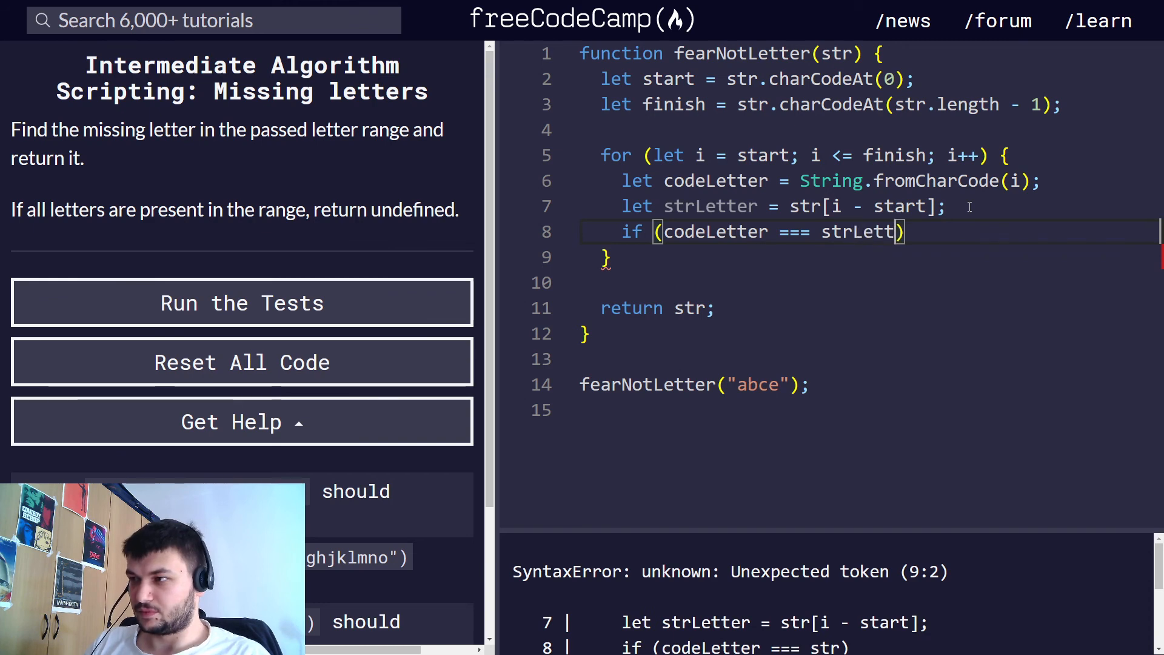
pyautogui.write('er')
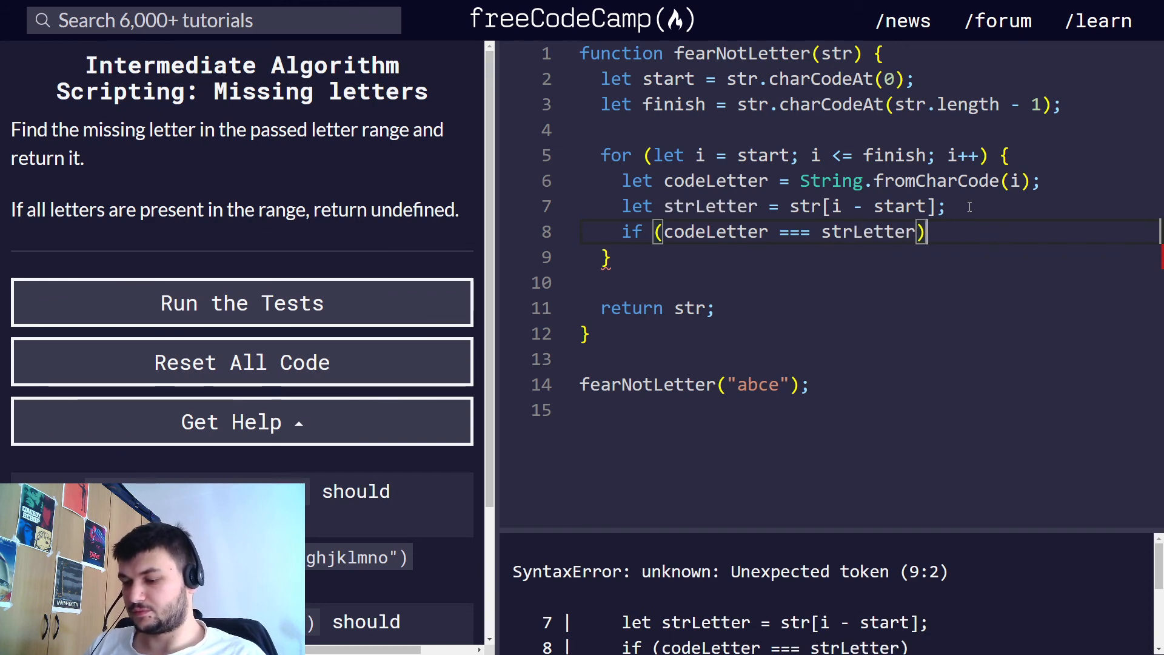
pyautogui.write('{')
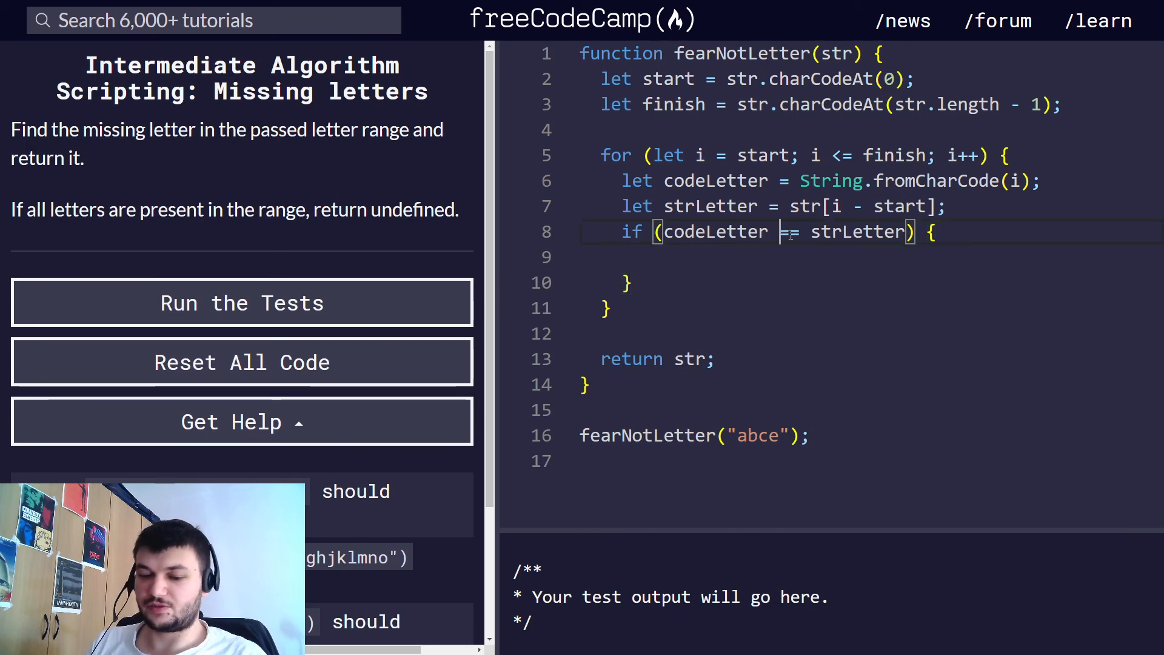
pyautogui.write('!==')
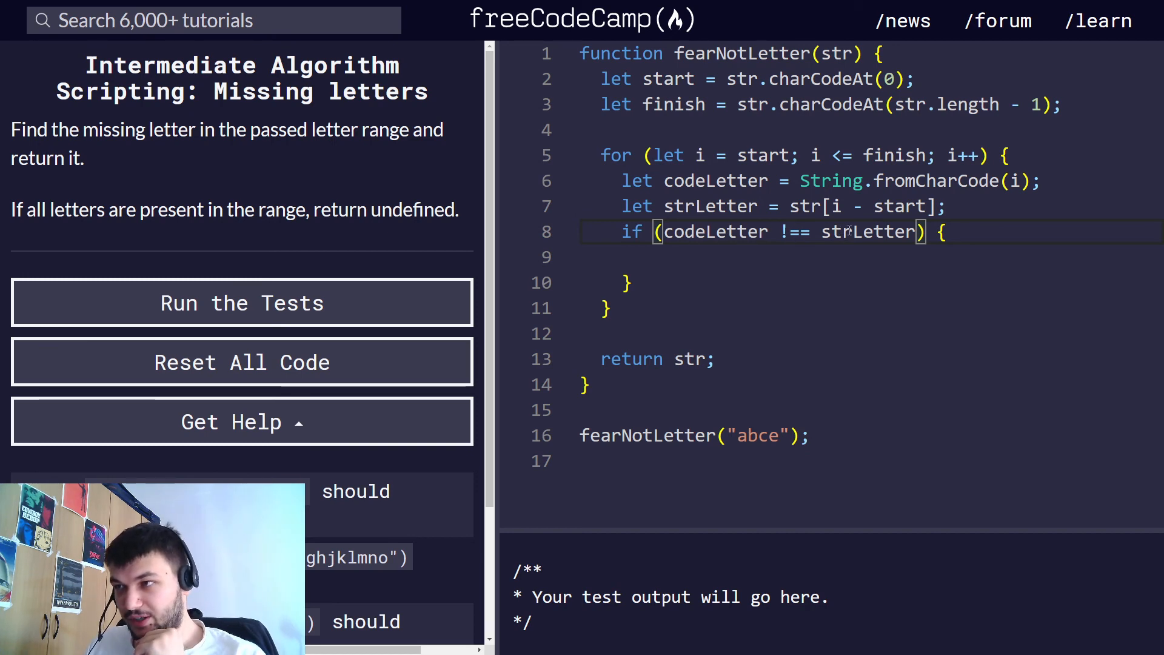
pyautogui.doubleClick(715, 231)
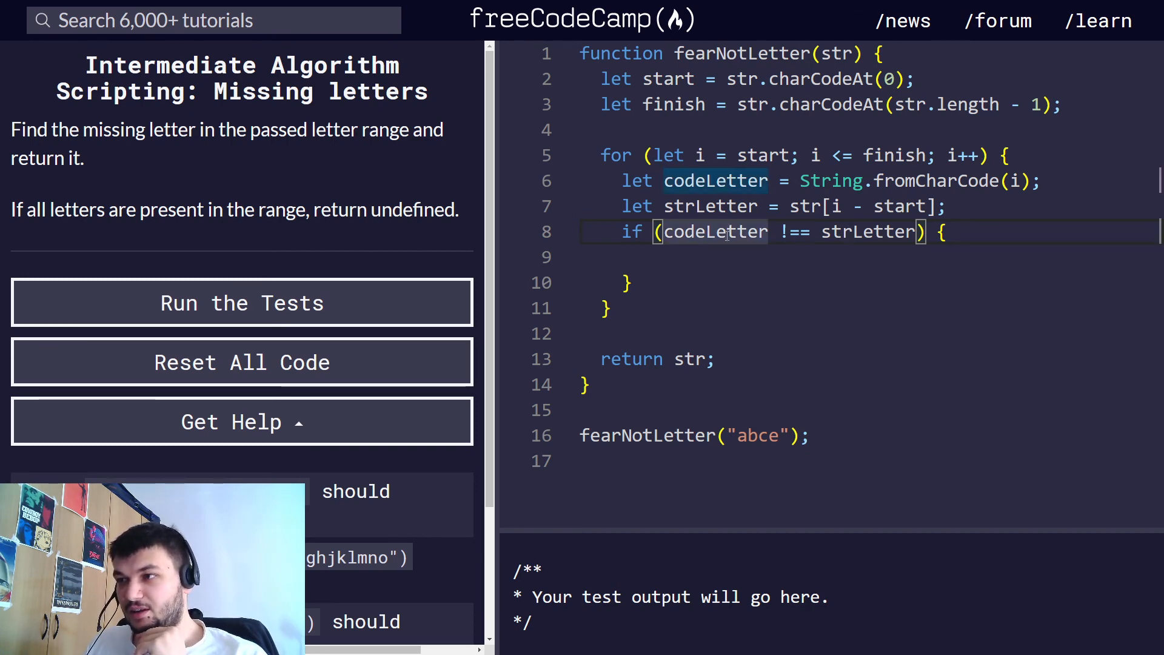
pyautogui.doubleClick(715, 231)
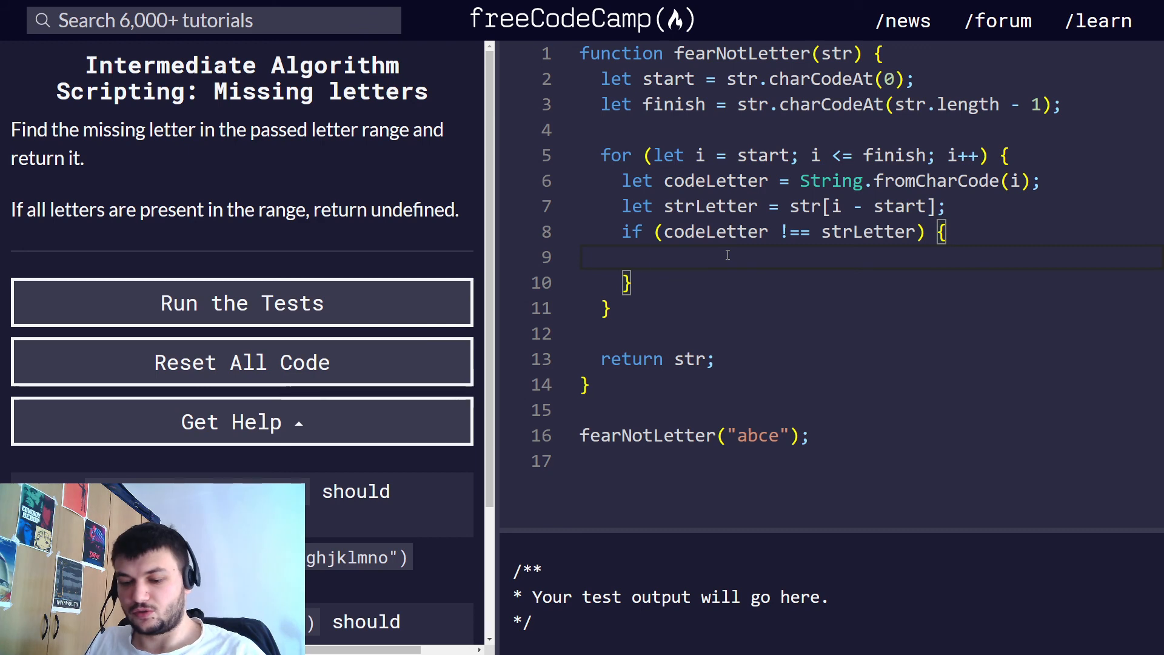
# Return codeLetter in the if block and delete the final return str line.
pyautogui.write('return codeL')
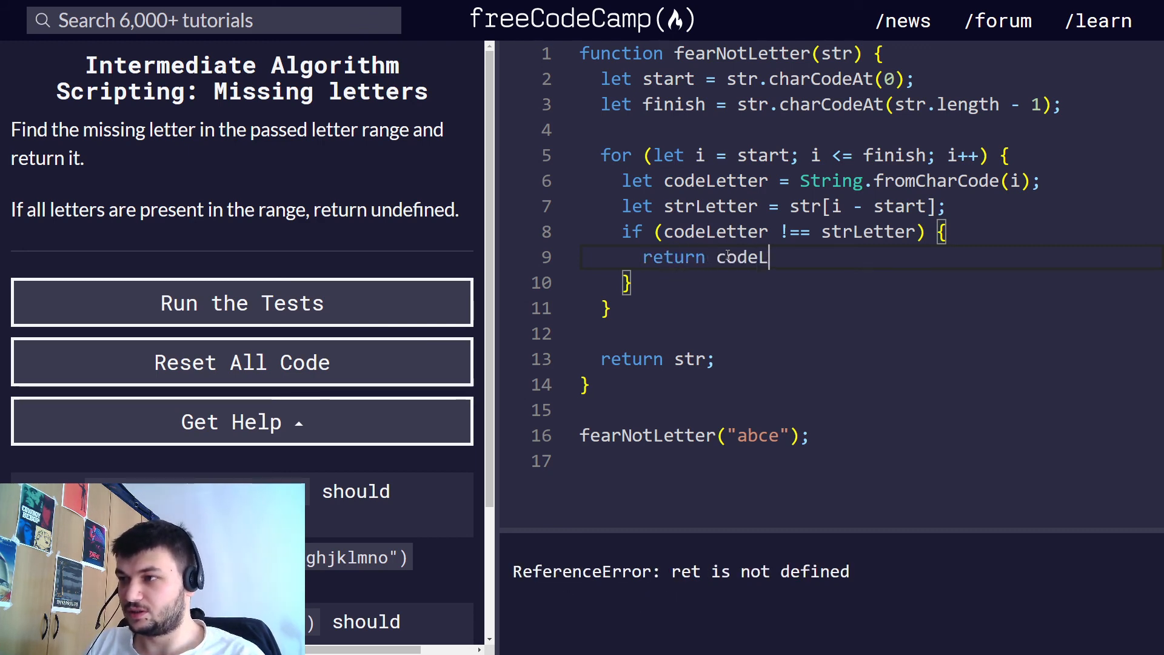
pyautogui.write('etter;')
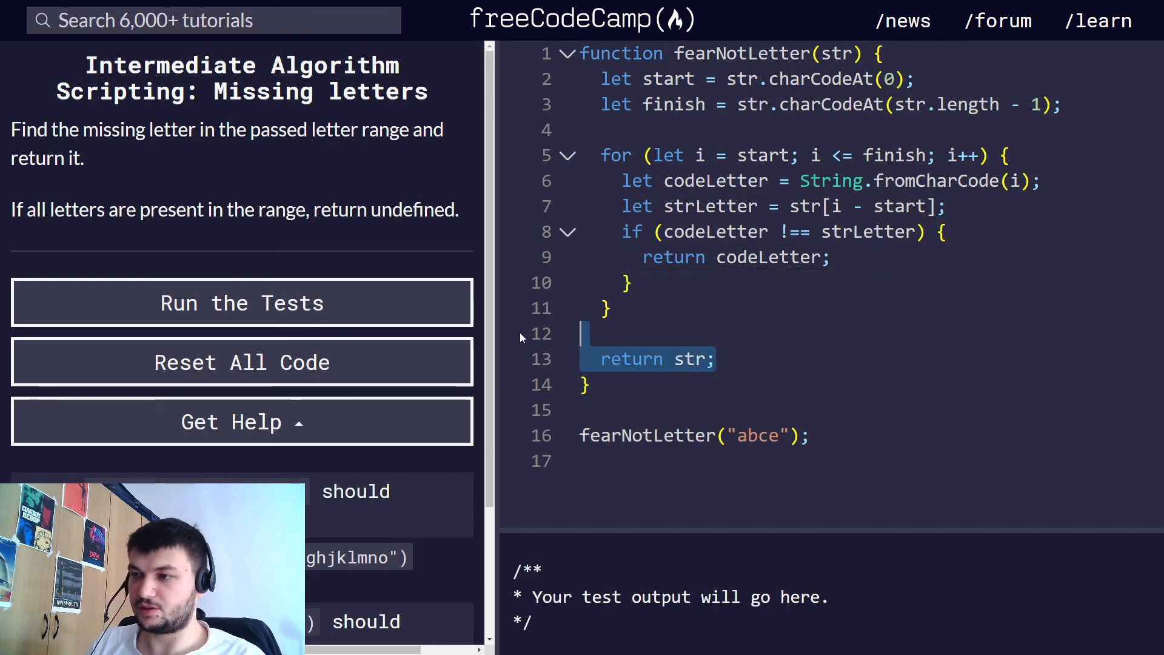
pyautogui.press('Delete')
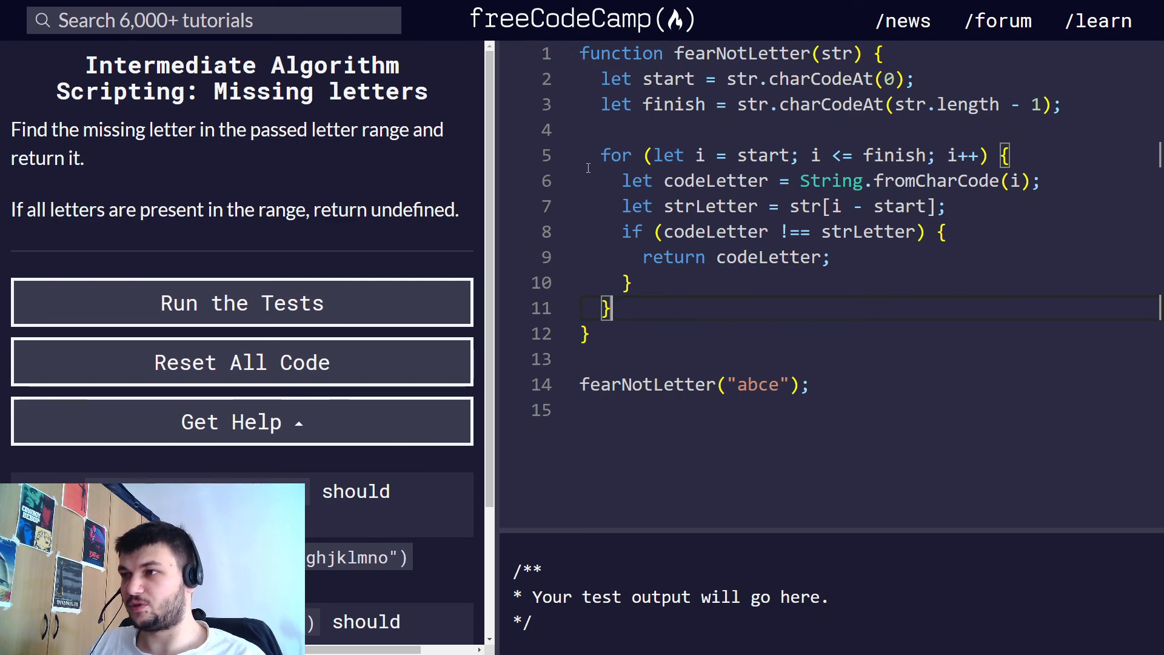
pyautogui.moveTo(811, 272)
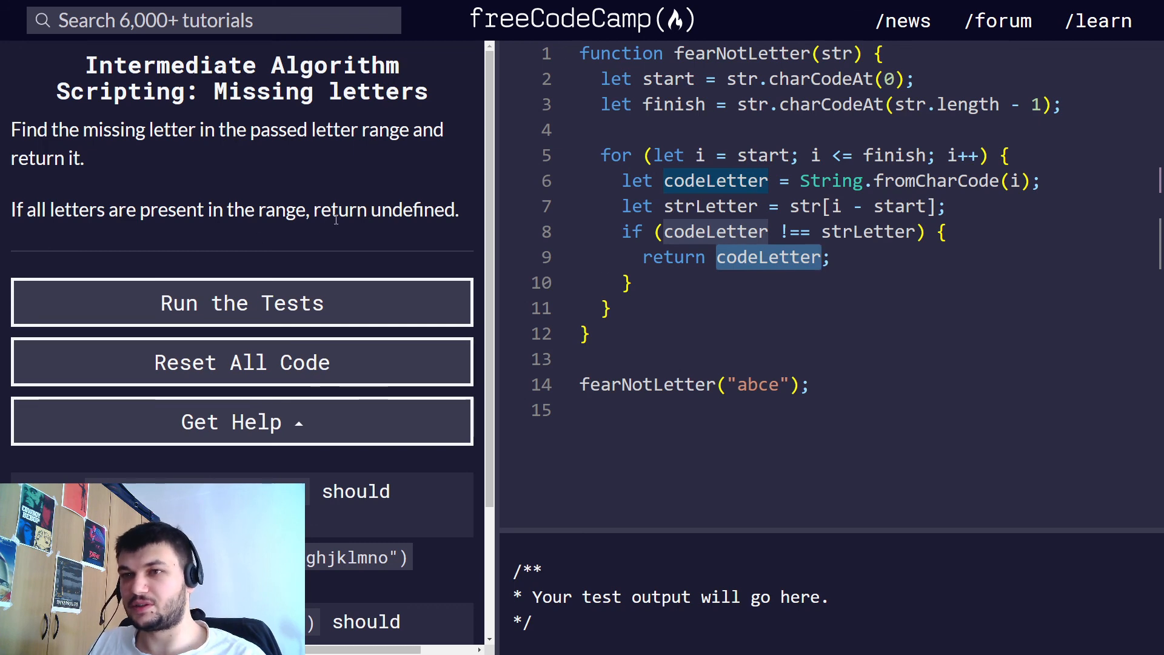
pyautogui.moveTo(800, 282)
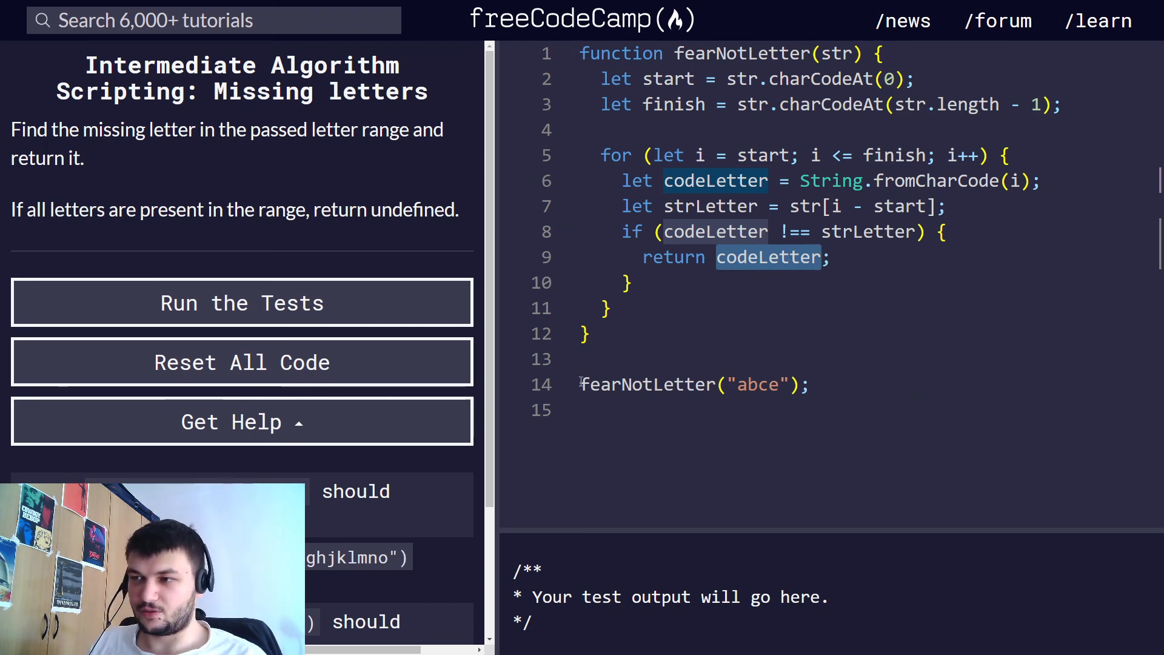
# Log fearNotLetter("abce") to confirm output d, then run the challenge tests.
pyautogui.write('console.log(')
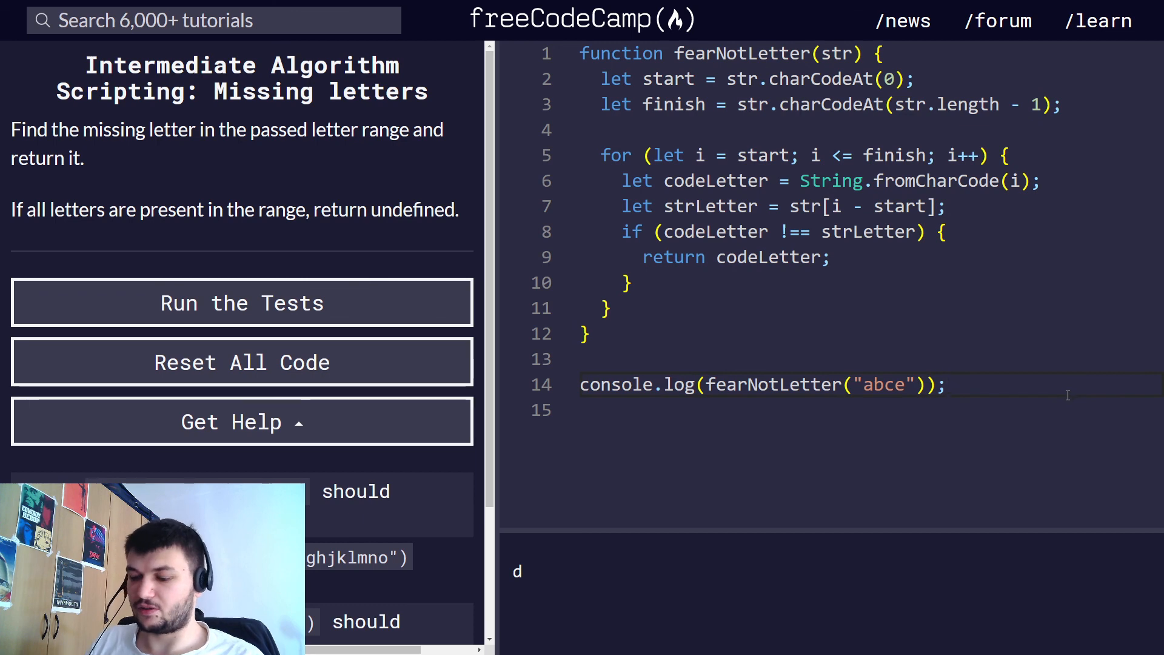
pyautogui.click(241, 303)
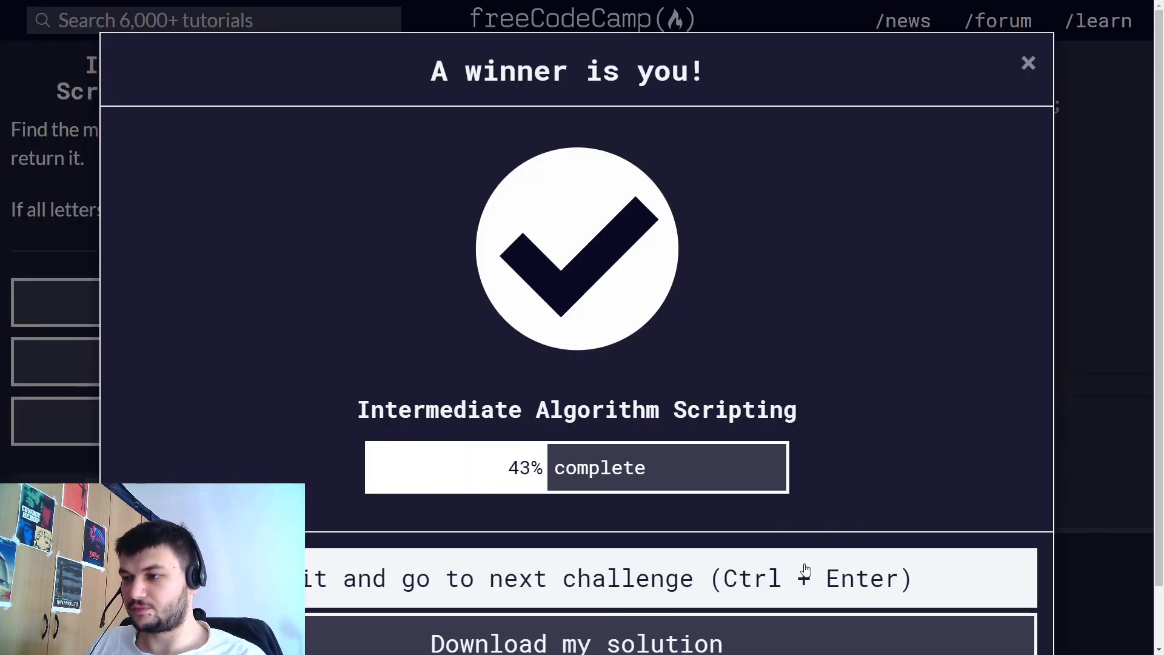
# Submit the passing Missing letters solution and advance to Sorted Union.
pyautogui.click(1028, 63)
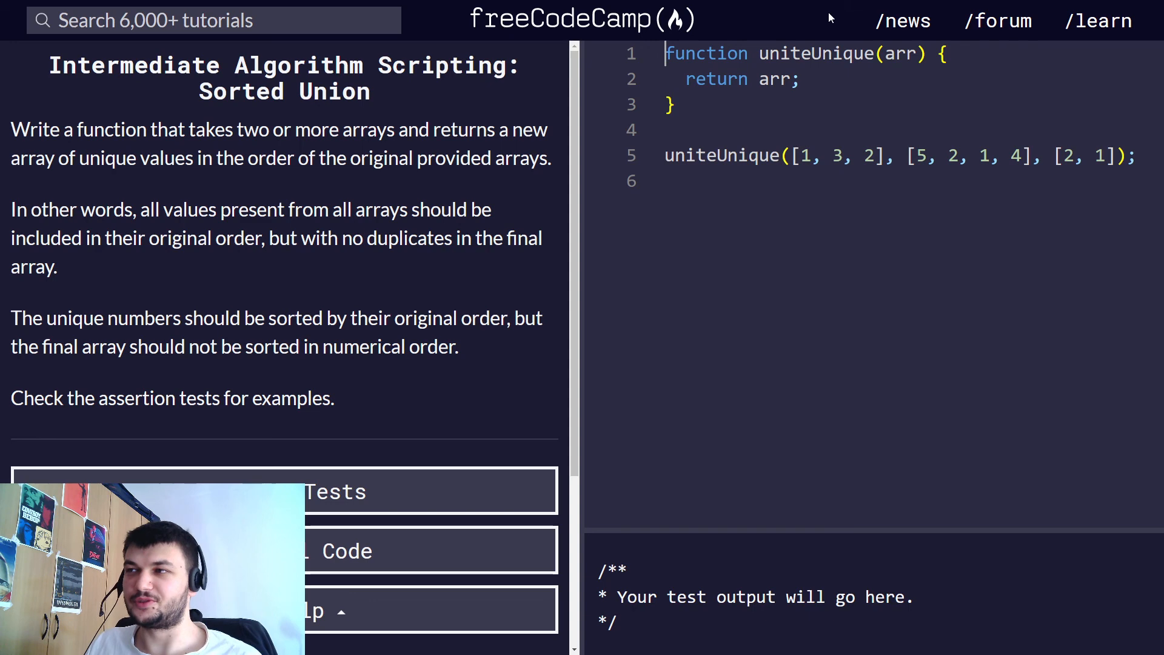
pyautogui.moveTo(822, 24)
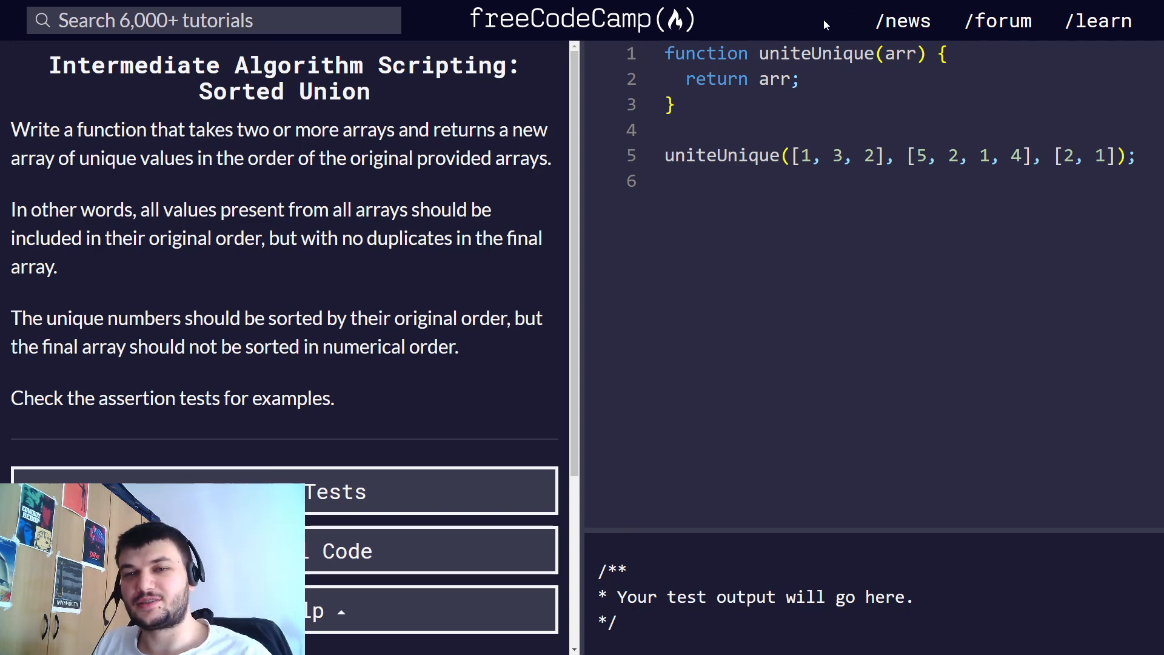